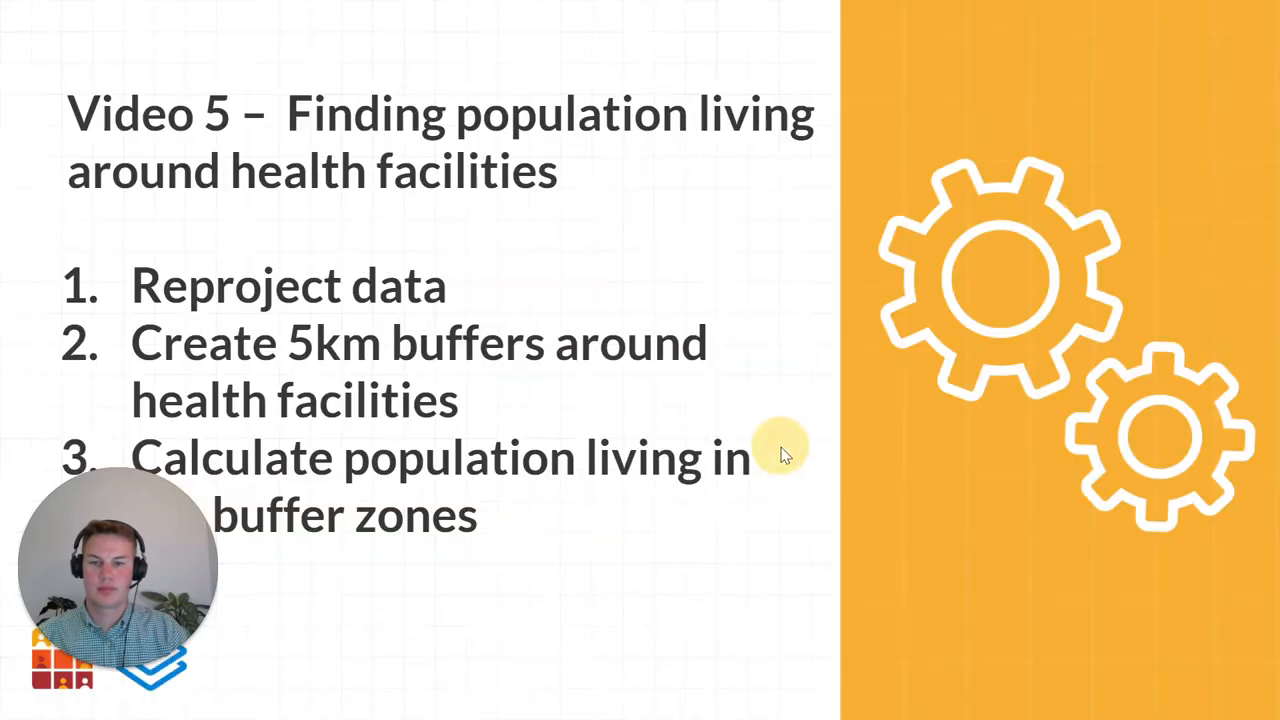
mouse_move(796, 470)
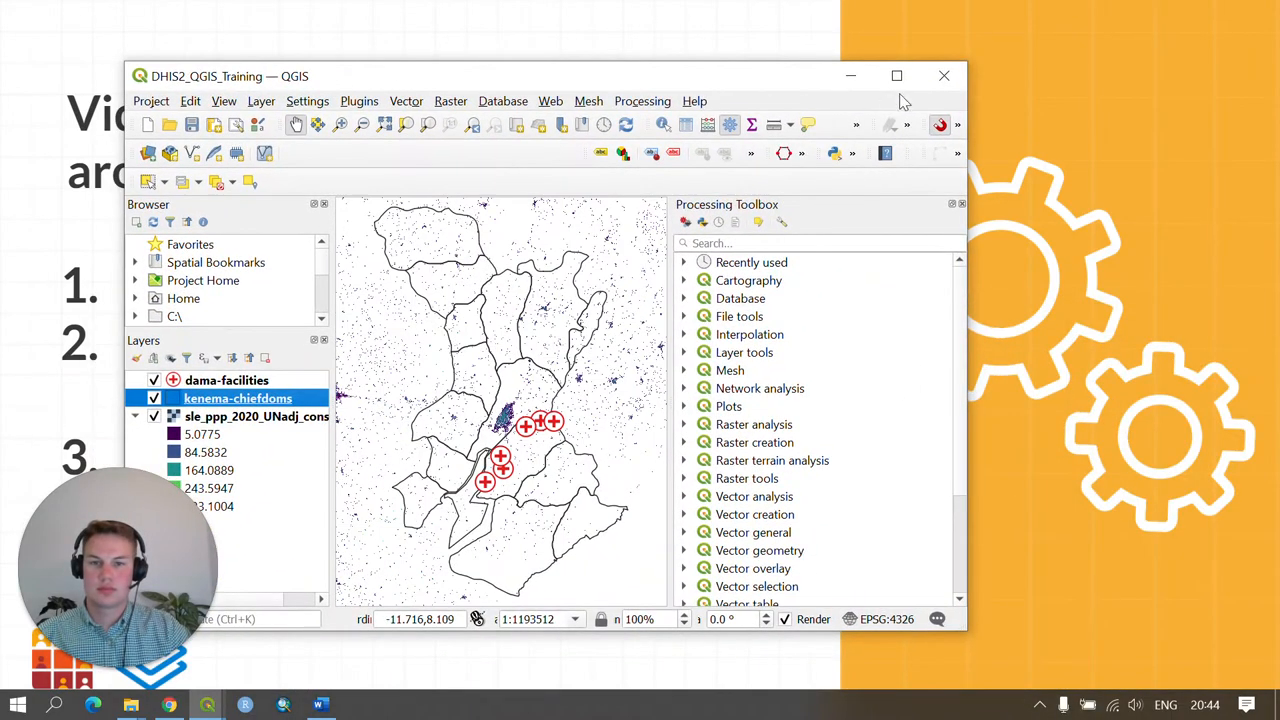
- Maximise the QGIS project window so the map and layers fill the screen
click(896, 76)
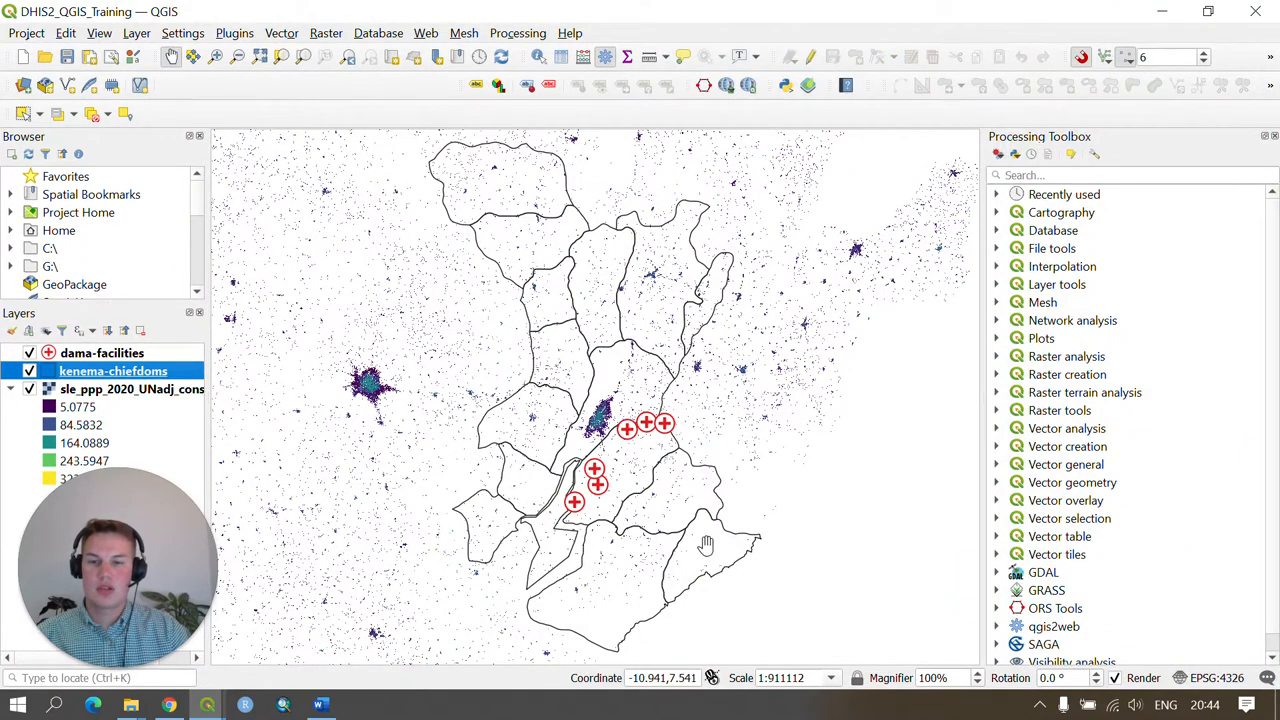
mouse_move(790, 616)
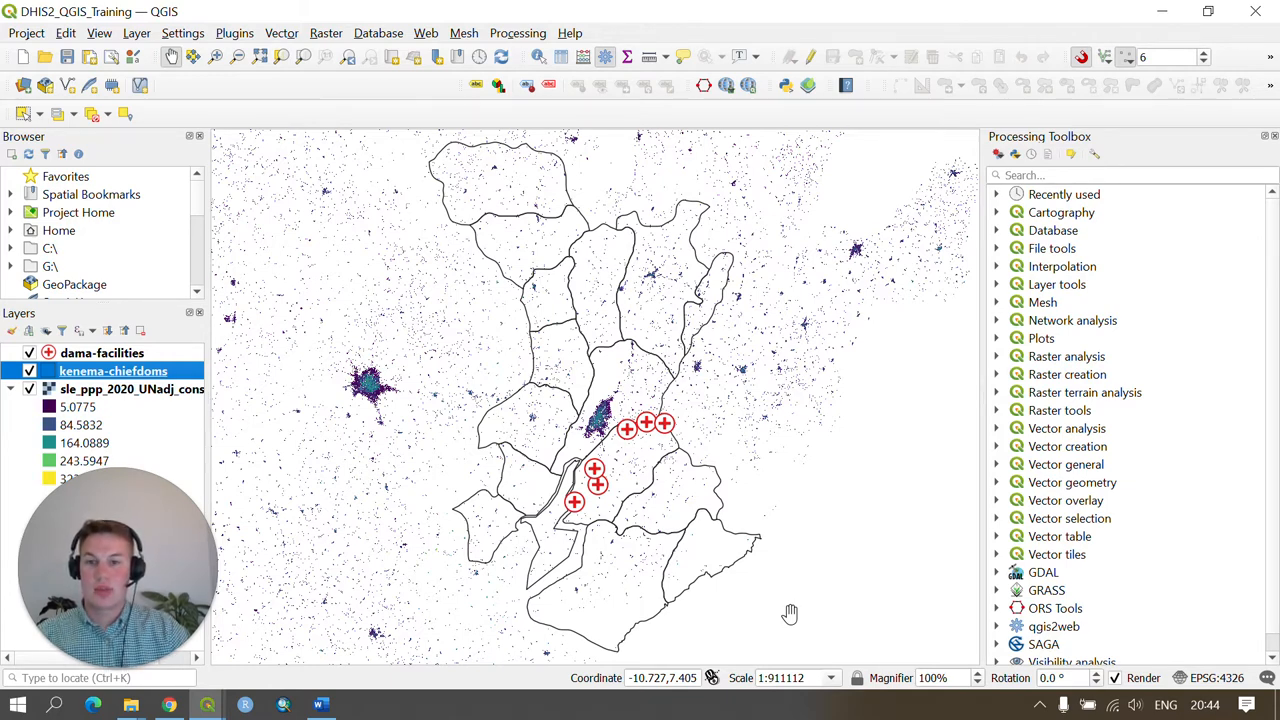
mouse_move(758, 584)
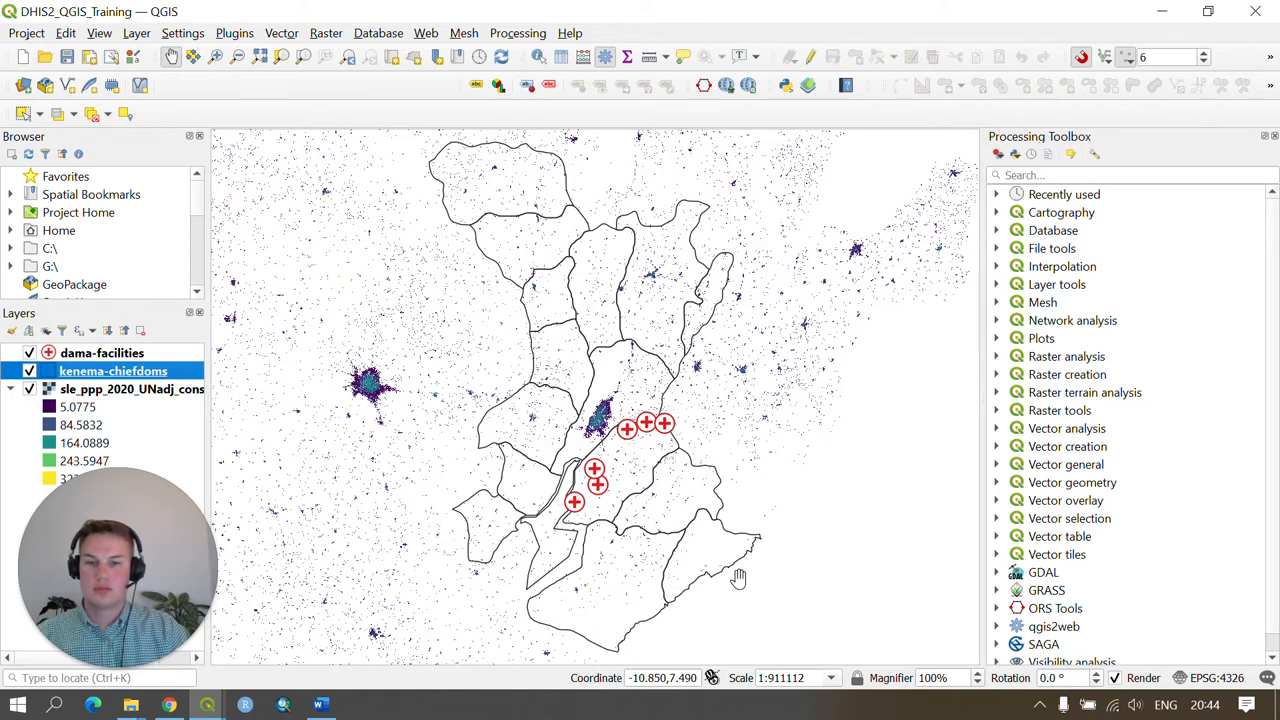
mouse_move(736, 578)
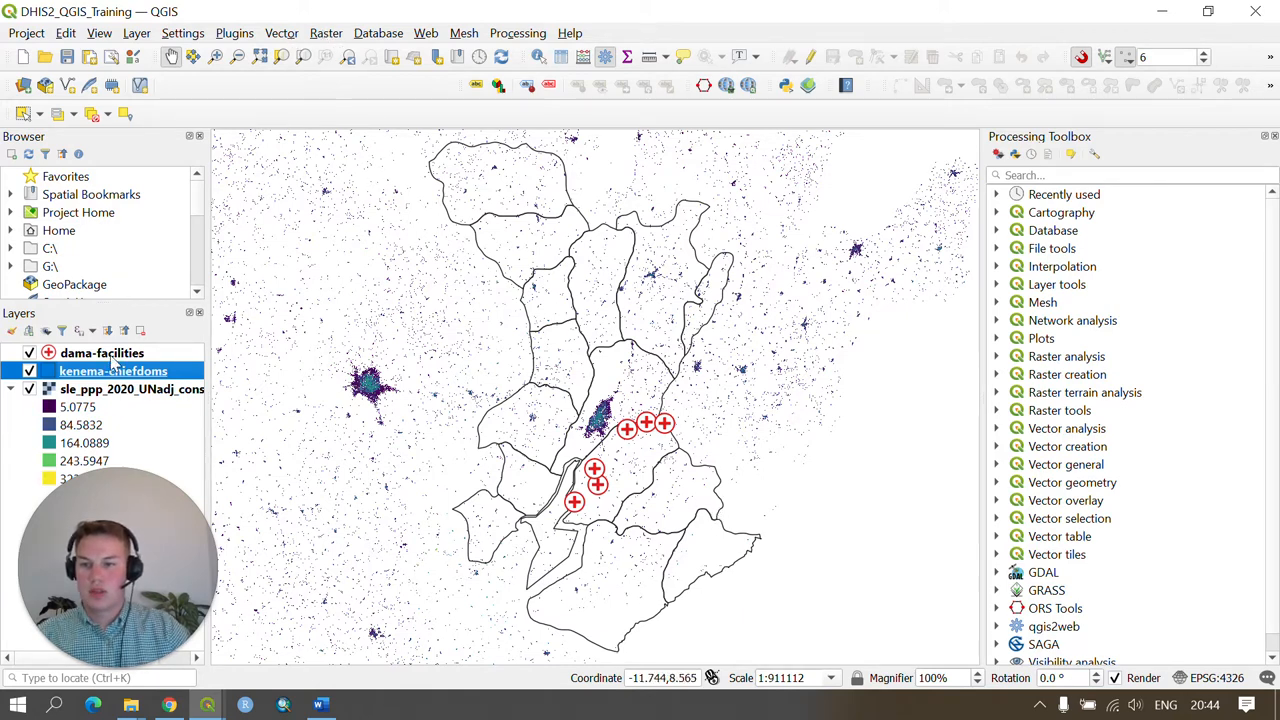
- Export dama-facilities as GeoJSON and browse for the output file location
right_click(100, 352)
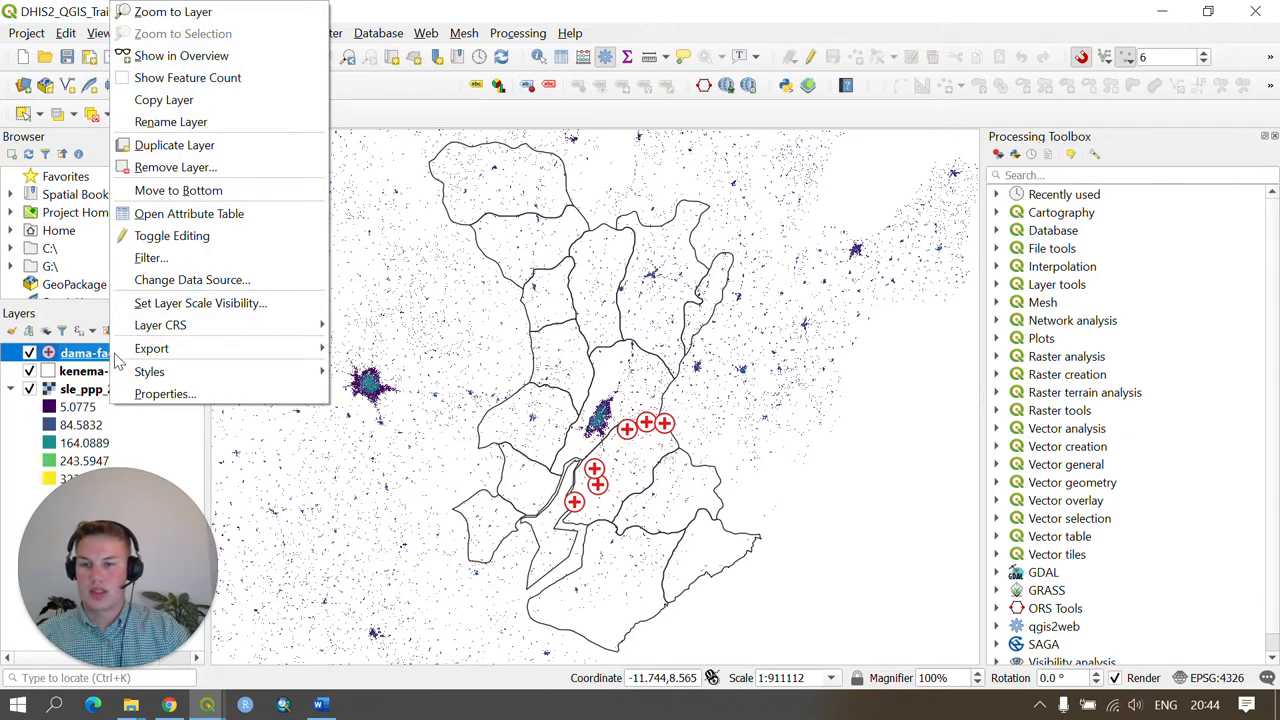
mouse_move(152, 348)
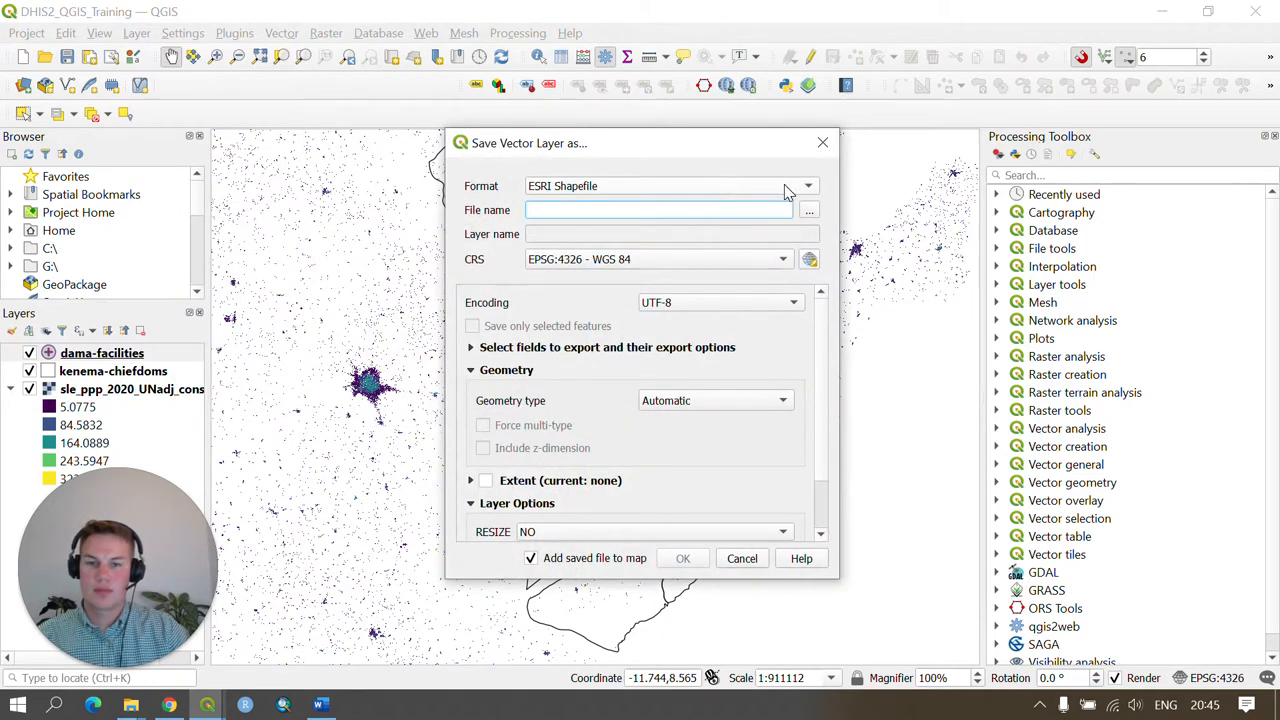
click(806, 184)
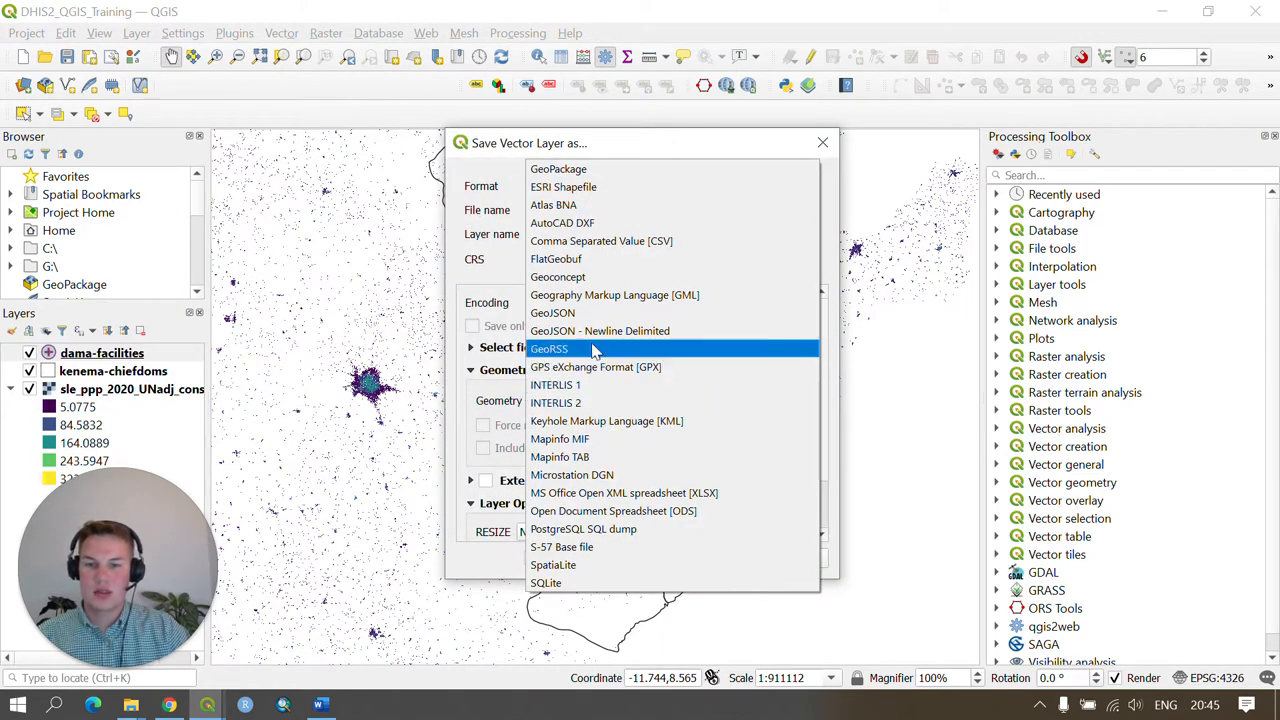
click(548, 312)
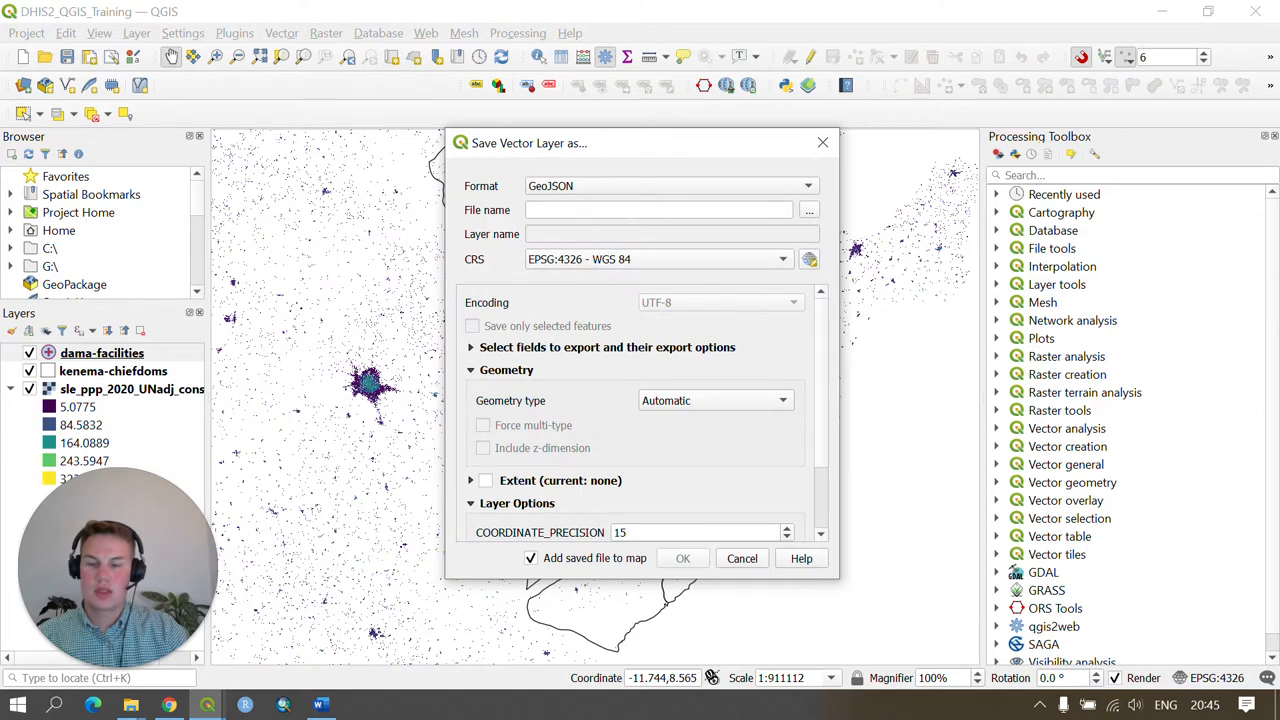
click(808, 210)
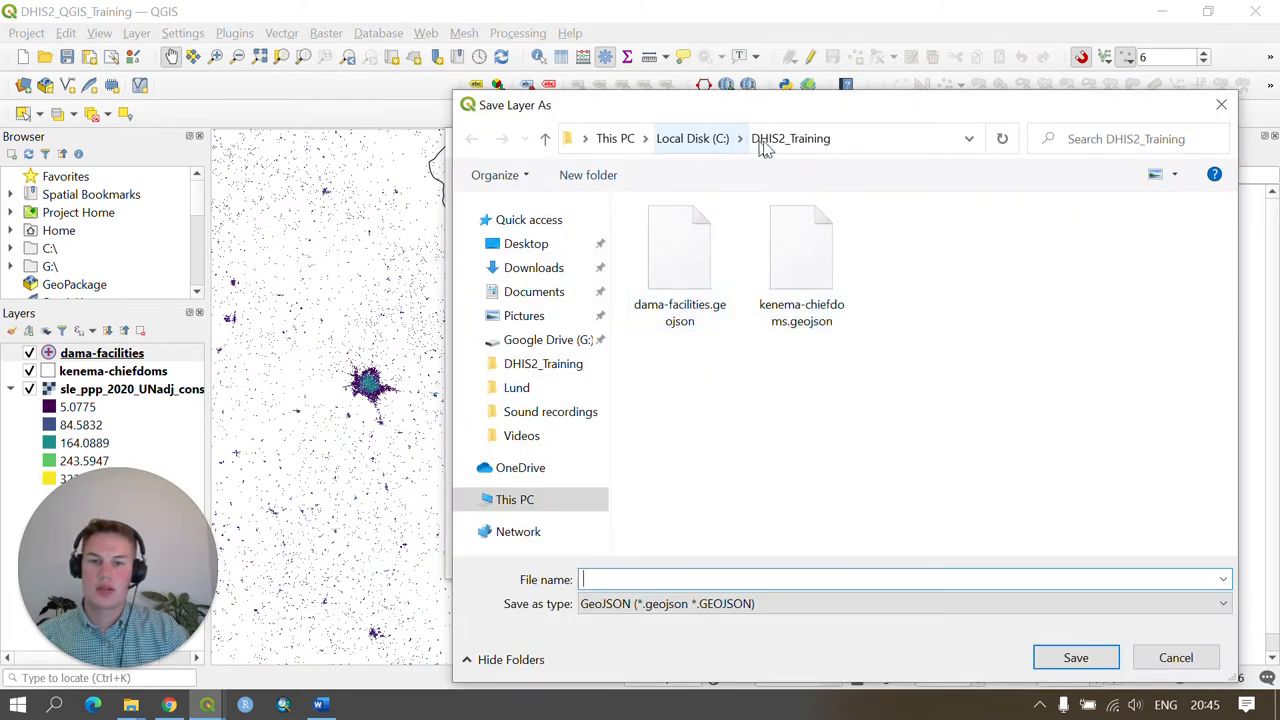
- Save the export as dama-facilities-utm29n.geojson in the DHIS2_Training folder
click(790, 138)
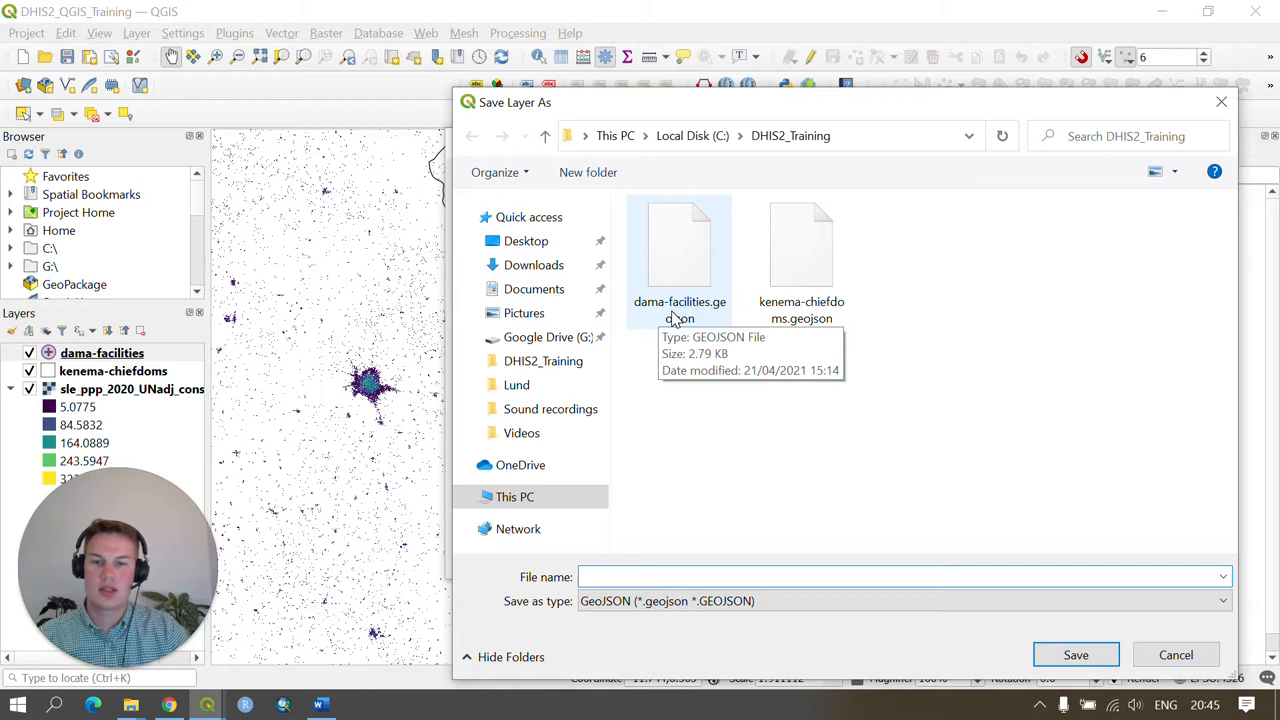
click(680, 244)
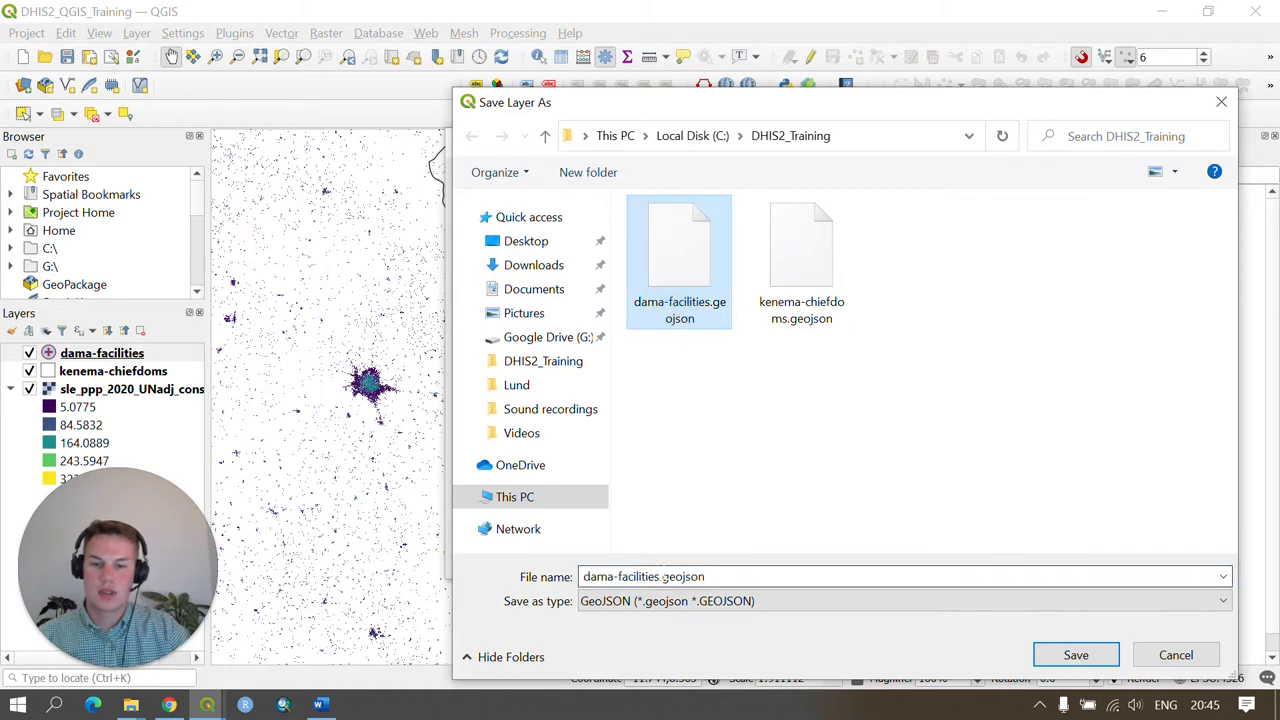
double_click(682, 576)
text(-)
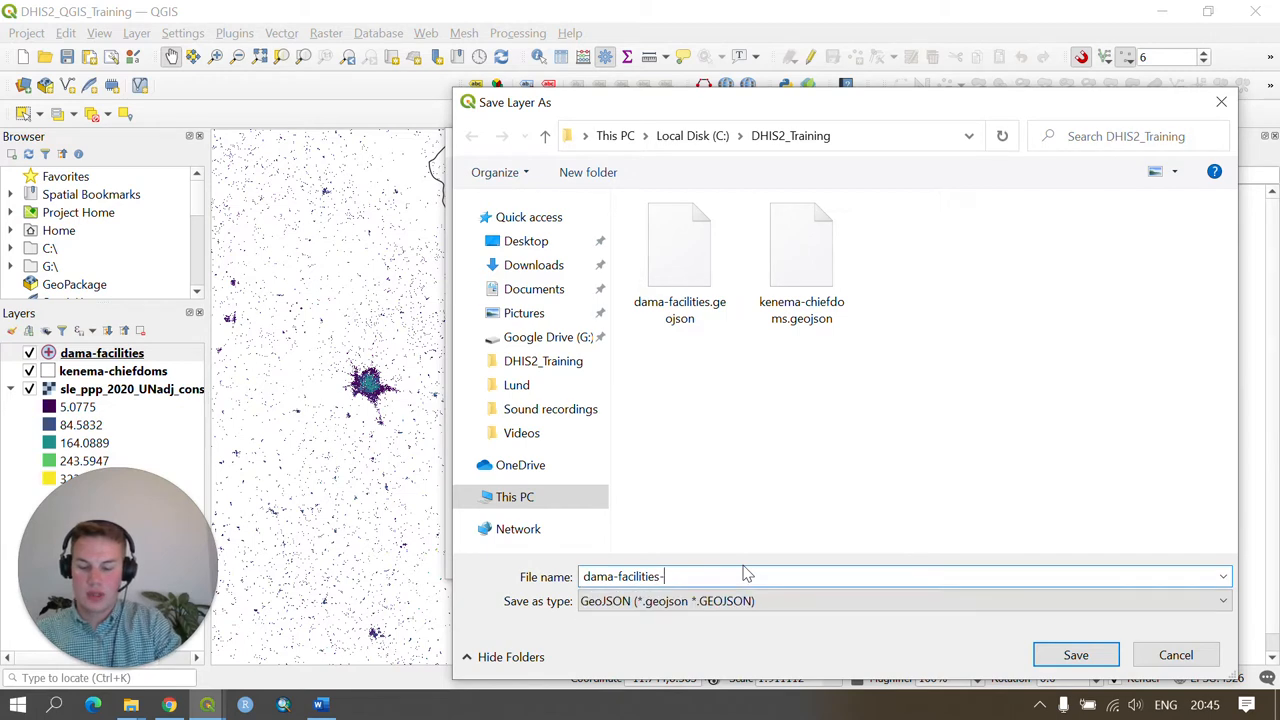
text(utm29n)
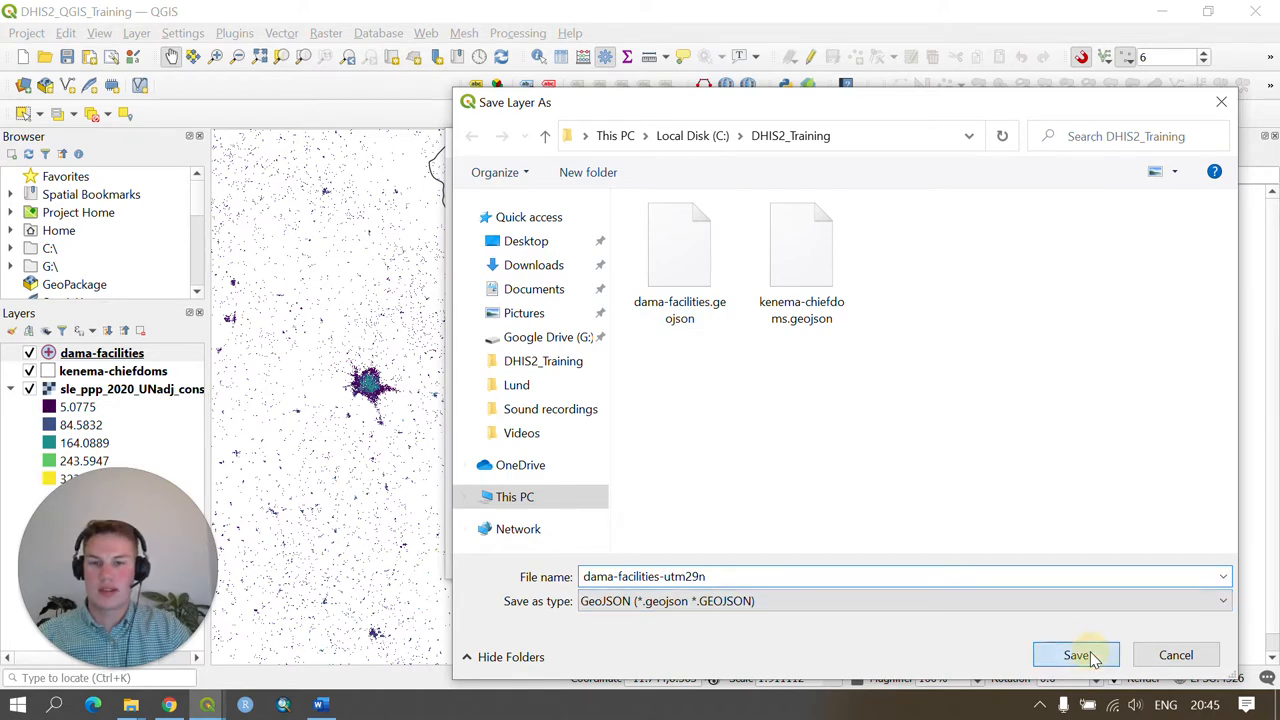
click(1076, 656)
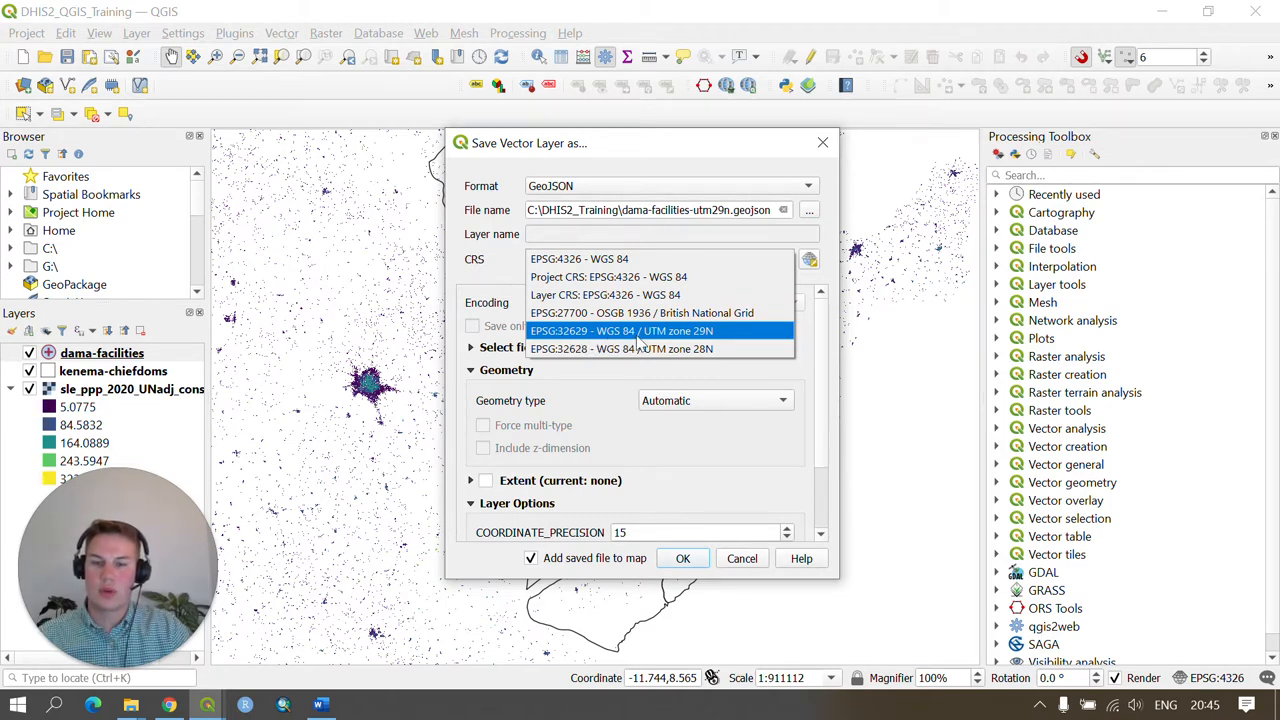
mouse_move(820, 324)
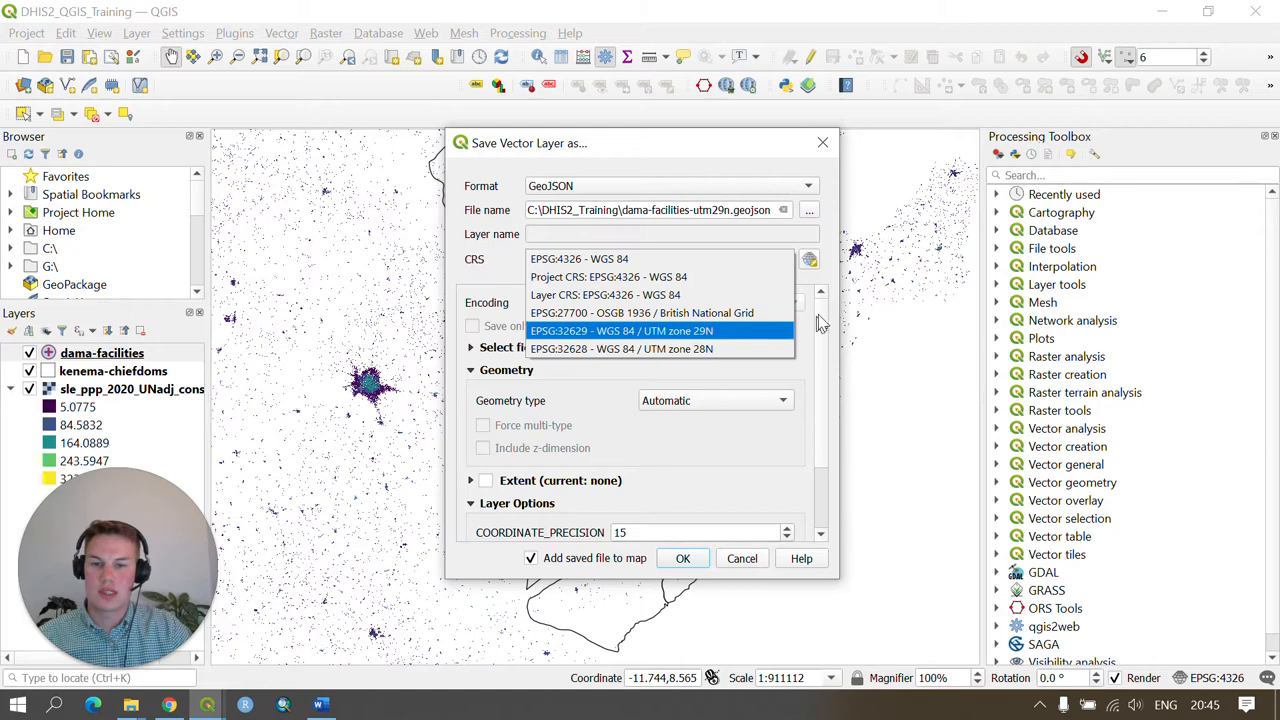
- Choose EPSG:32629 WGS 84 / UTM zone 29N and run the facilities export
click(620, 332)
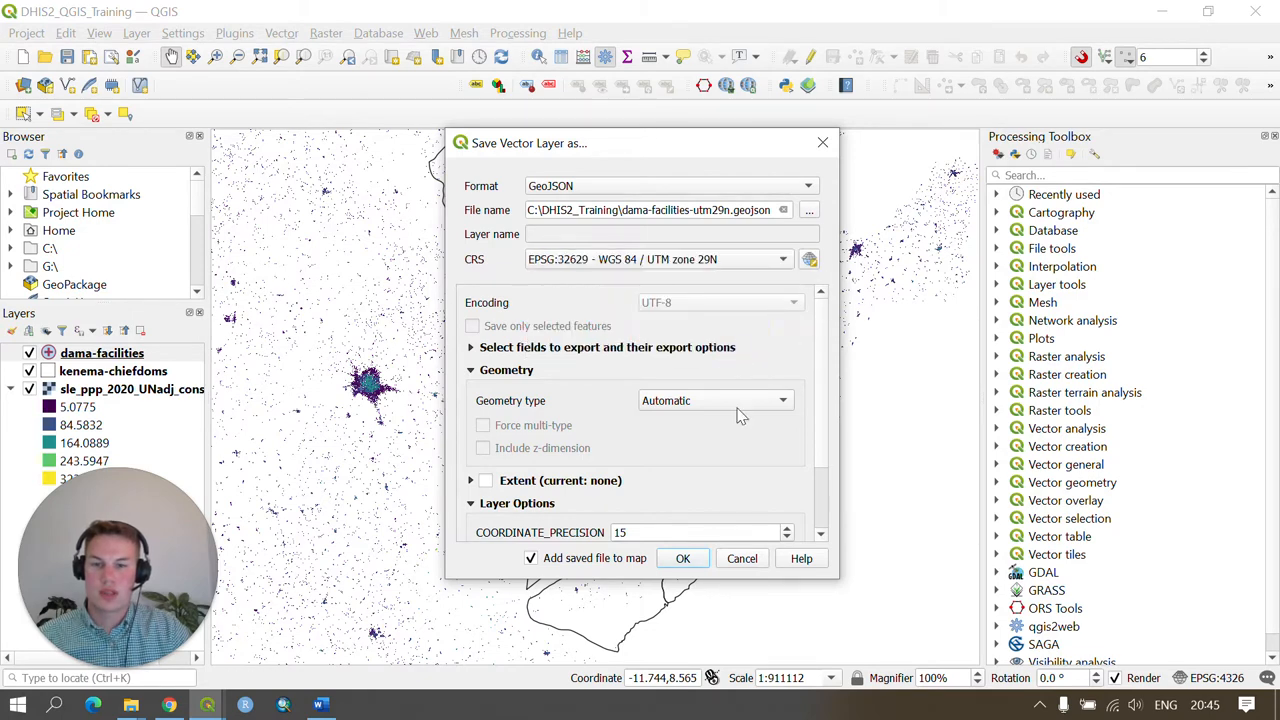
click(682, 558)
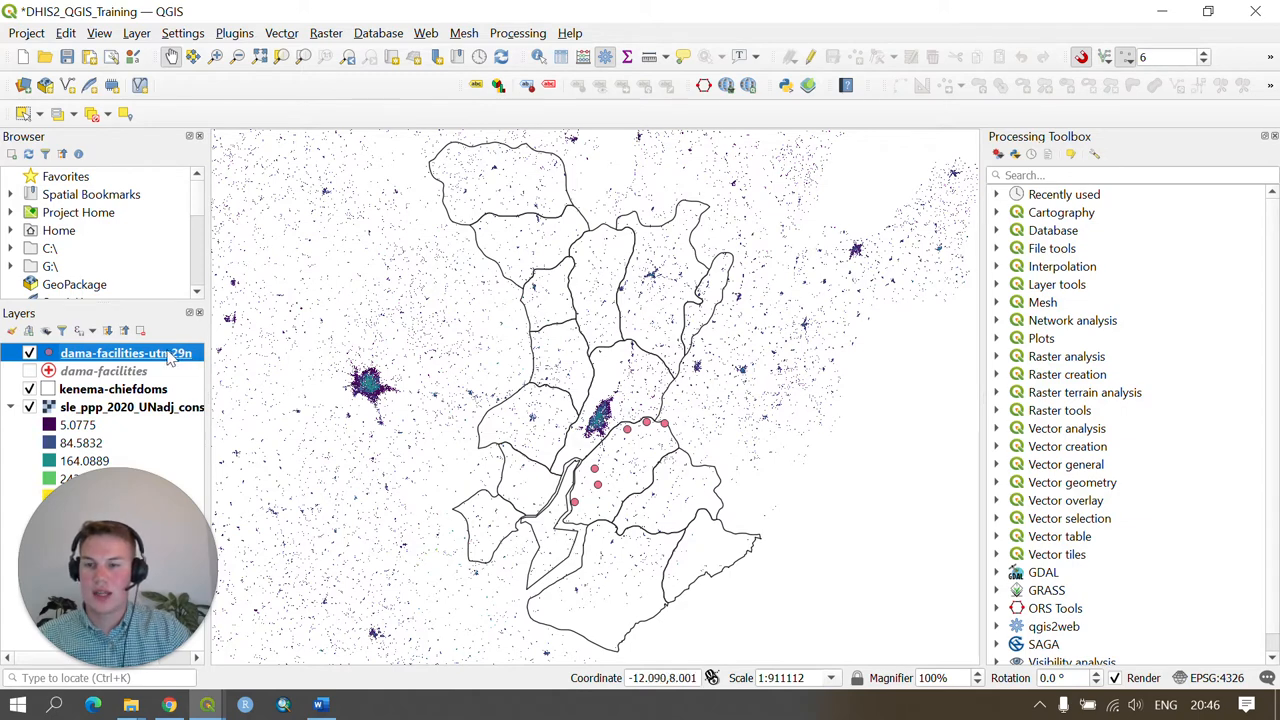
mouse_move(164, 360)
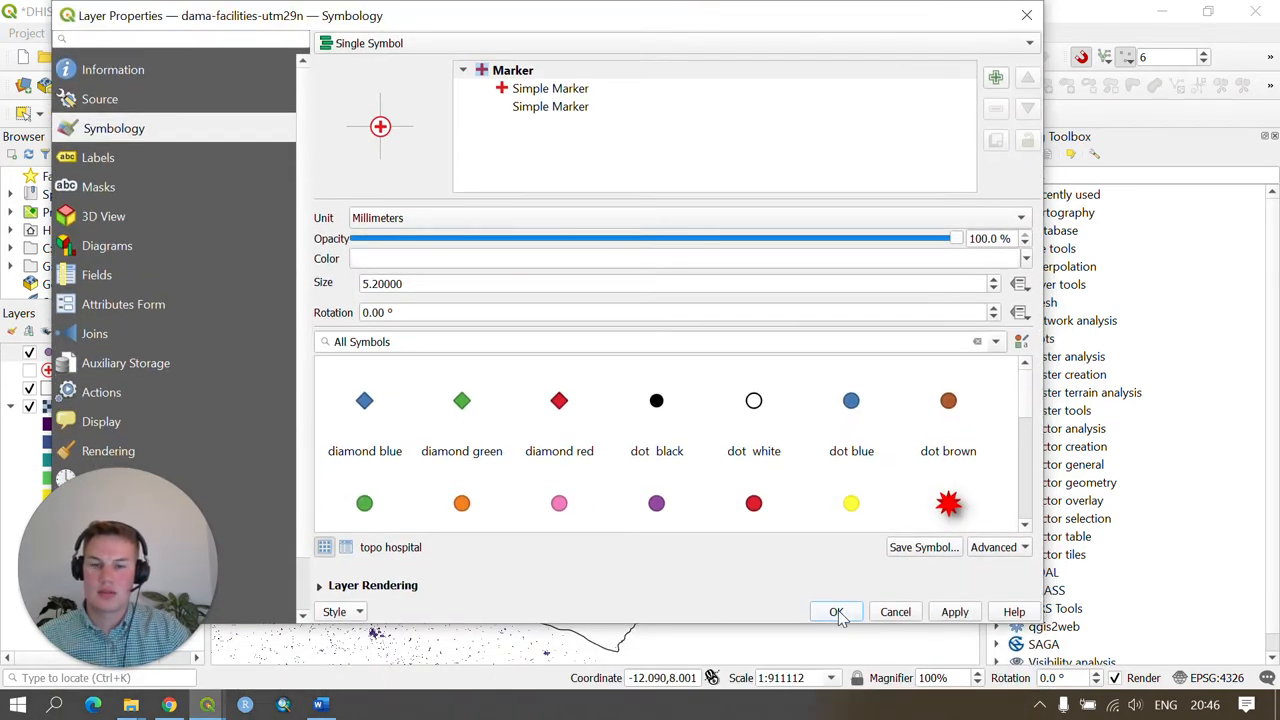
- Apply the topo hospital red-cross marker to the dama-facilities-utm29n layer
click(836, 612)
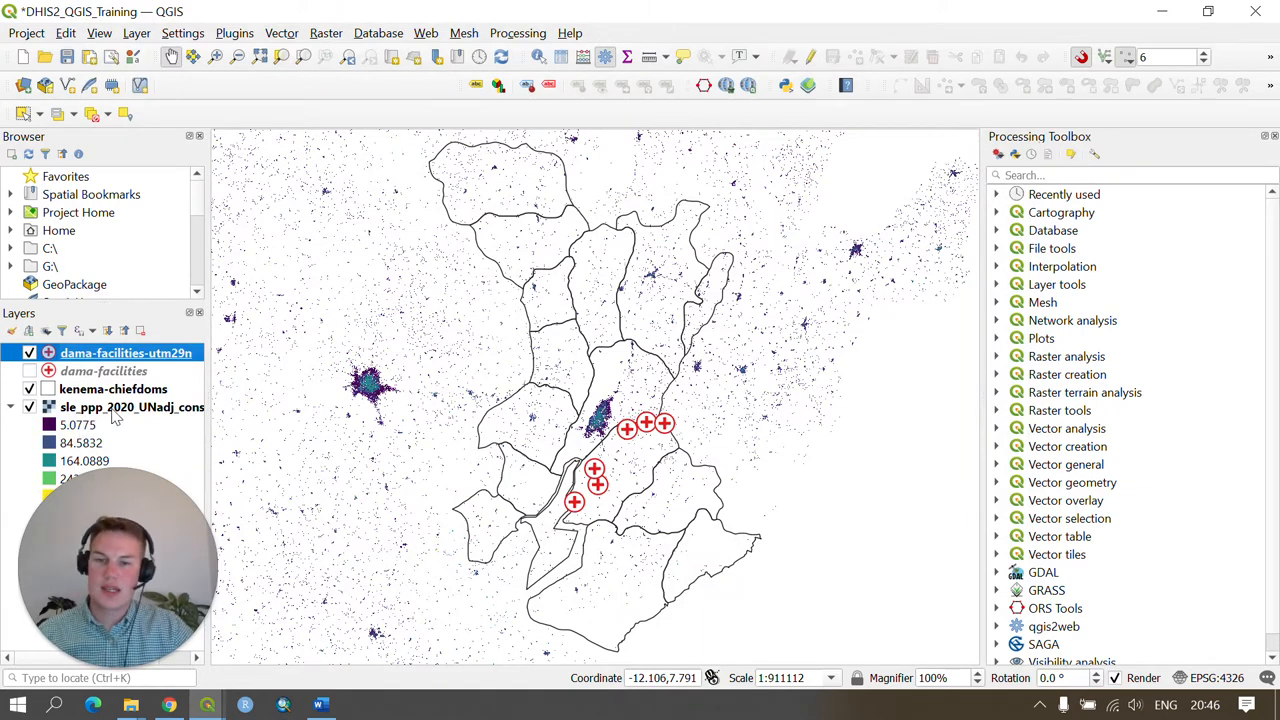
mouse_move(132, 406)
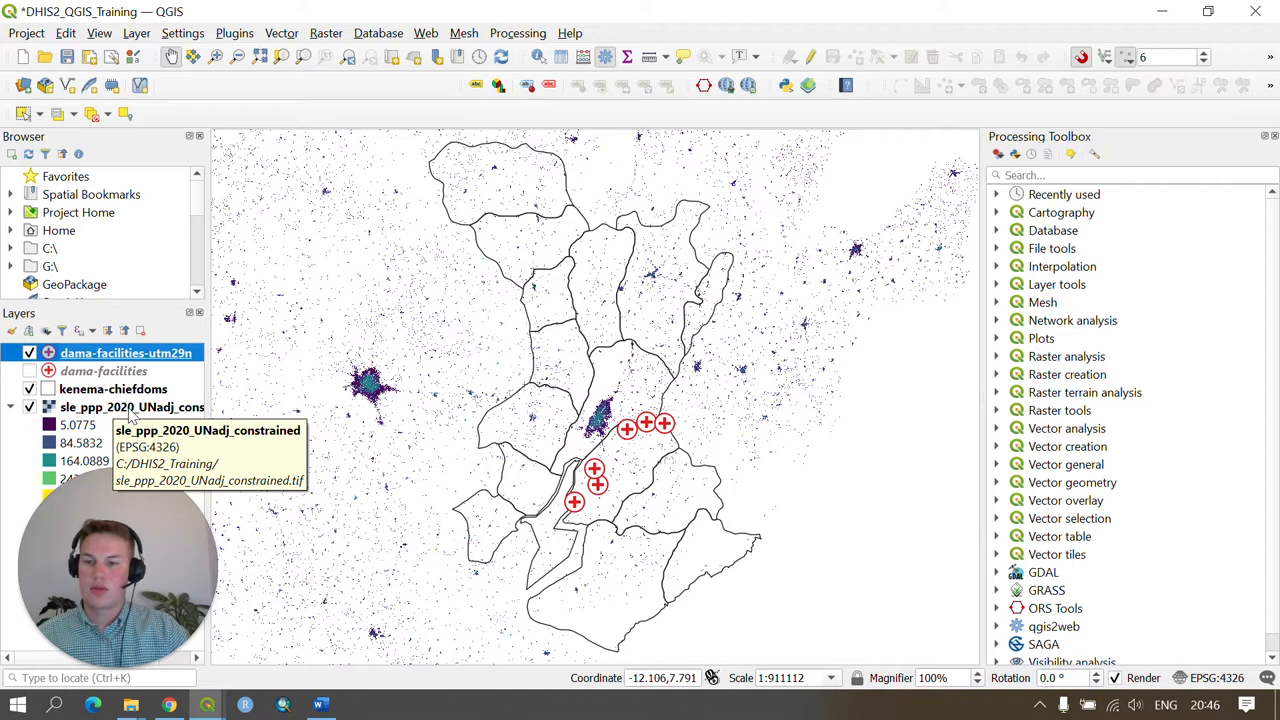
- Start Save As for sle_ppp_2020_UNadj_constrained and browse for its save location
right_click(132, 406)
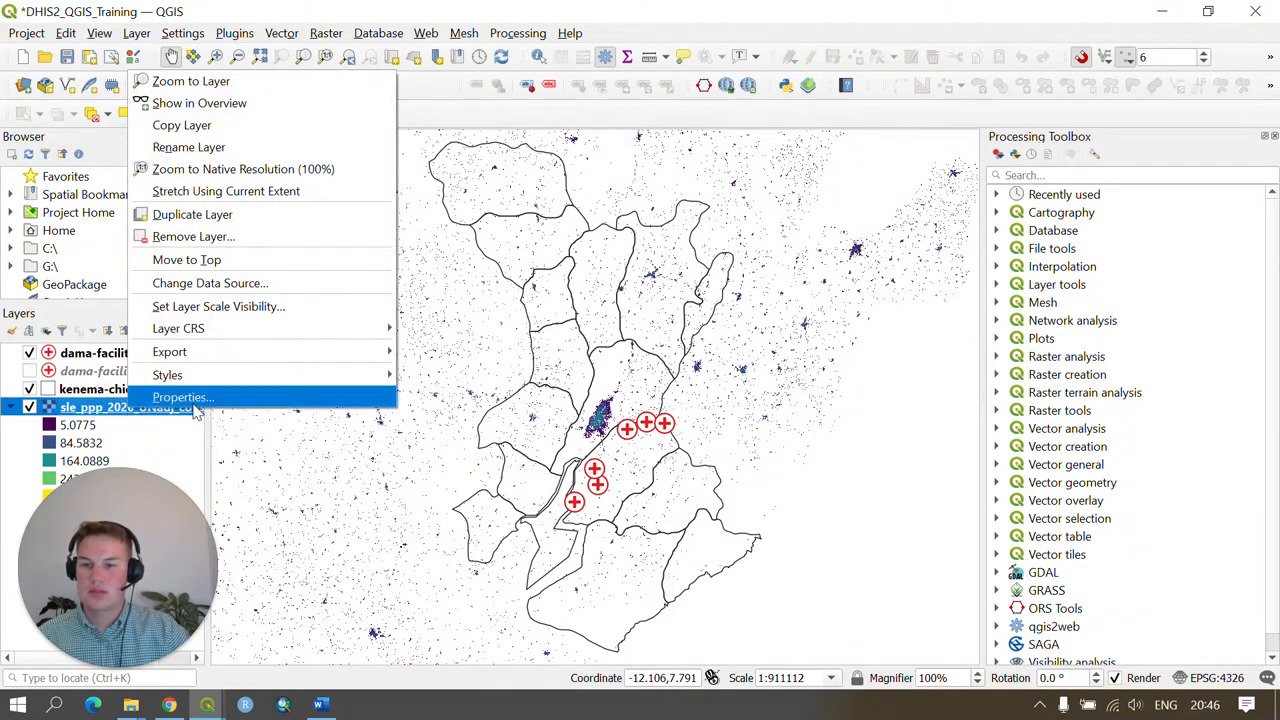
mouse_move(168, 352)
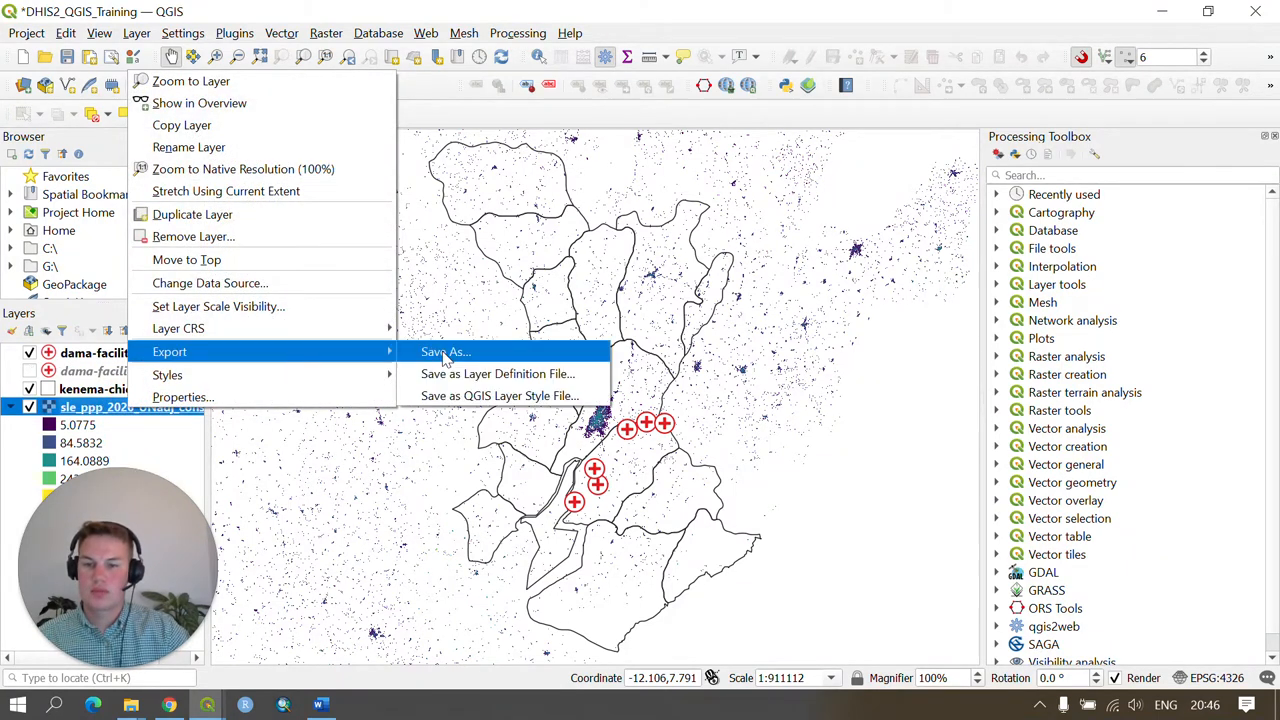
click(446, 352)
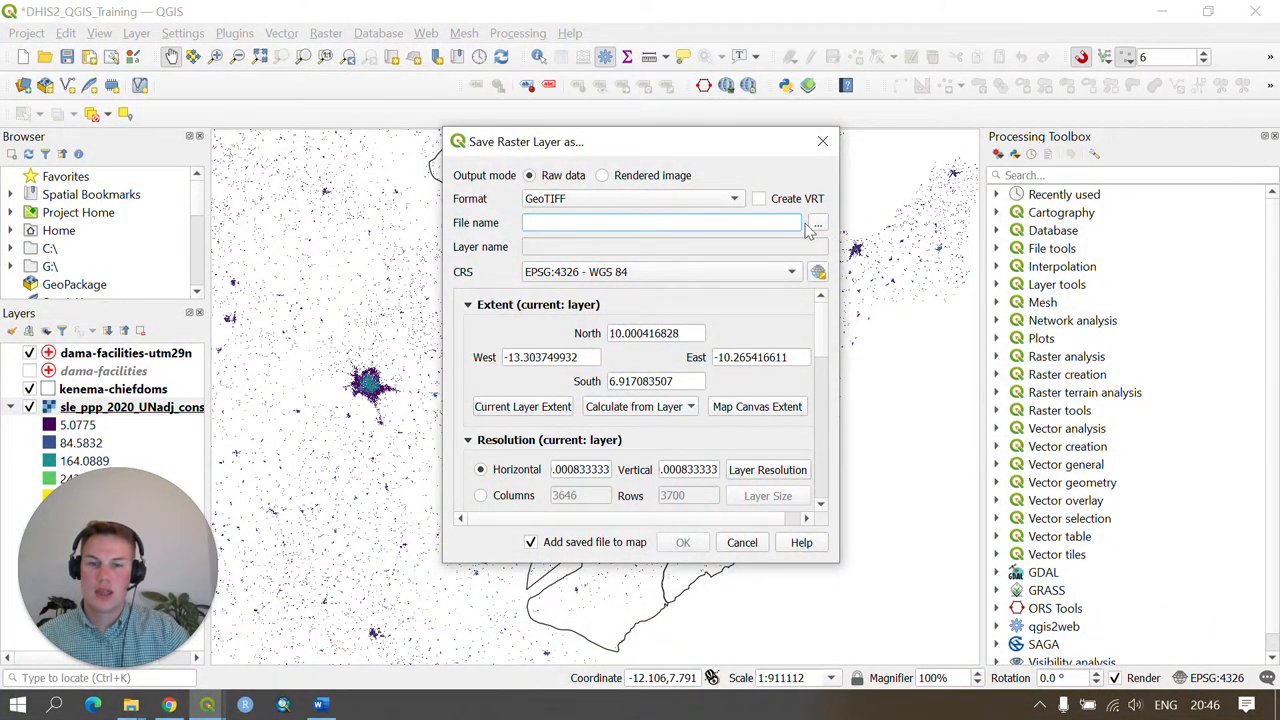
click(816, 222)
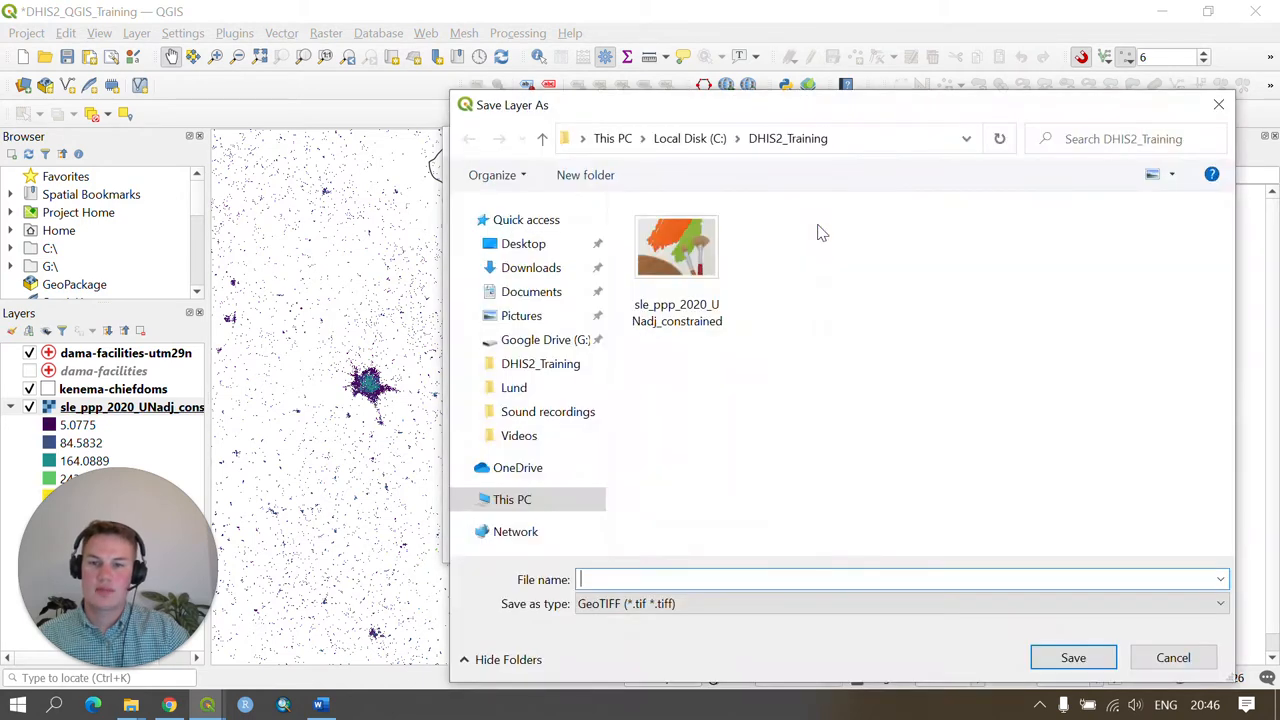
- Save the raster as sle_ppp_2020_UNadj_constrained_utm29n.tif in the DHIS2_Training folder
click(676, 248)
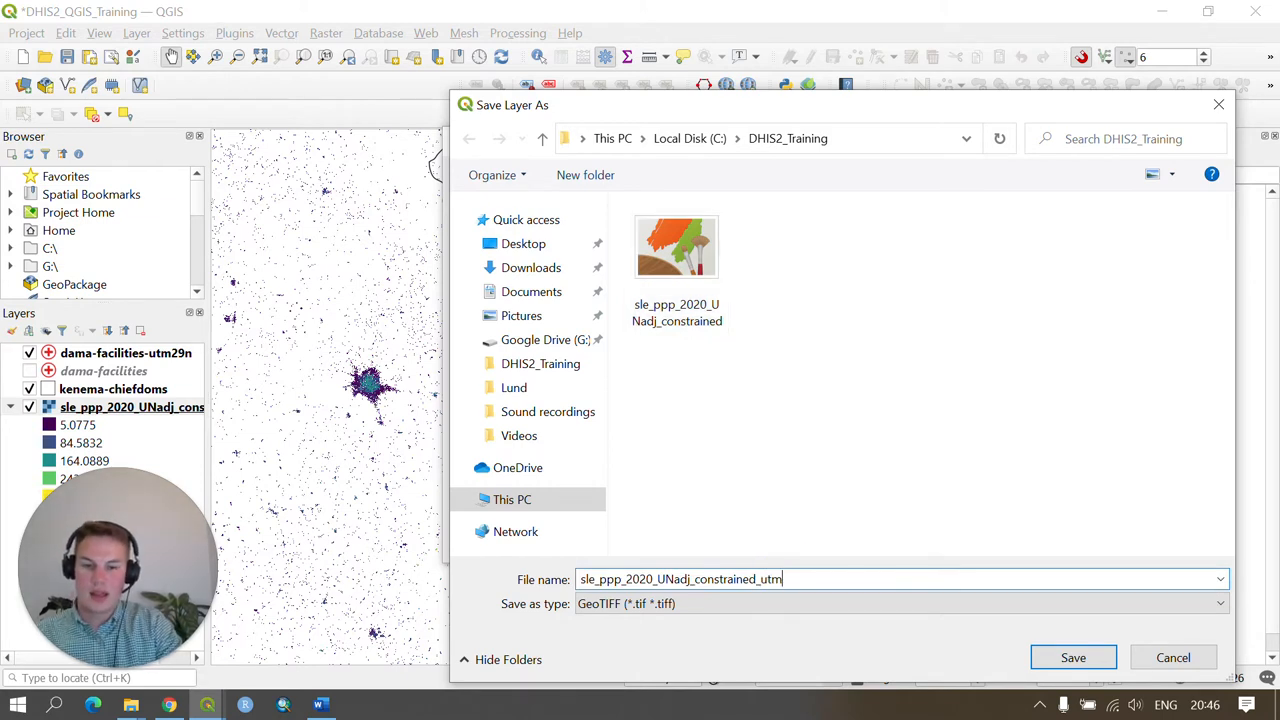
text(29n)
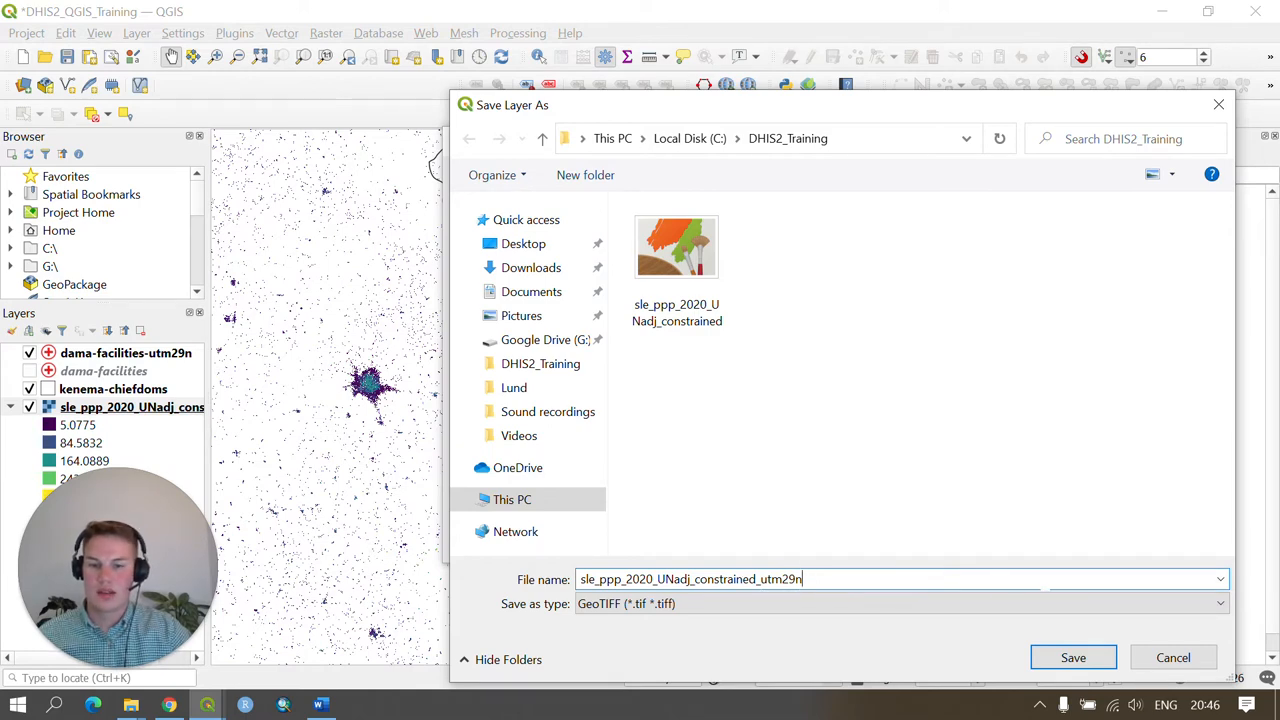
click(1072, 656)
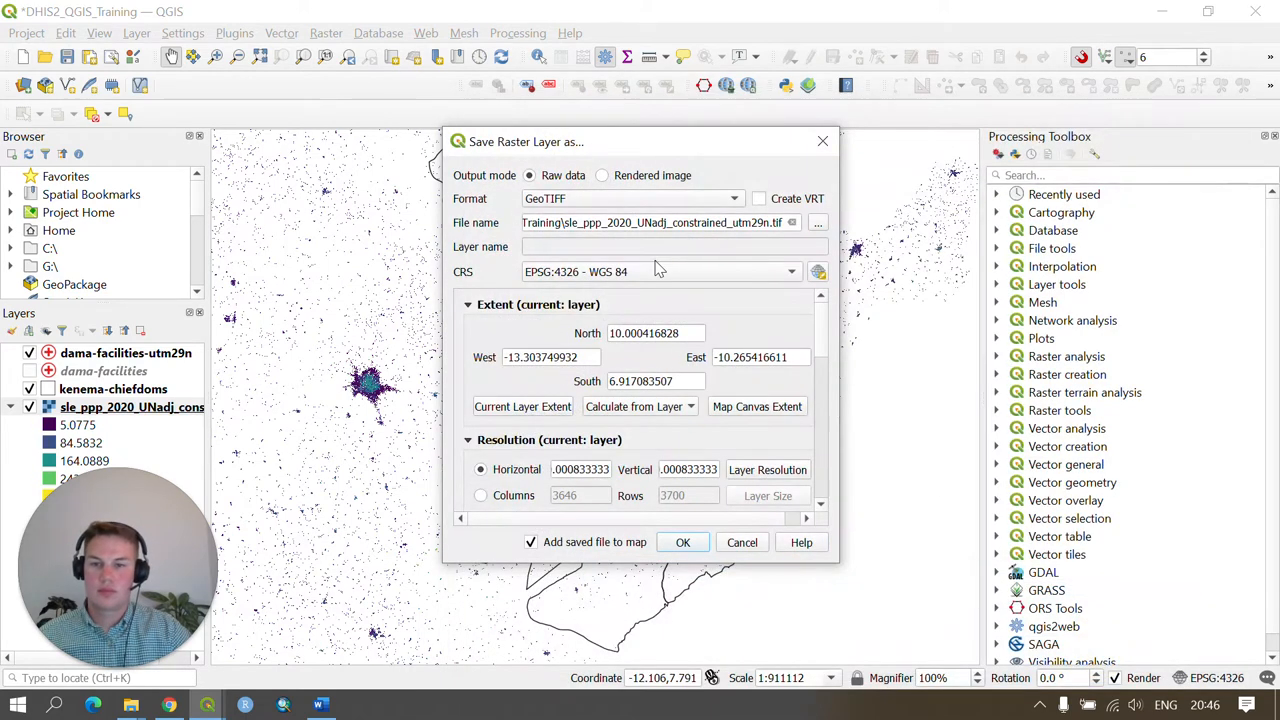
mouse_move(650, 282)
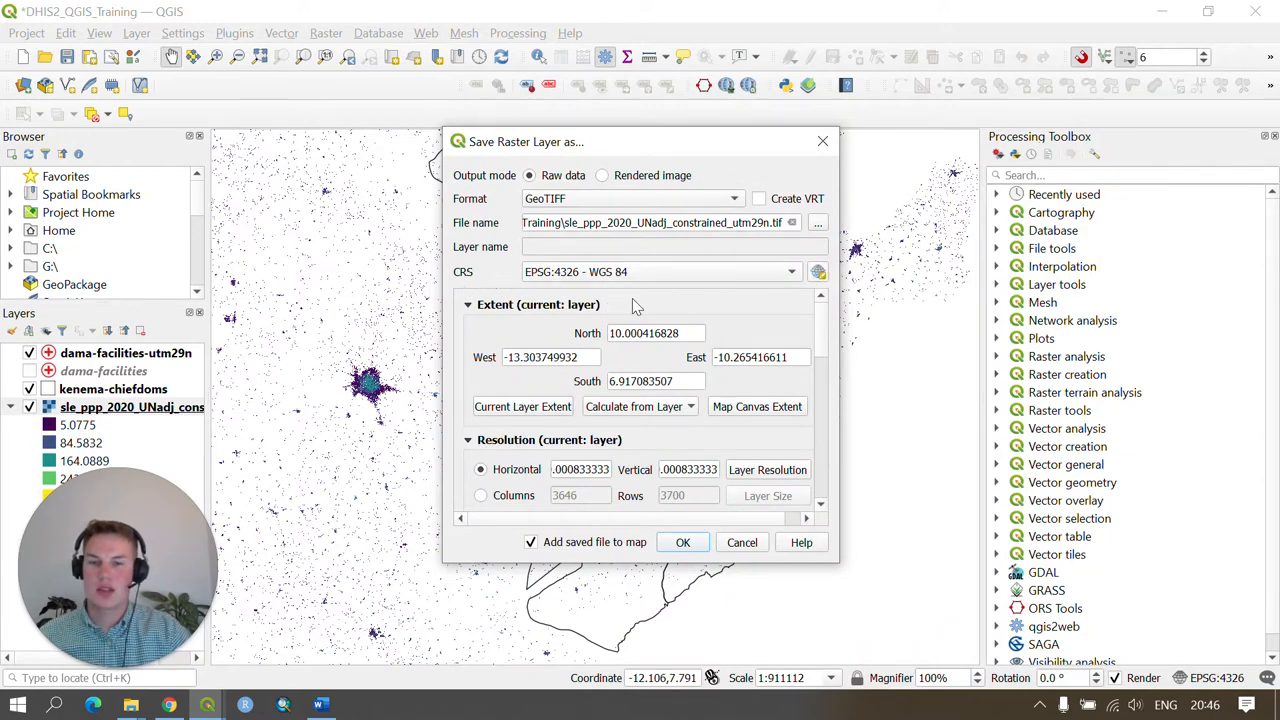
- Bring up the CRS selector for the Save Raster Layer As export
click(818, 272)
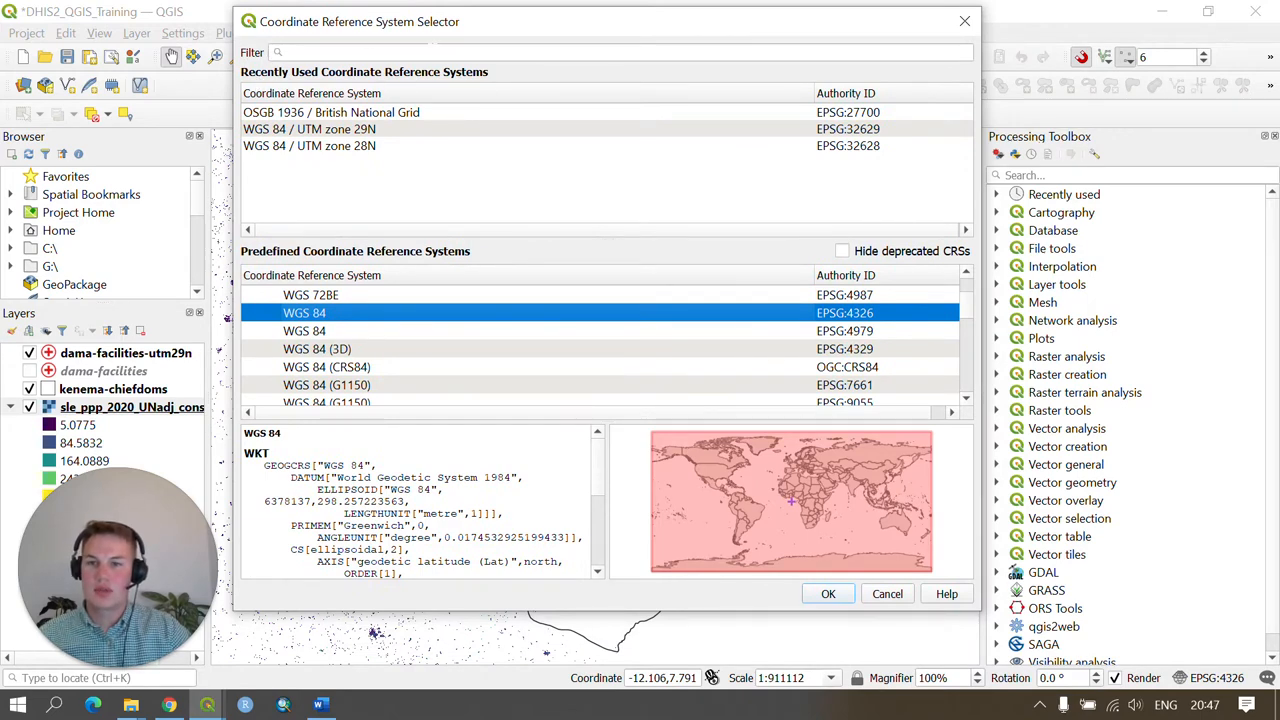
- Filter for UTM, pick WGS 84 / UTM zone 29N (EPSG:32629) and run the raster export
text(U)
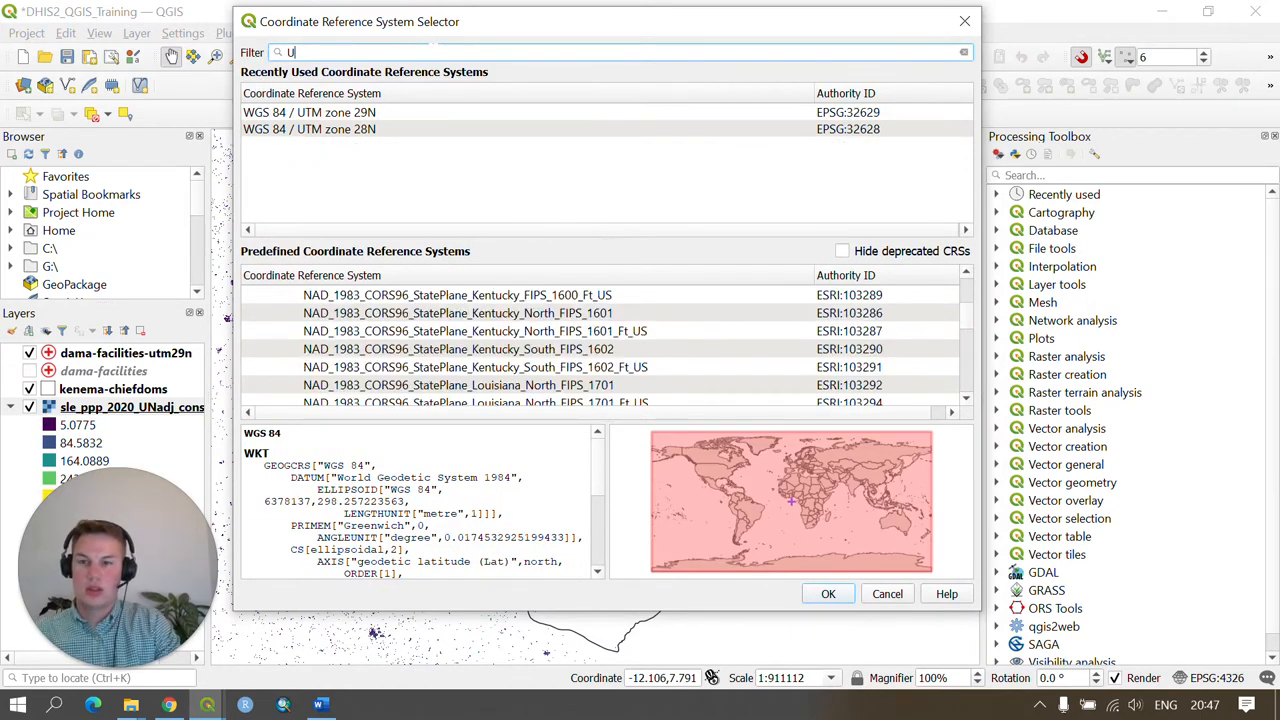
text(TM zone 29n)
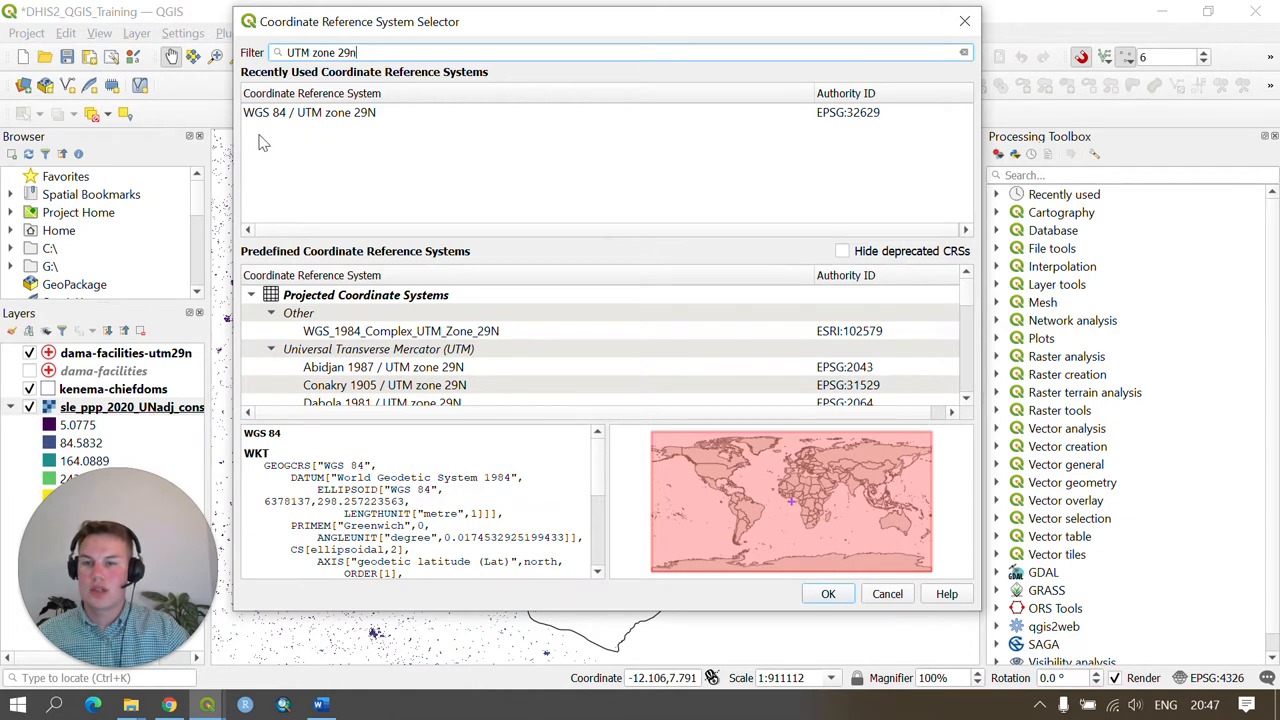
mouse_move(416, 164)
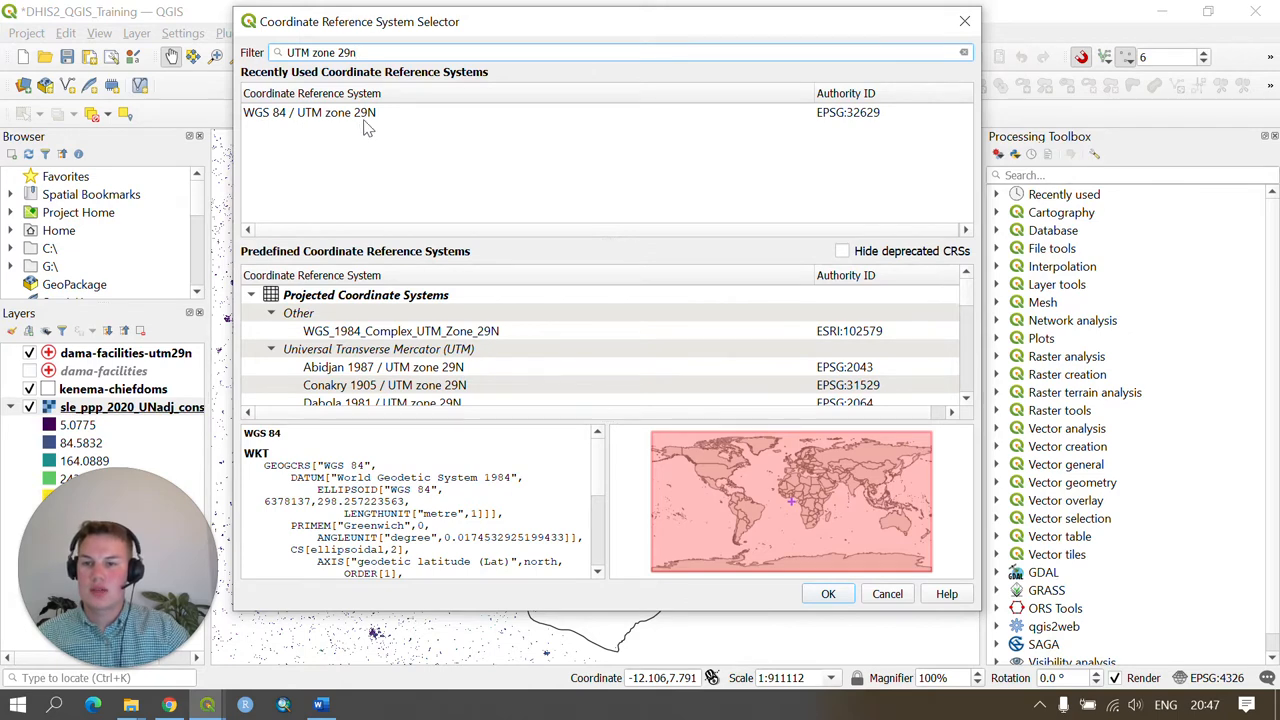
click(308, 112)
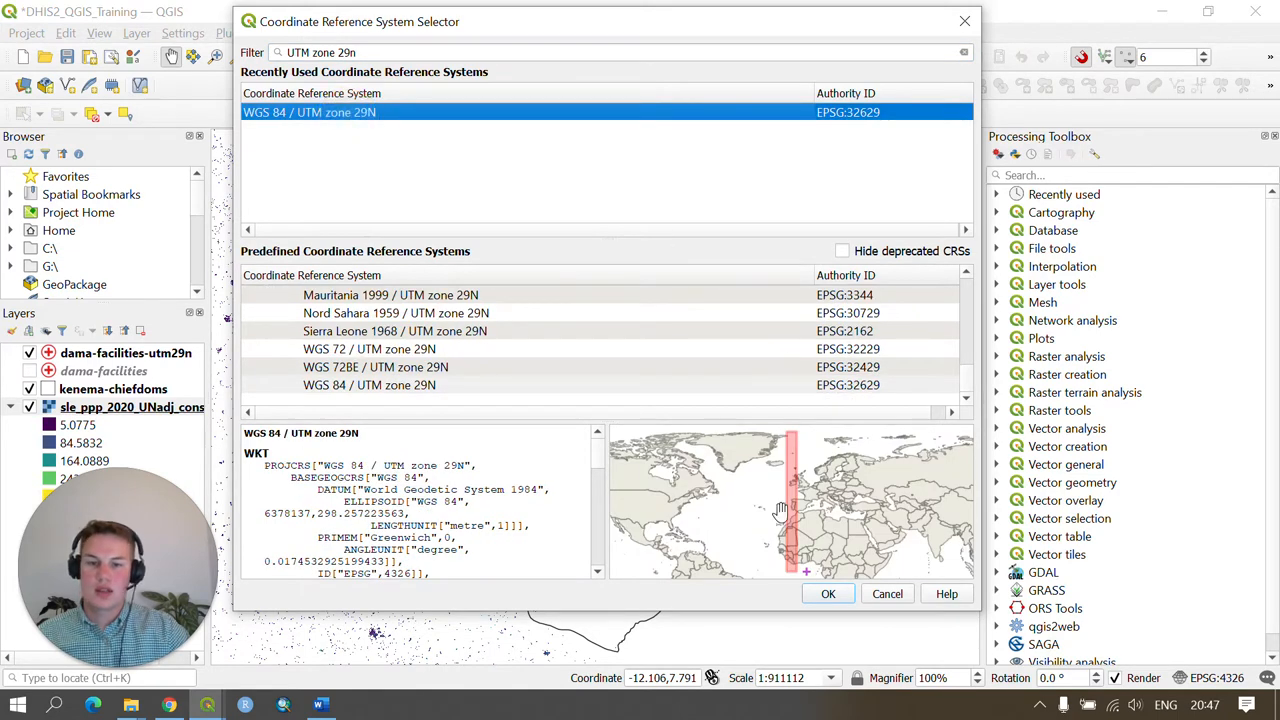
mouse_move(664, 284)
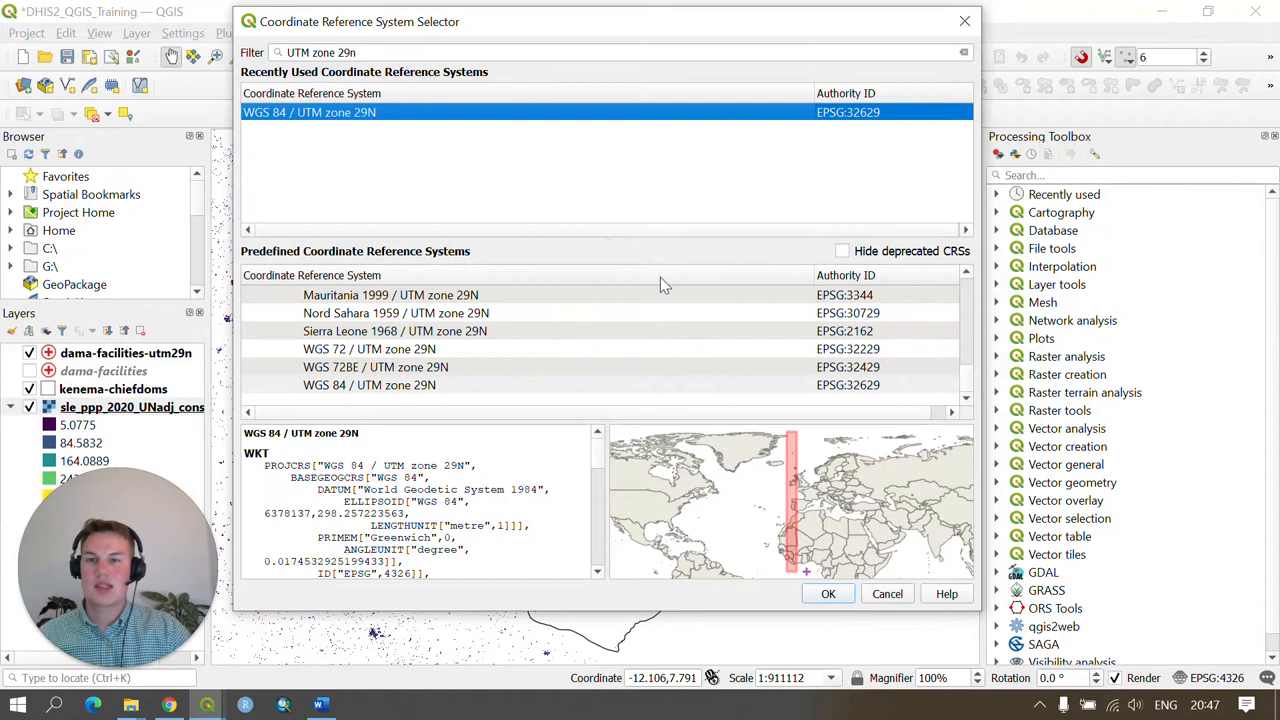
mouse_move(464, 188)
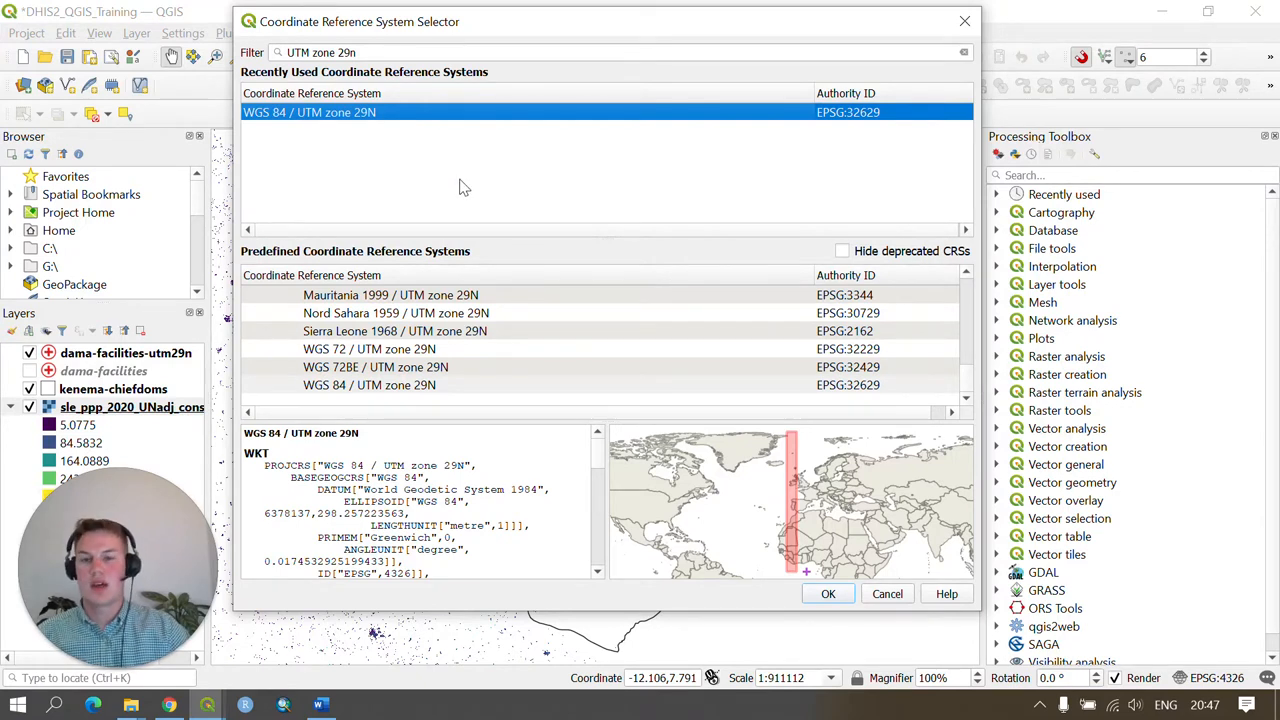
mouse_move(738, 420)
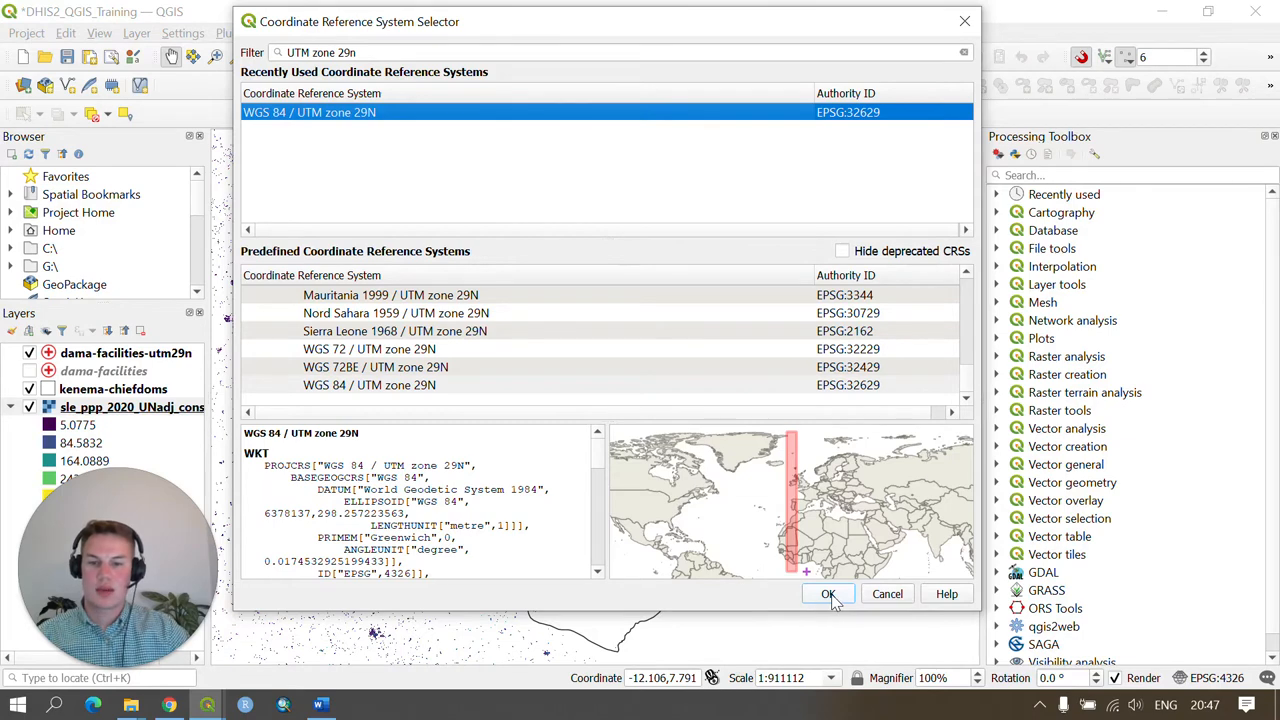
click(828, 592)
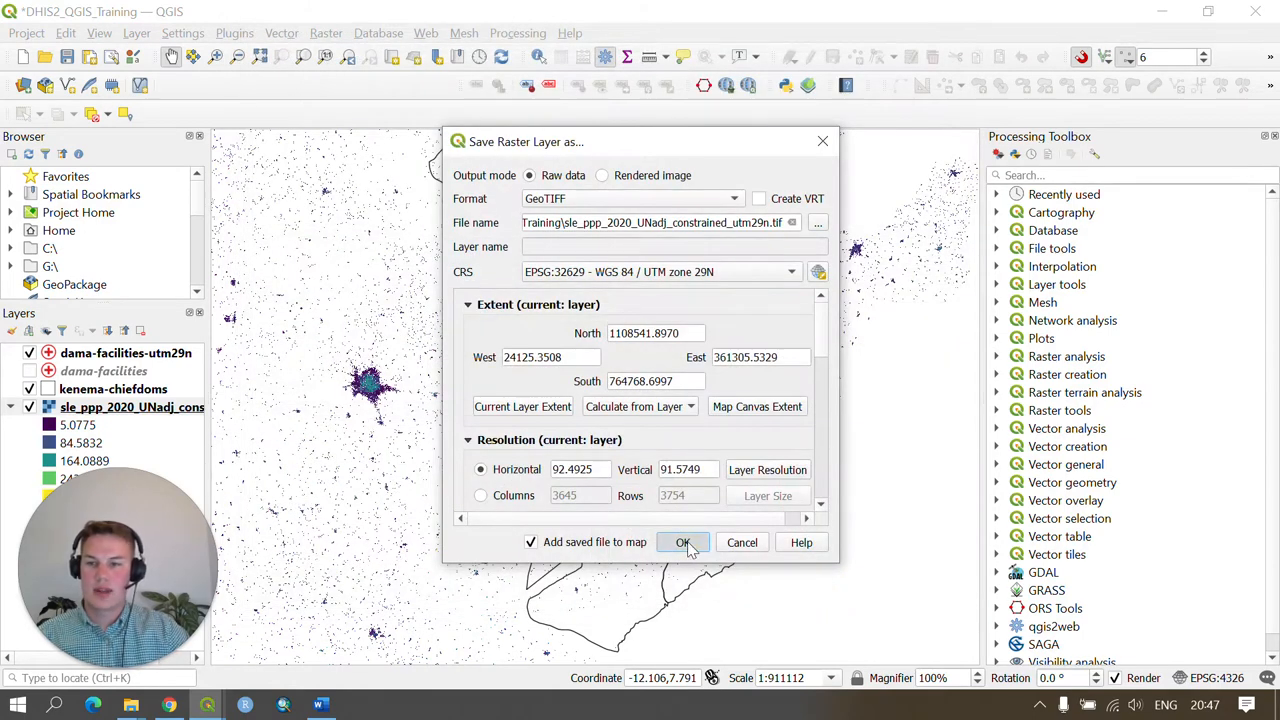
click(684, 542)
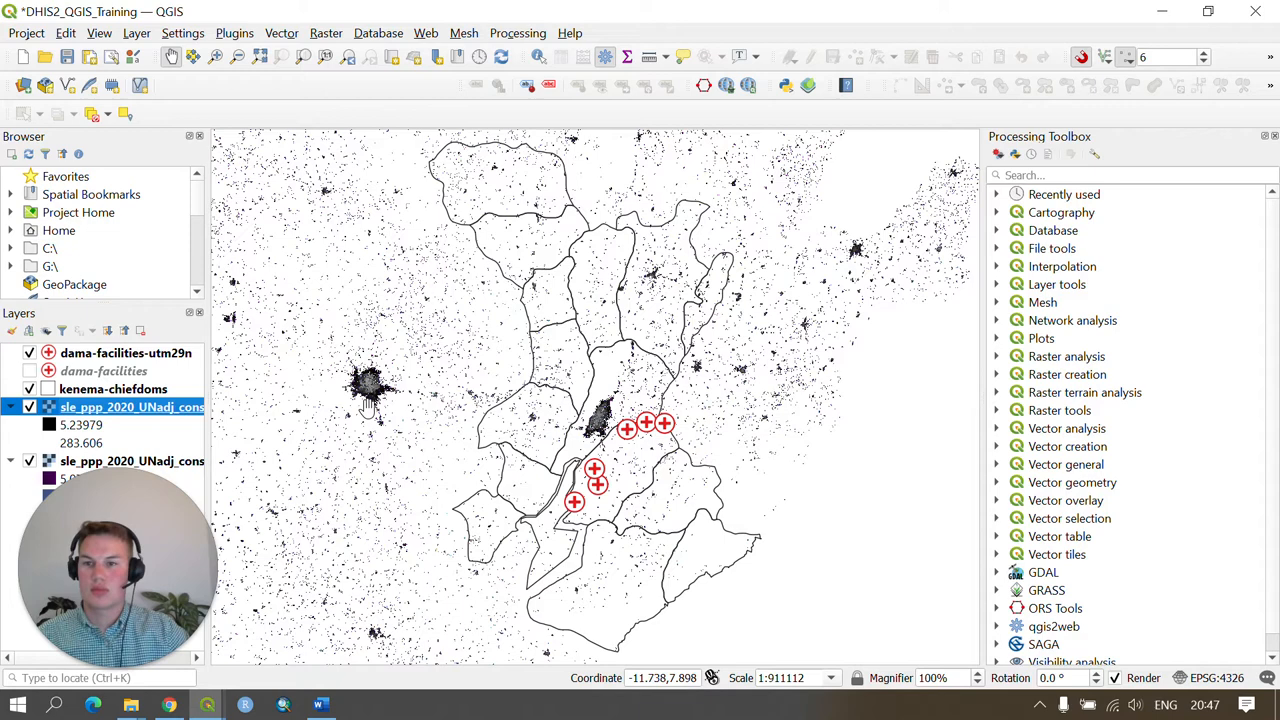
mouse_move(376, 420)
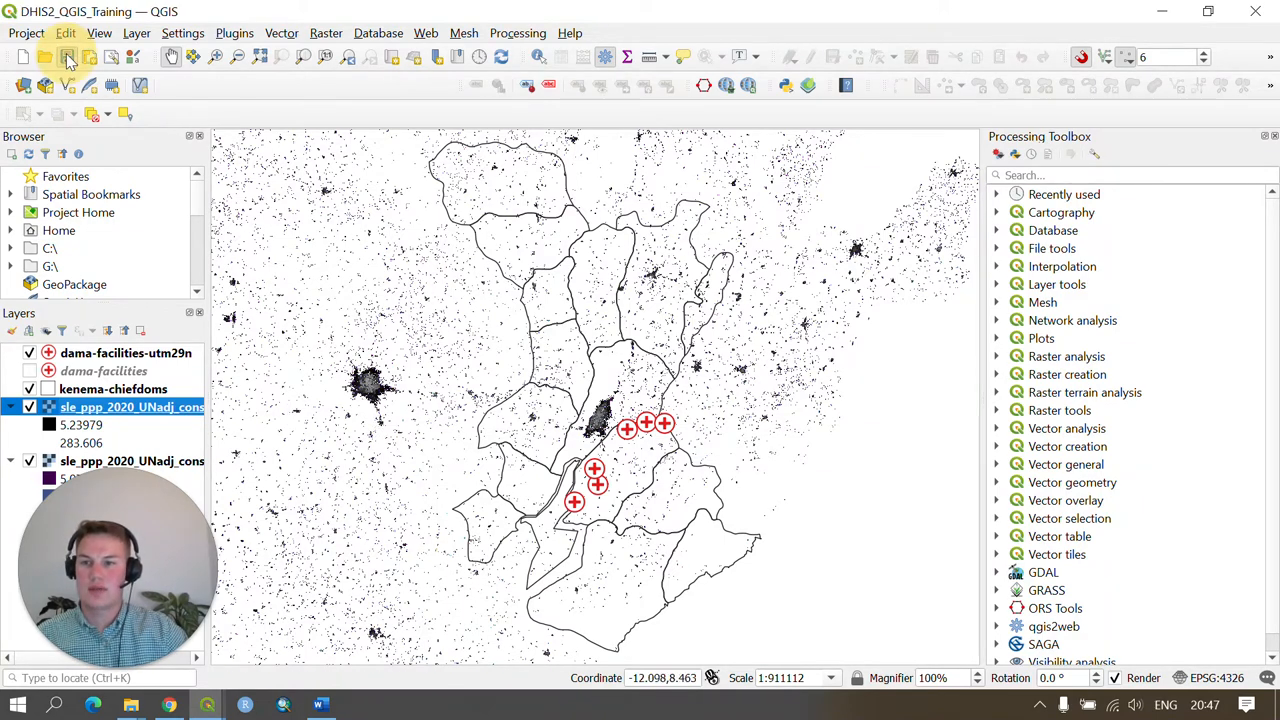
- Set the project CRS to WGS 84 / UTM zone 29N via Project Properties
click(68, 56)
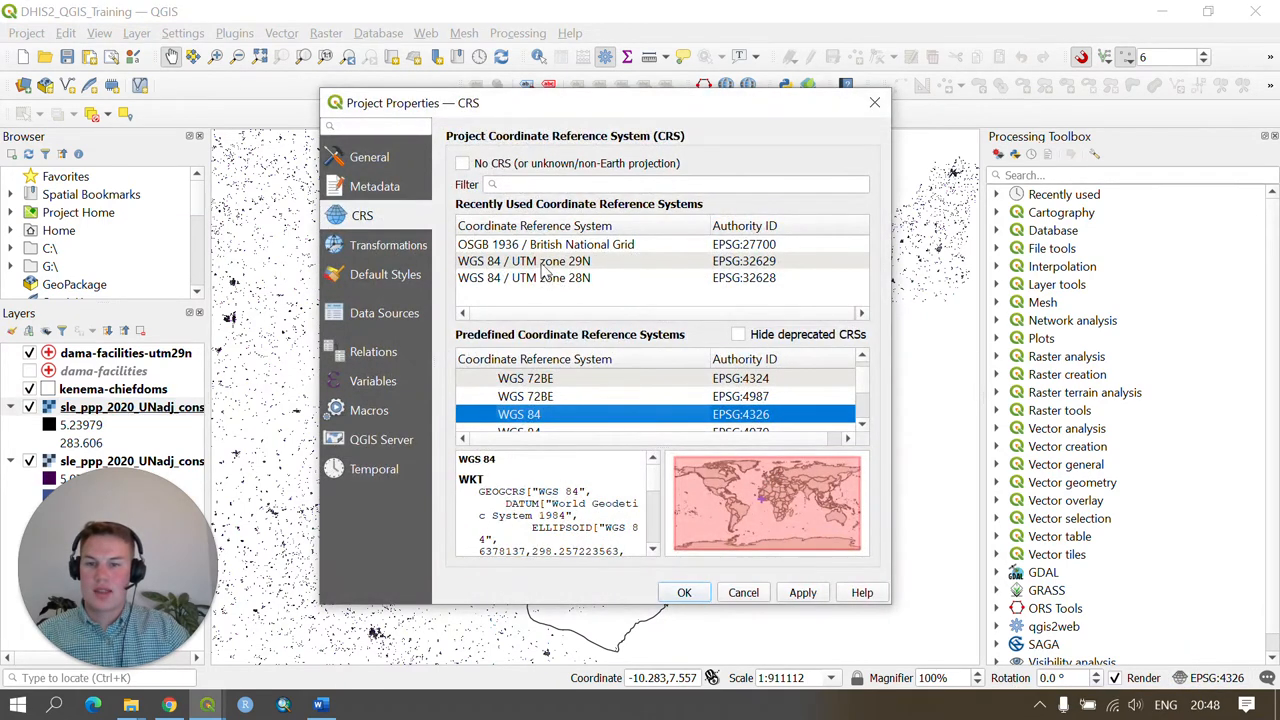
click(524, 260)
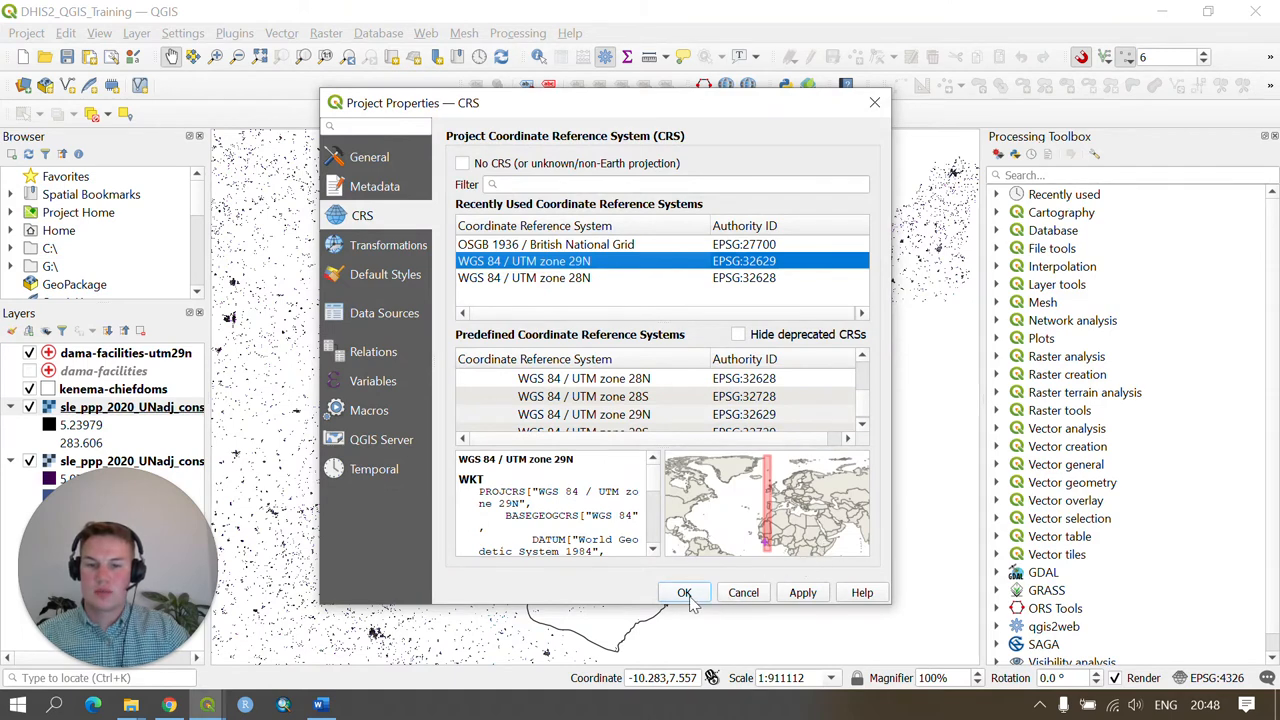
click(684, 592)
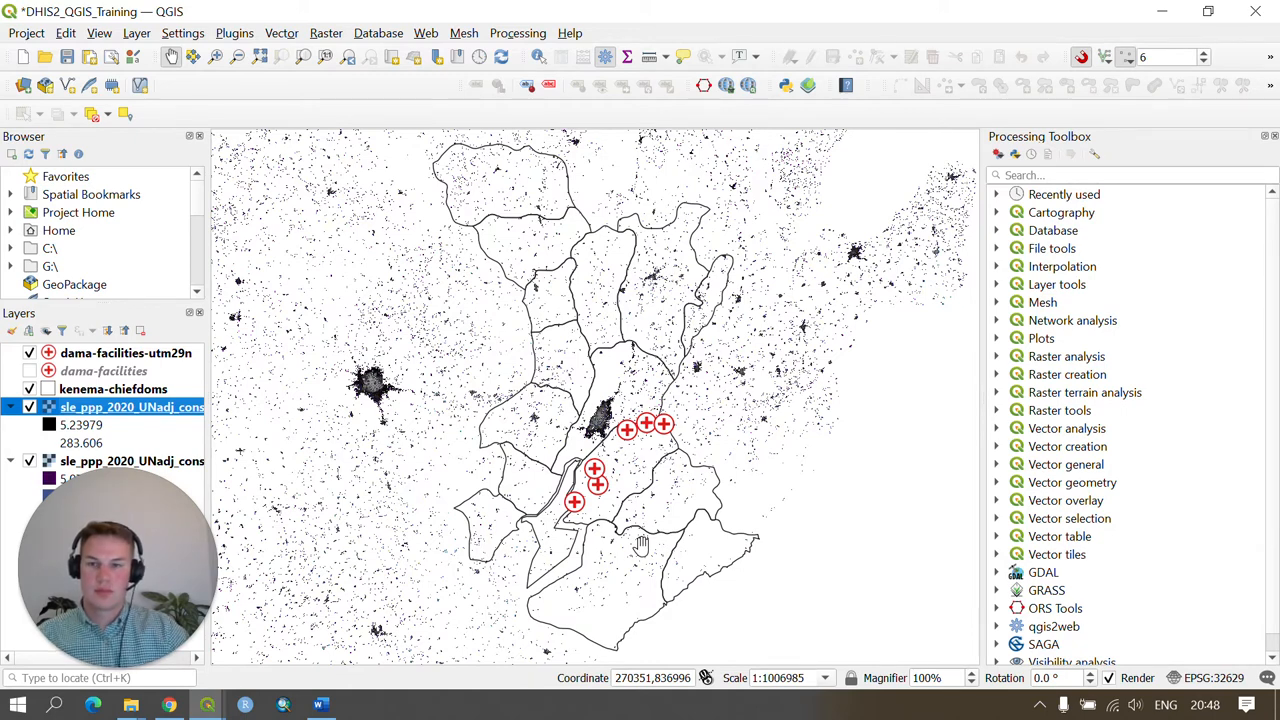
mouse_move(250, 12)
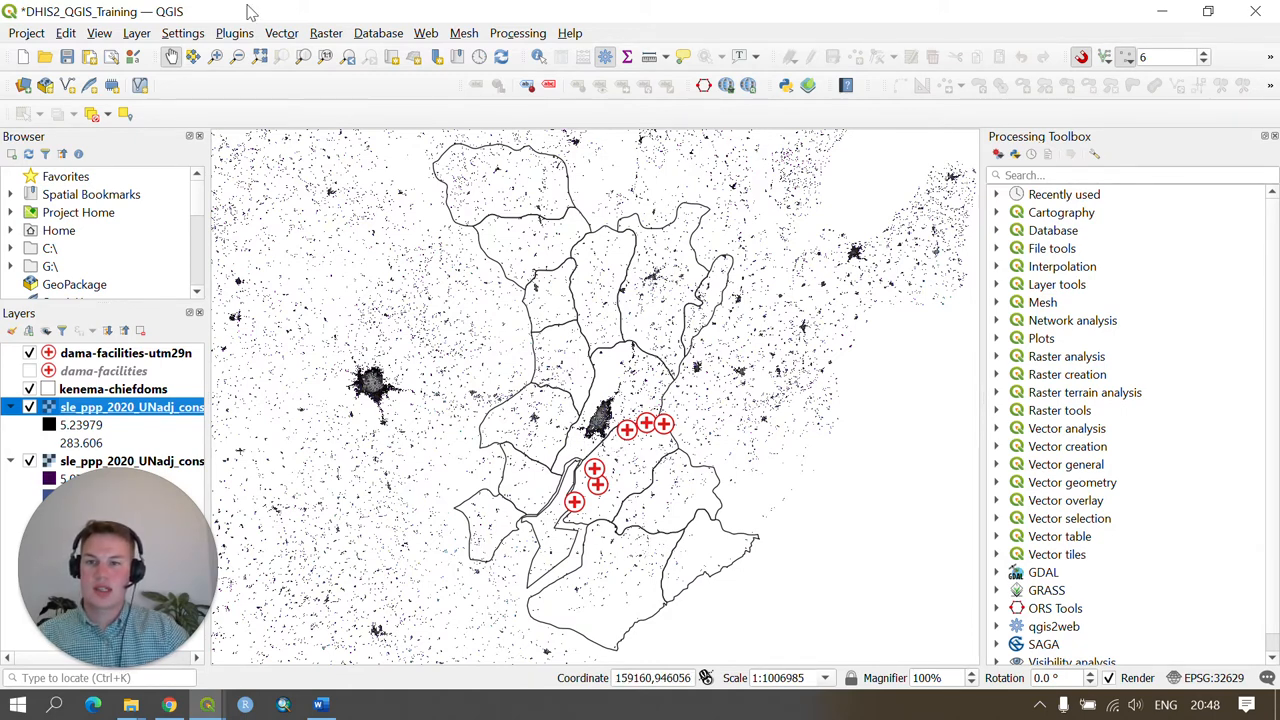
- Set up a Buffer on dama-facilities-utm29n with a 5000-metre distance
click(280, 32)
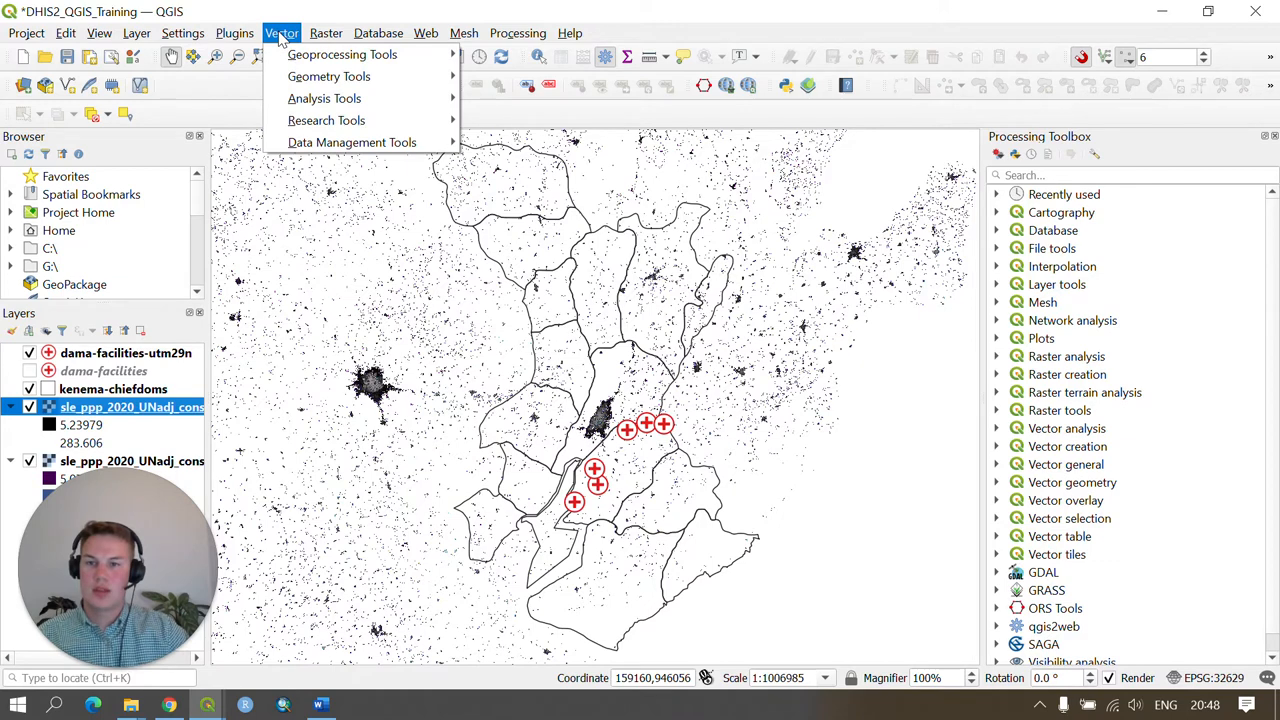
click(342, 54)
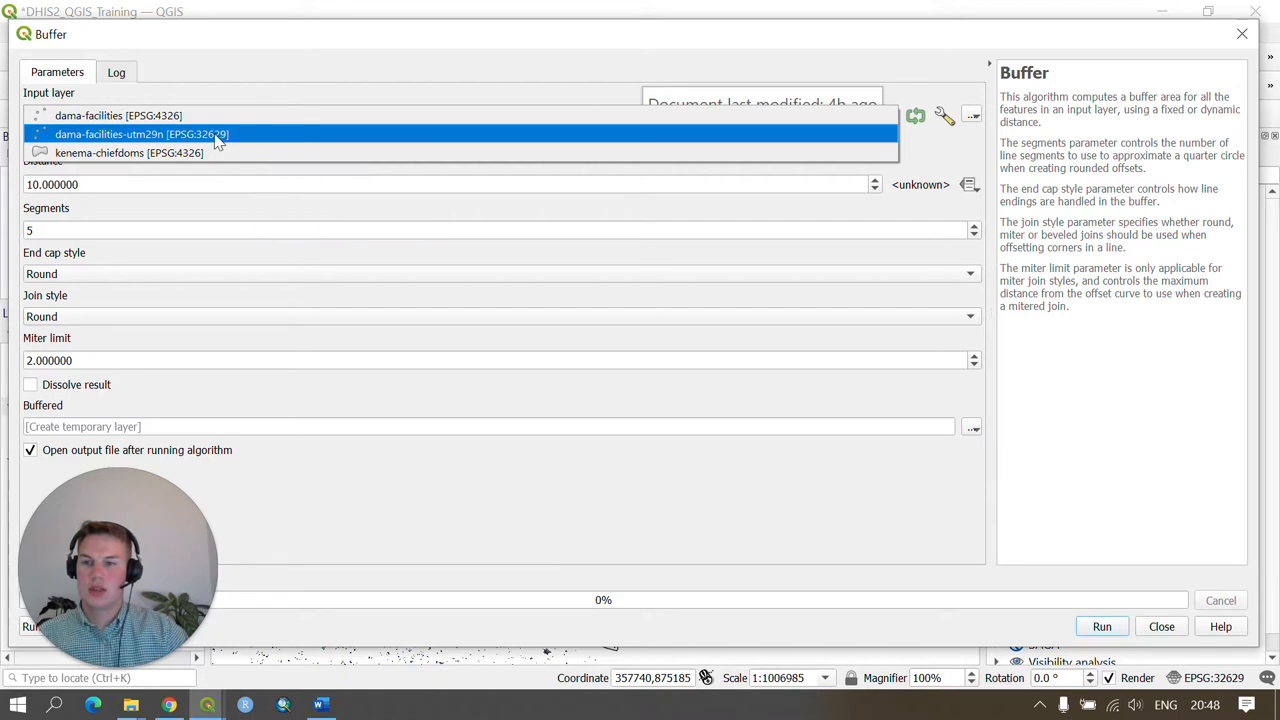
click(140, 134)
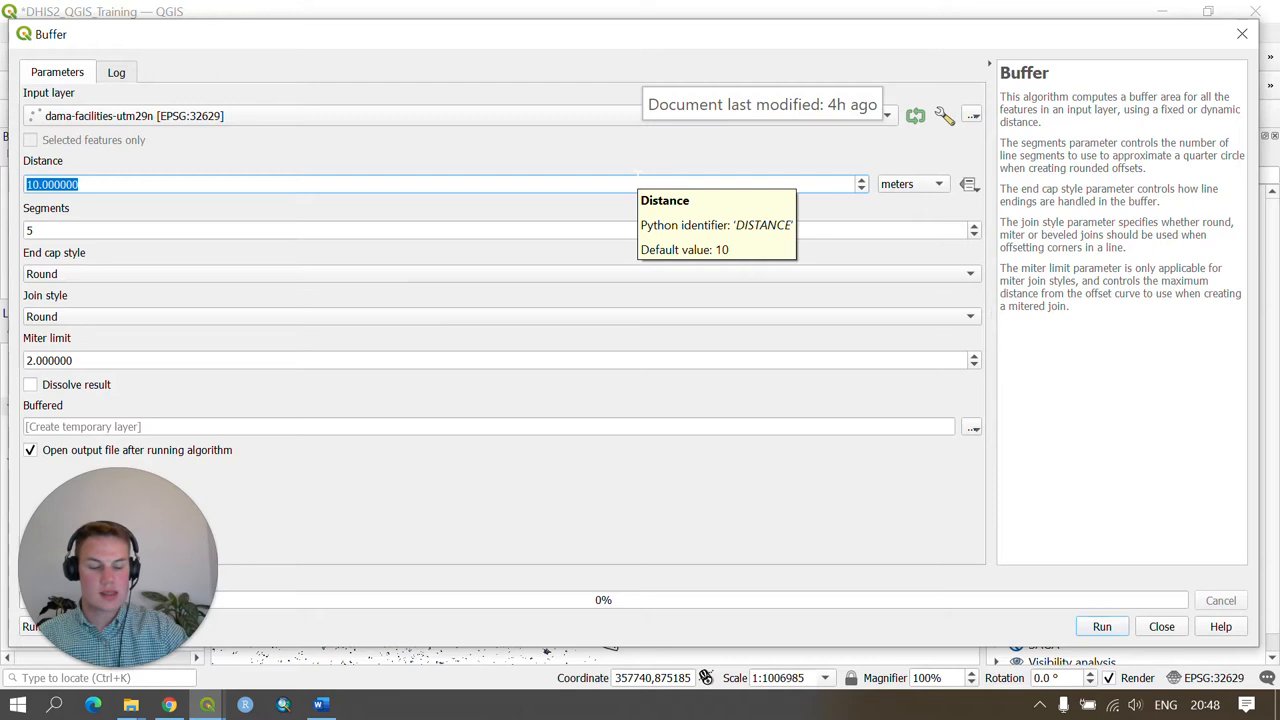
text(5000)
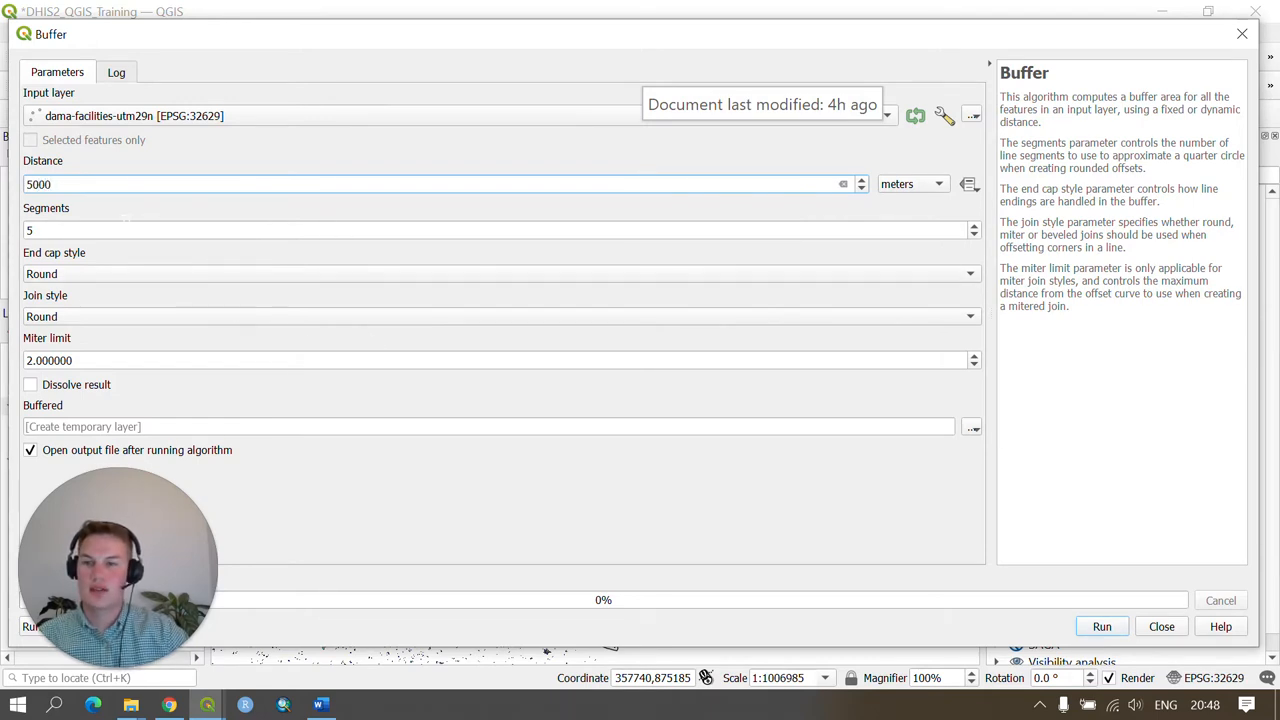
mouse_move(378, 392)
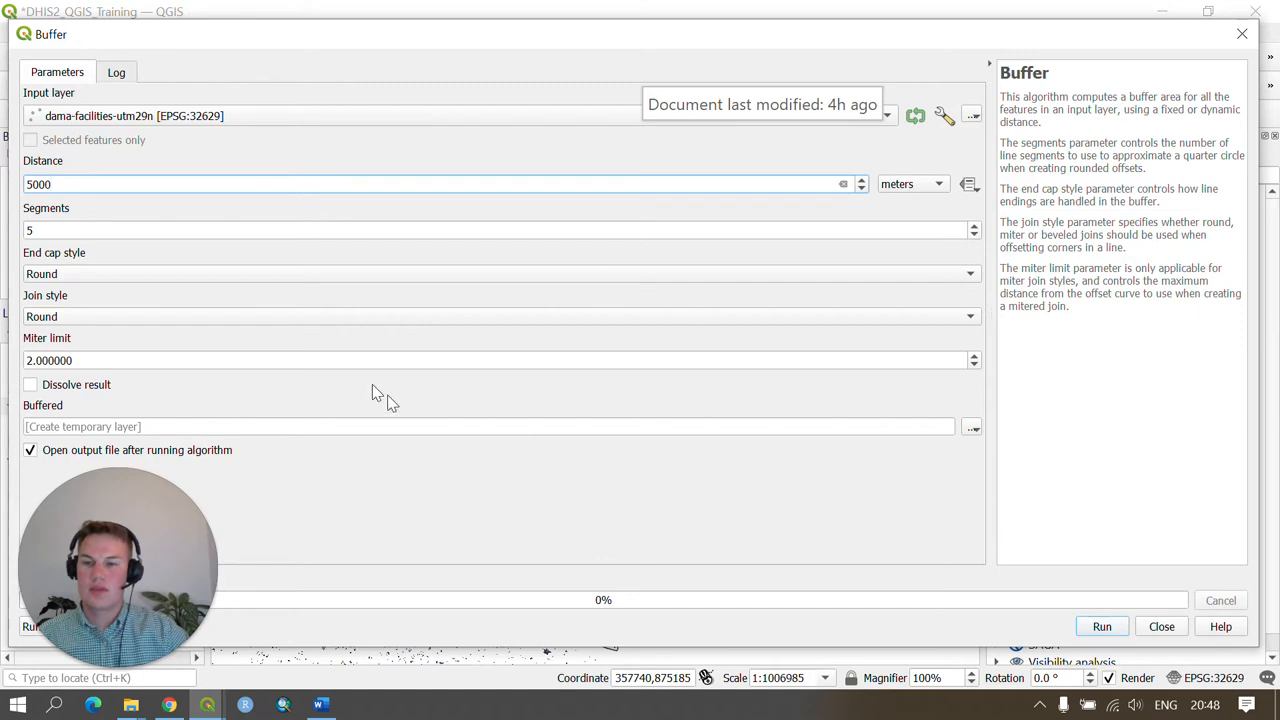
mouse_move(456, 400)
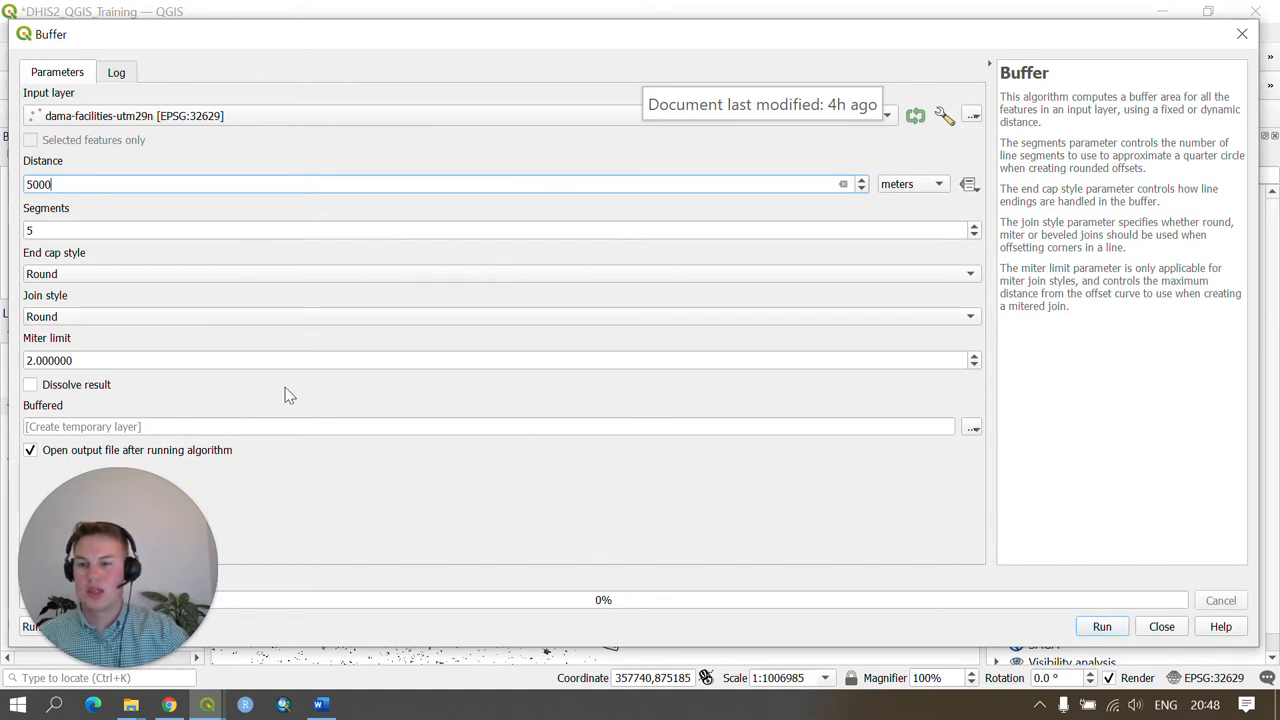
mouse_move(230, 270)
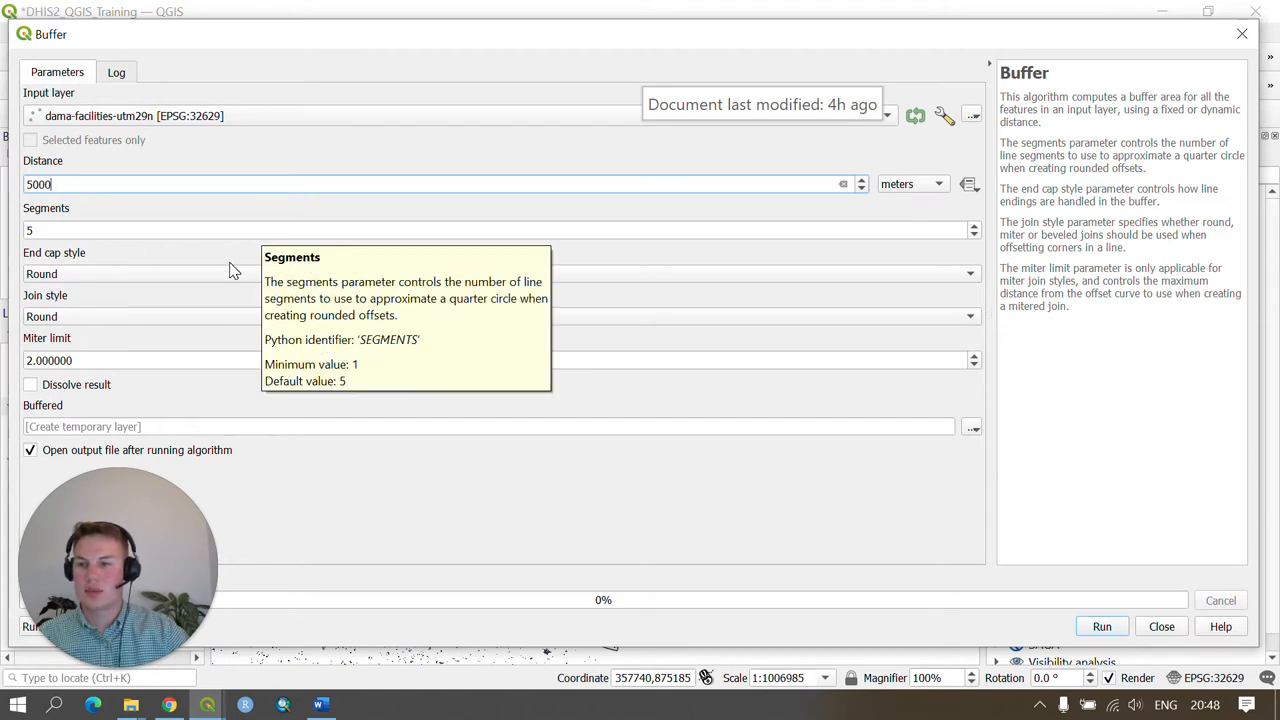
mouse_move(184, 316)
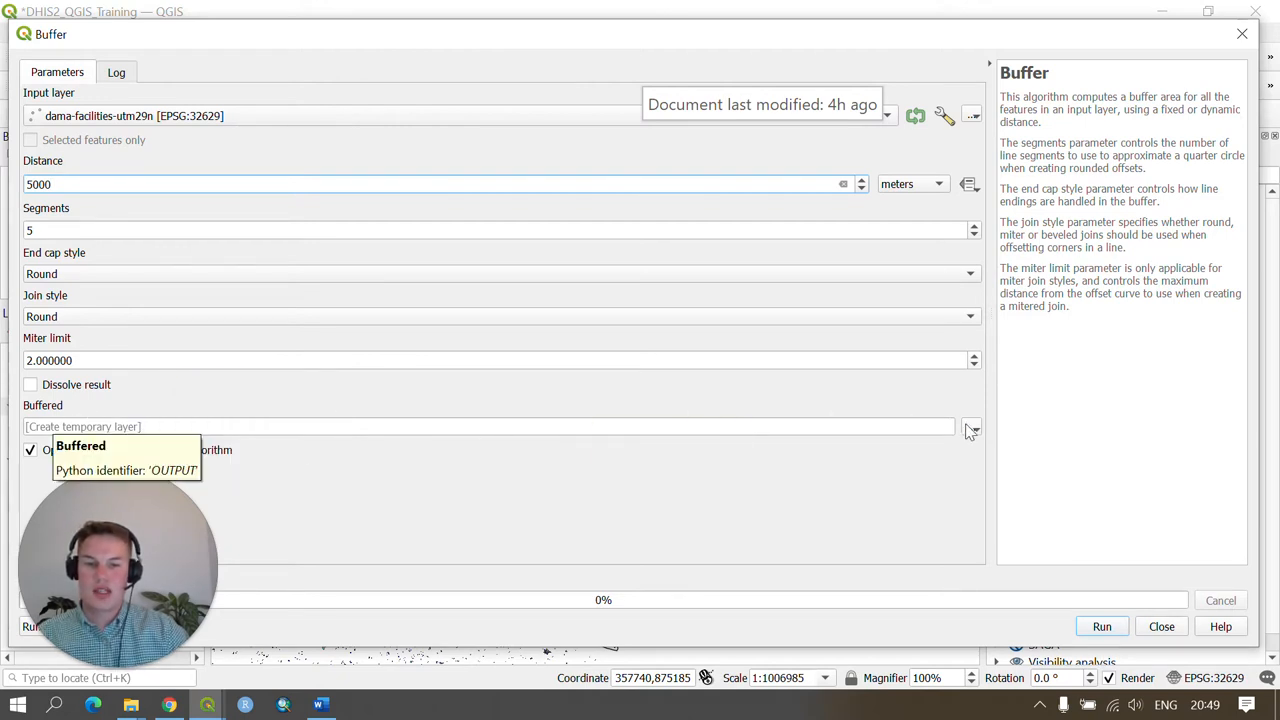
- Choose to save the buffer output to a file
click(972, 428)
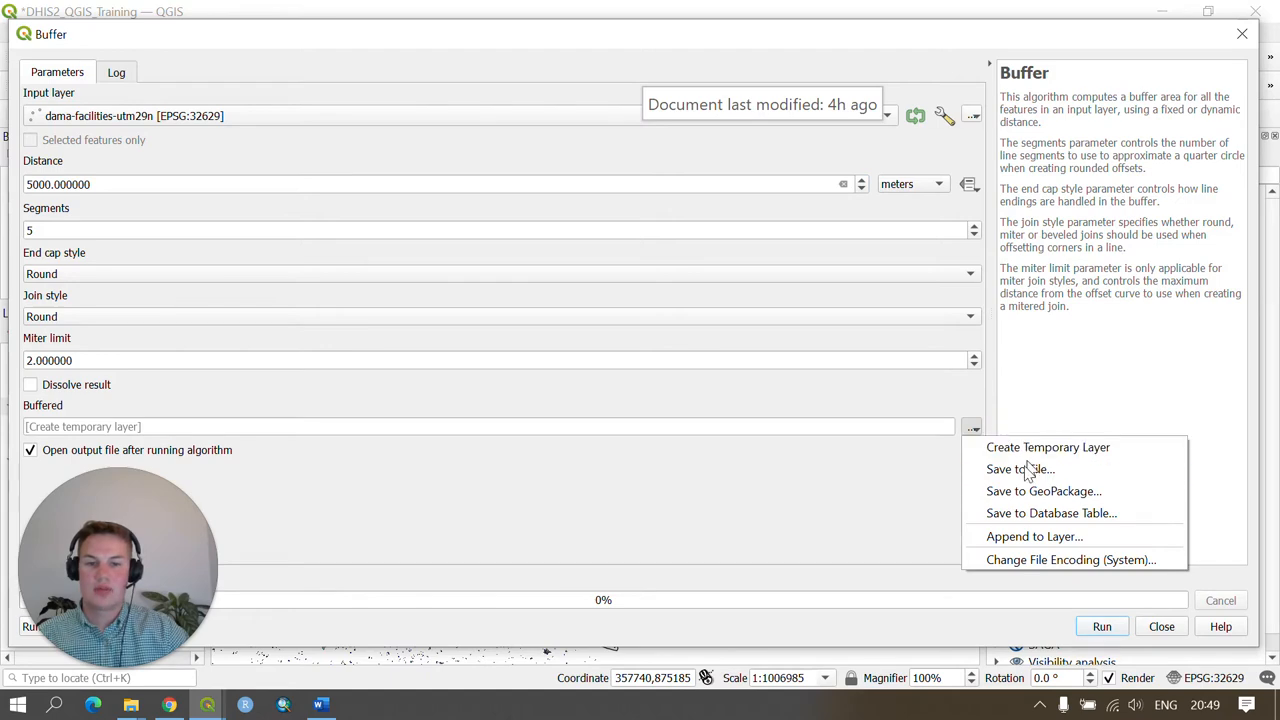
mouse_move(1020, 468)
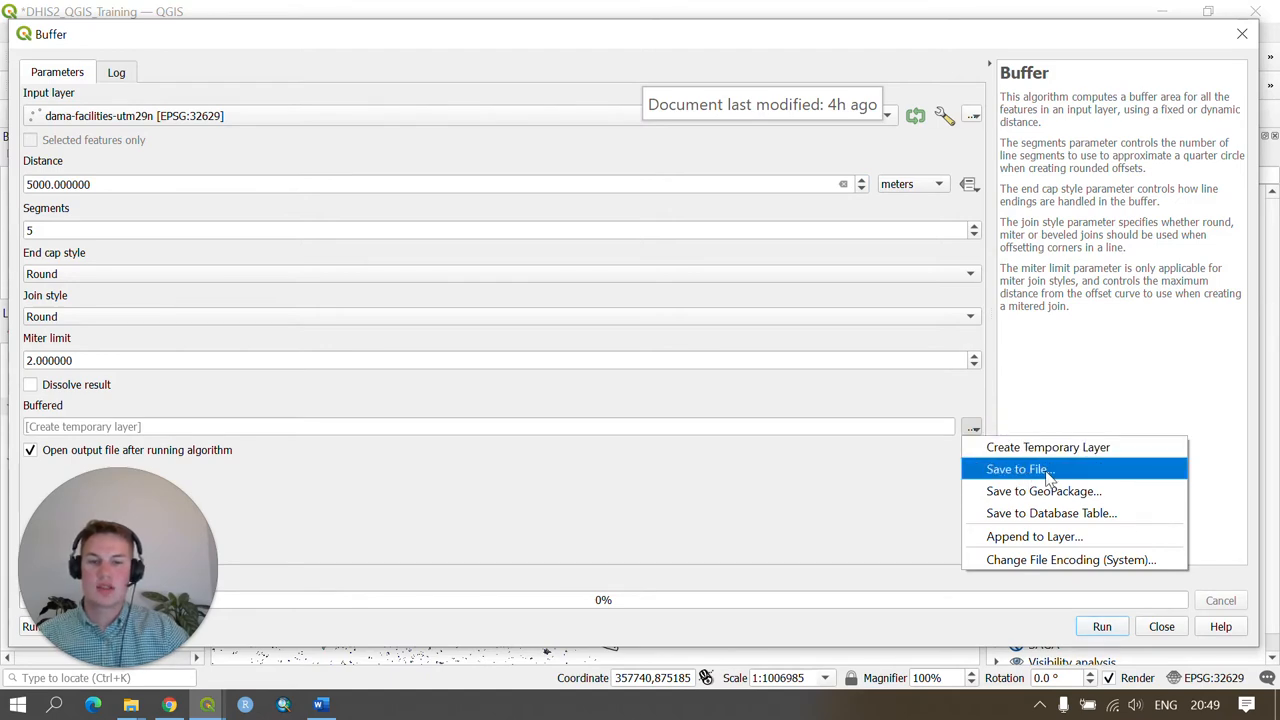
click(1016, 468)
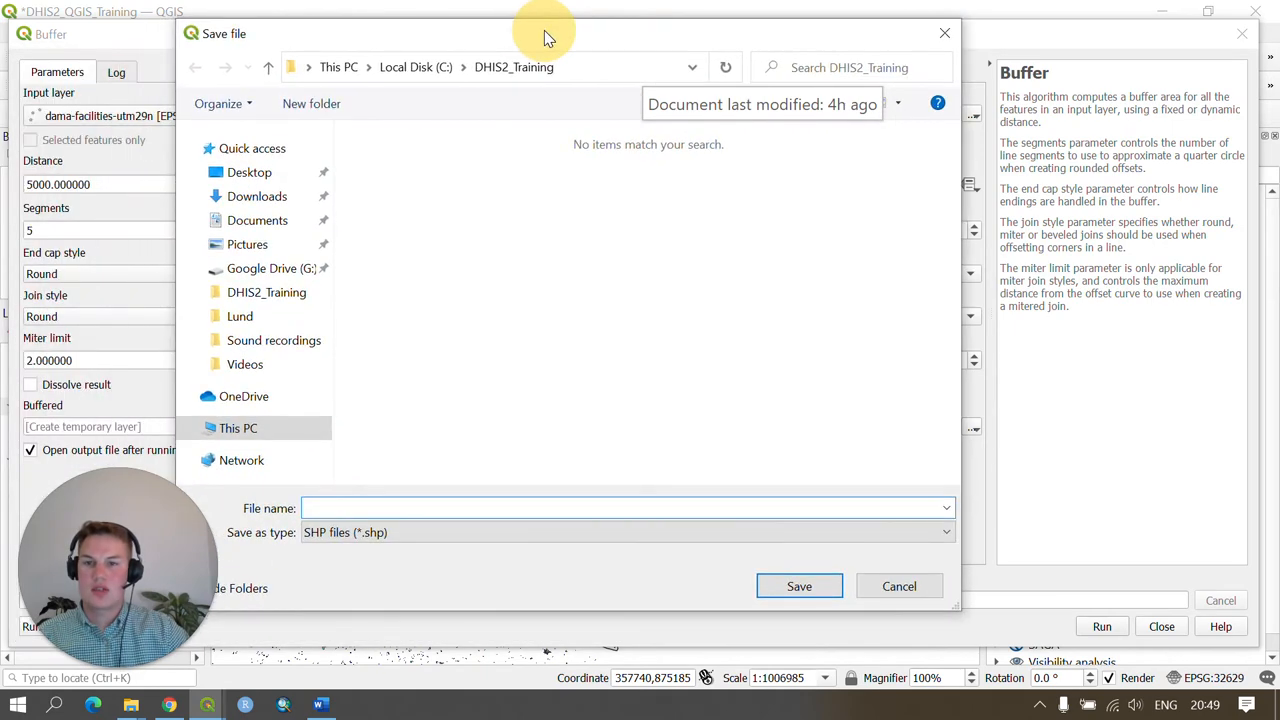
- Save the buffer output as dama-facilities-buffer.geojson in the DHIS2_Training folder
click(624, 532)
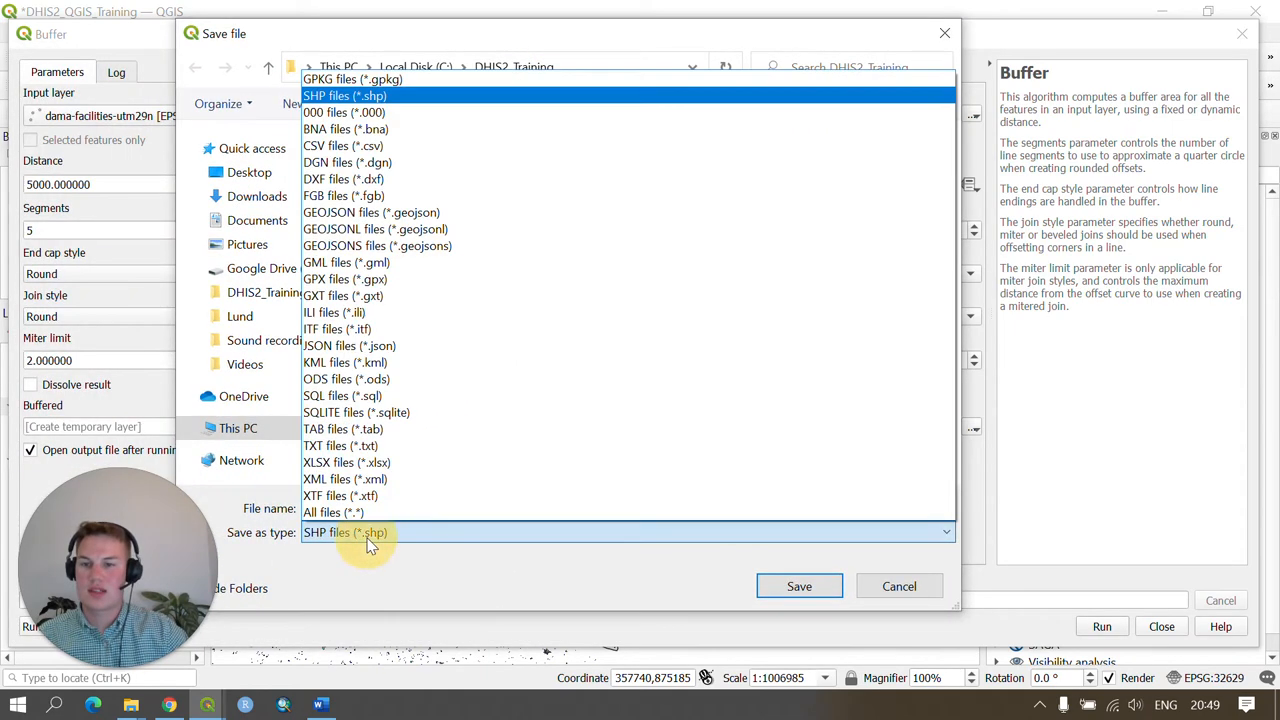
click(372, 212)
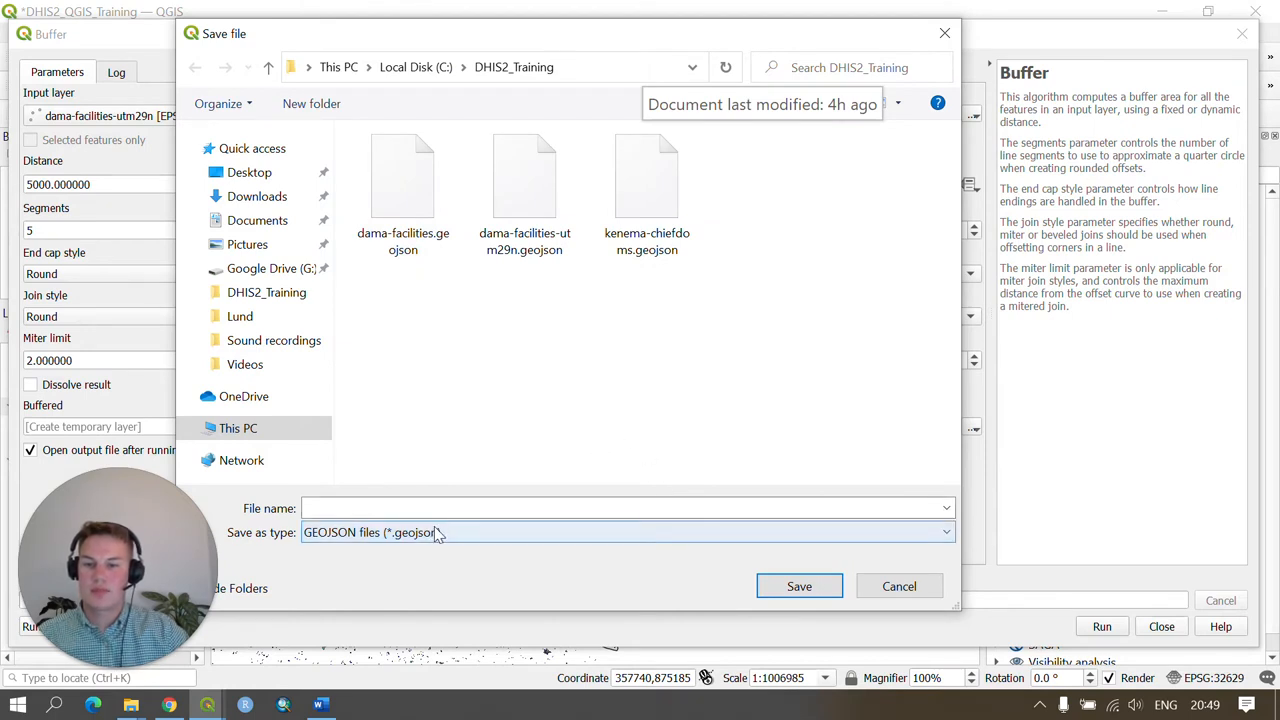
click(624, 508)
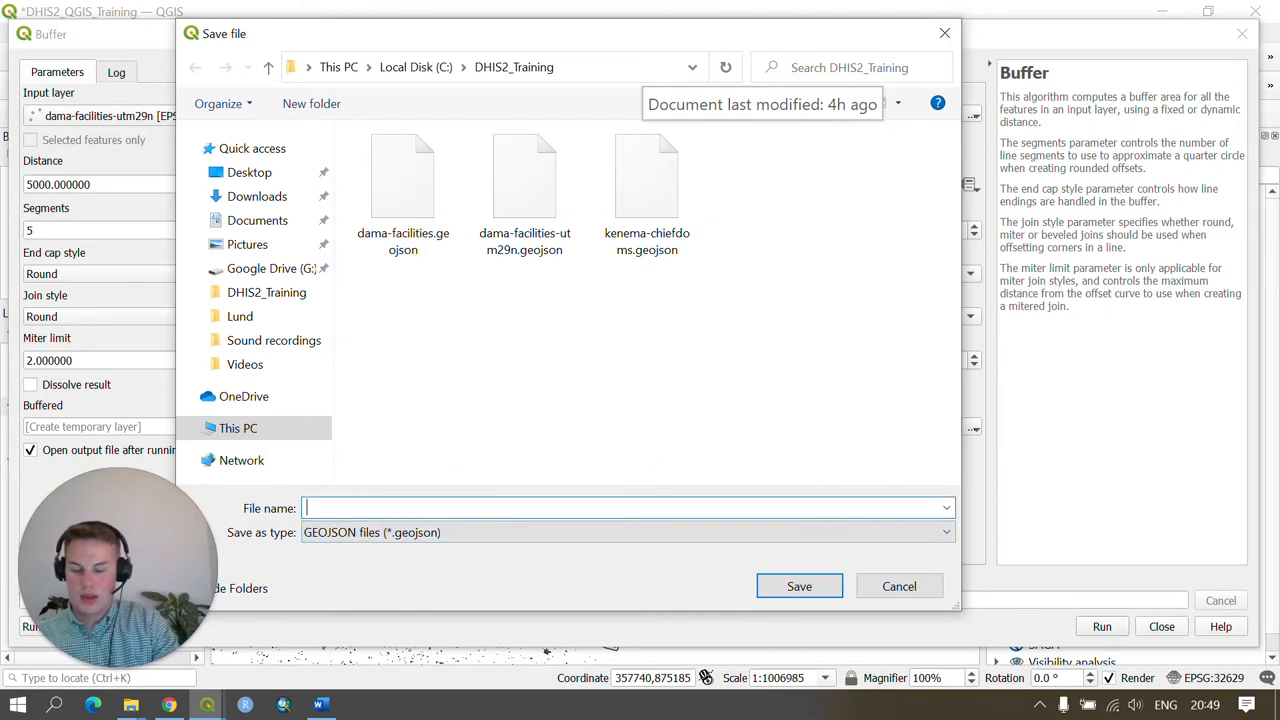
text(dama-facilities-bu)
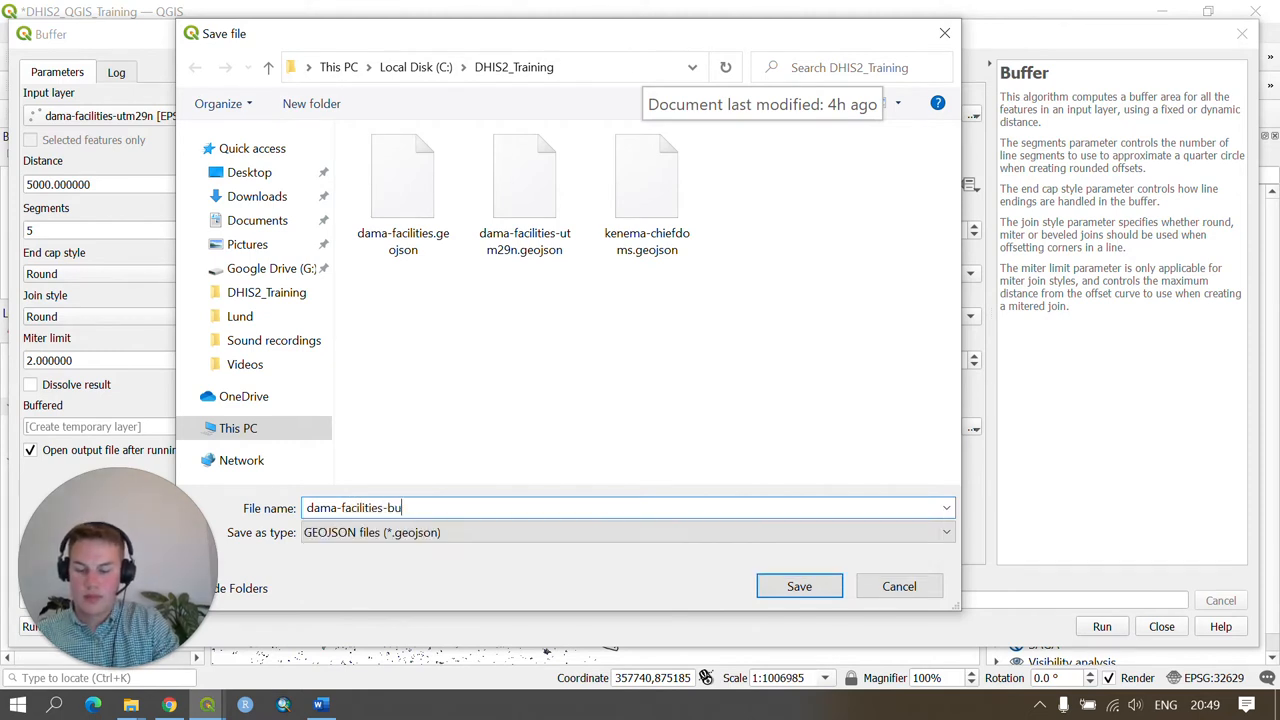
text(ffer)
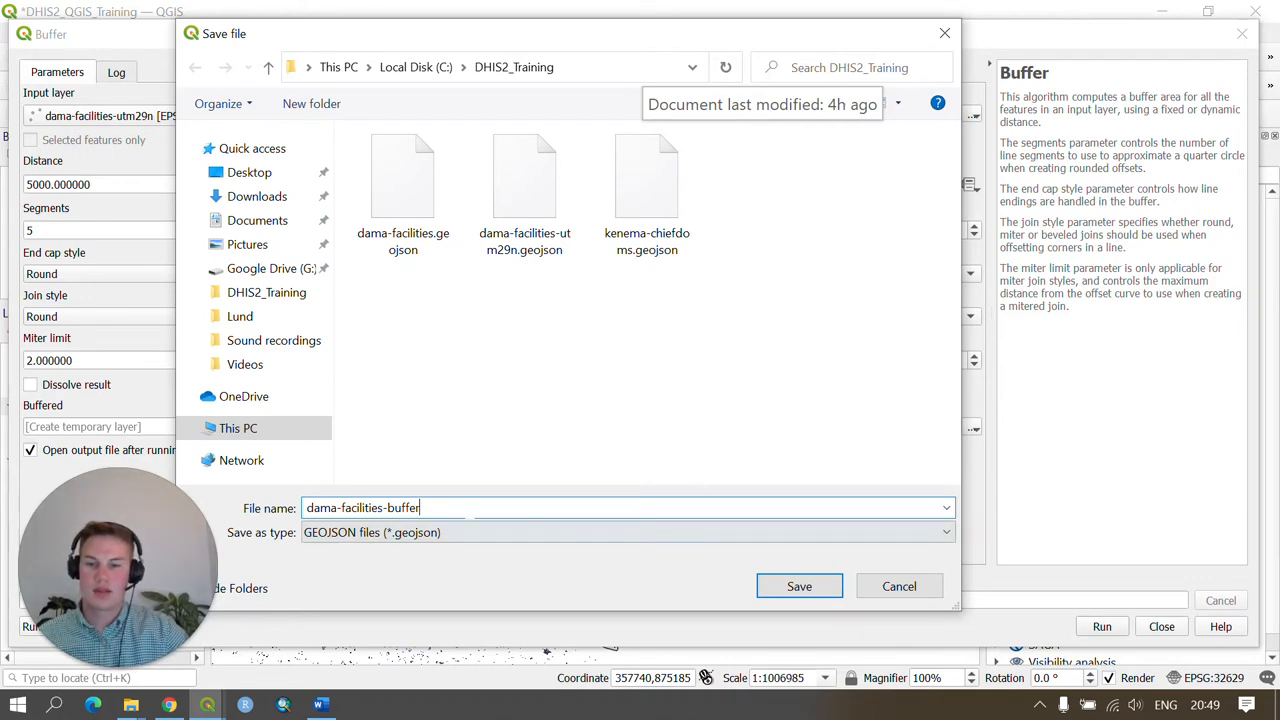
click(800, 586)
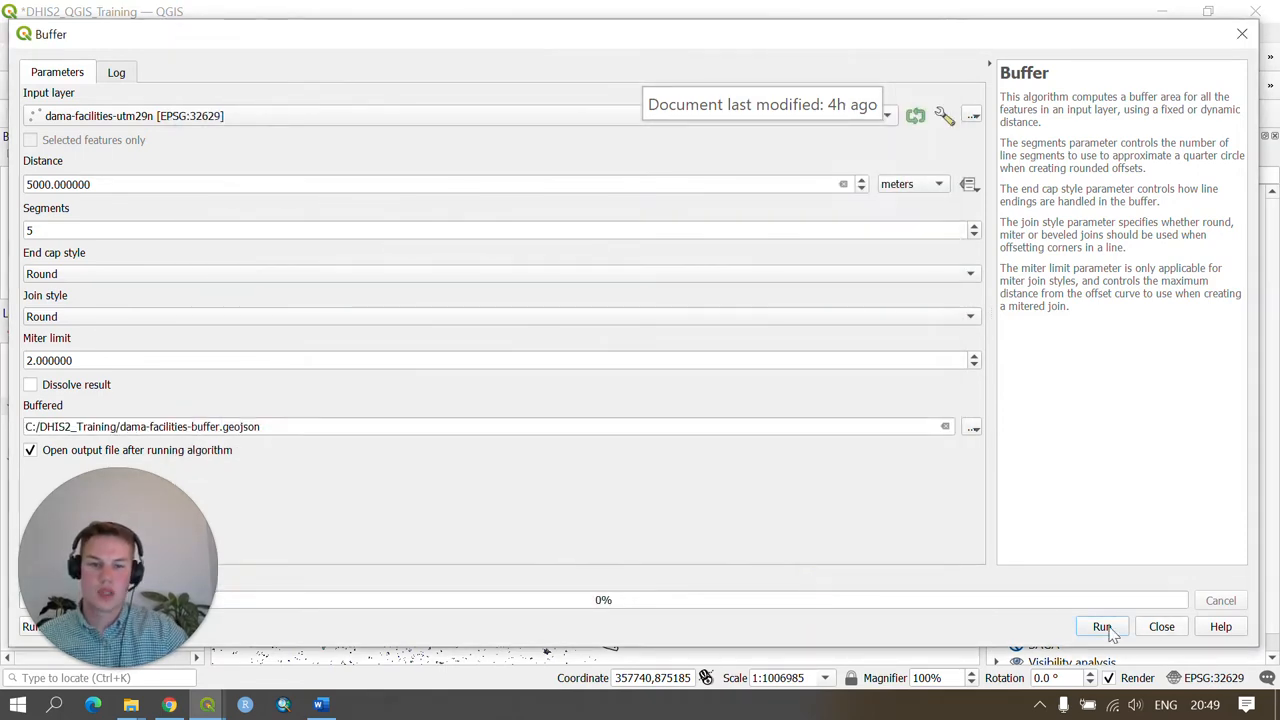
- Run the buffer to add the dama-facilities-buffer layer of 5 km rings
click(1100, 626)
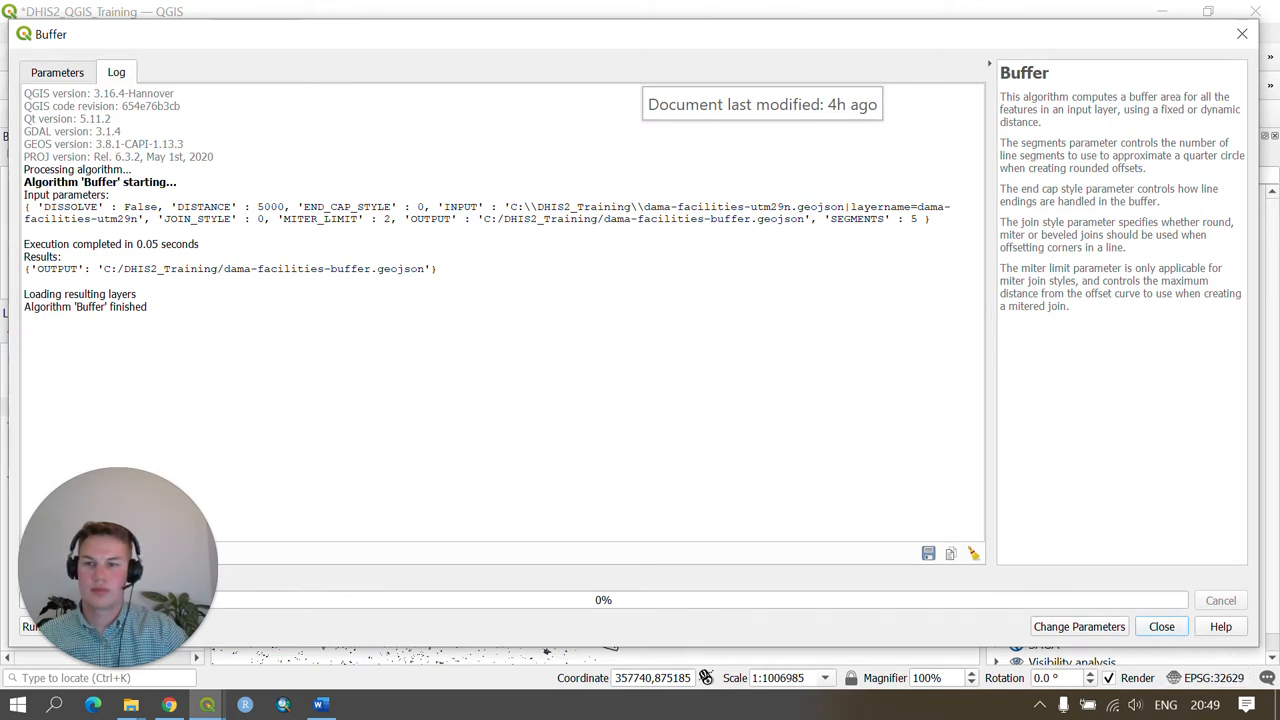
click(1160, 626)
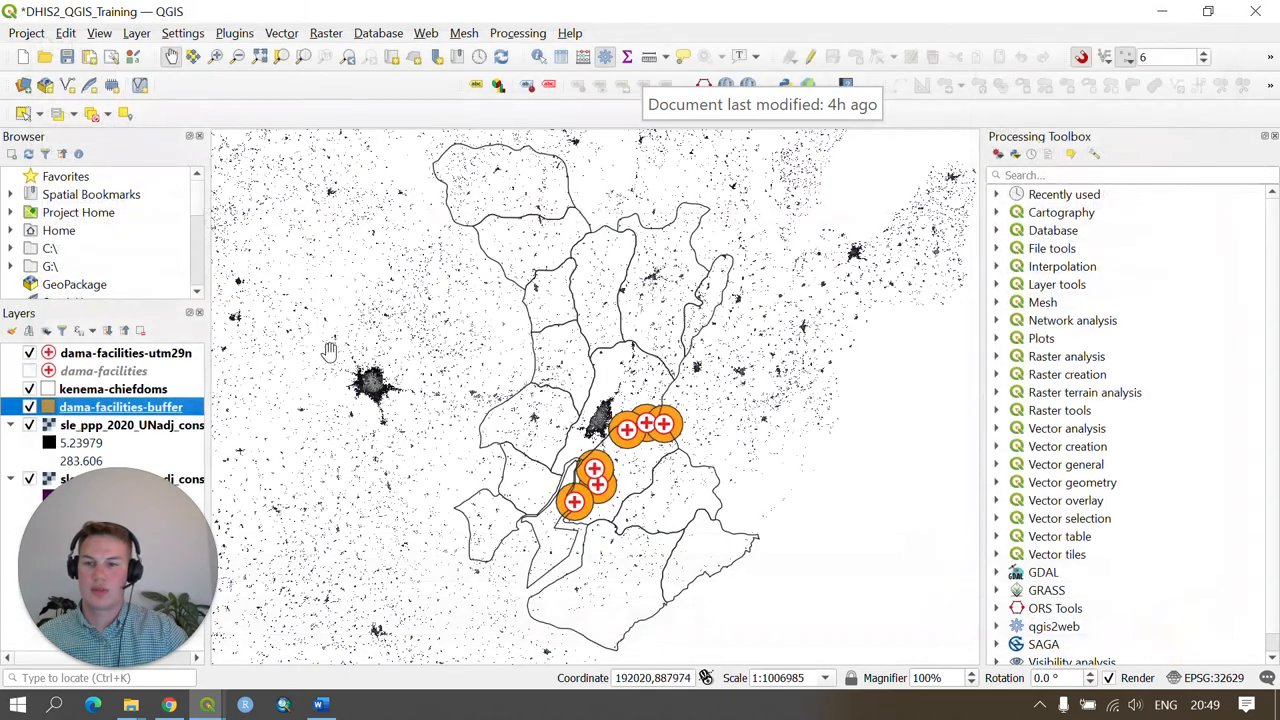
mouse_move(620, 478)
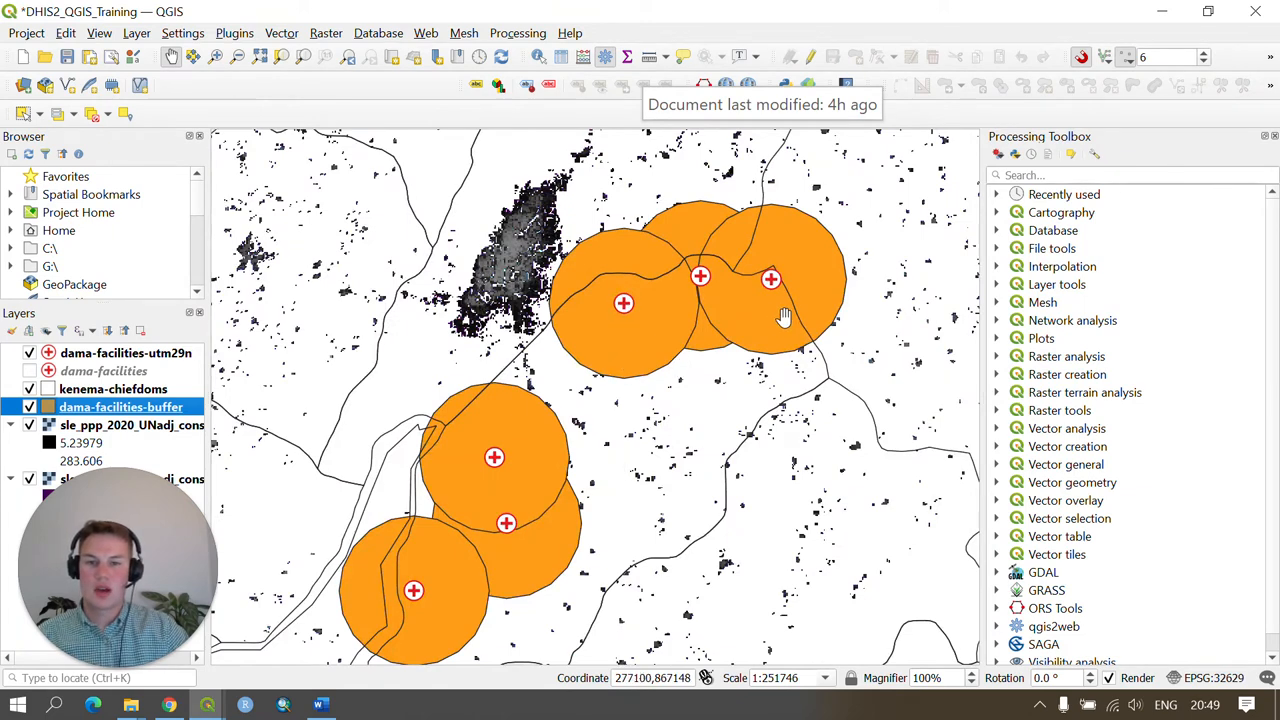
mouse_move(824, 316)
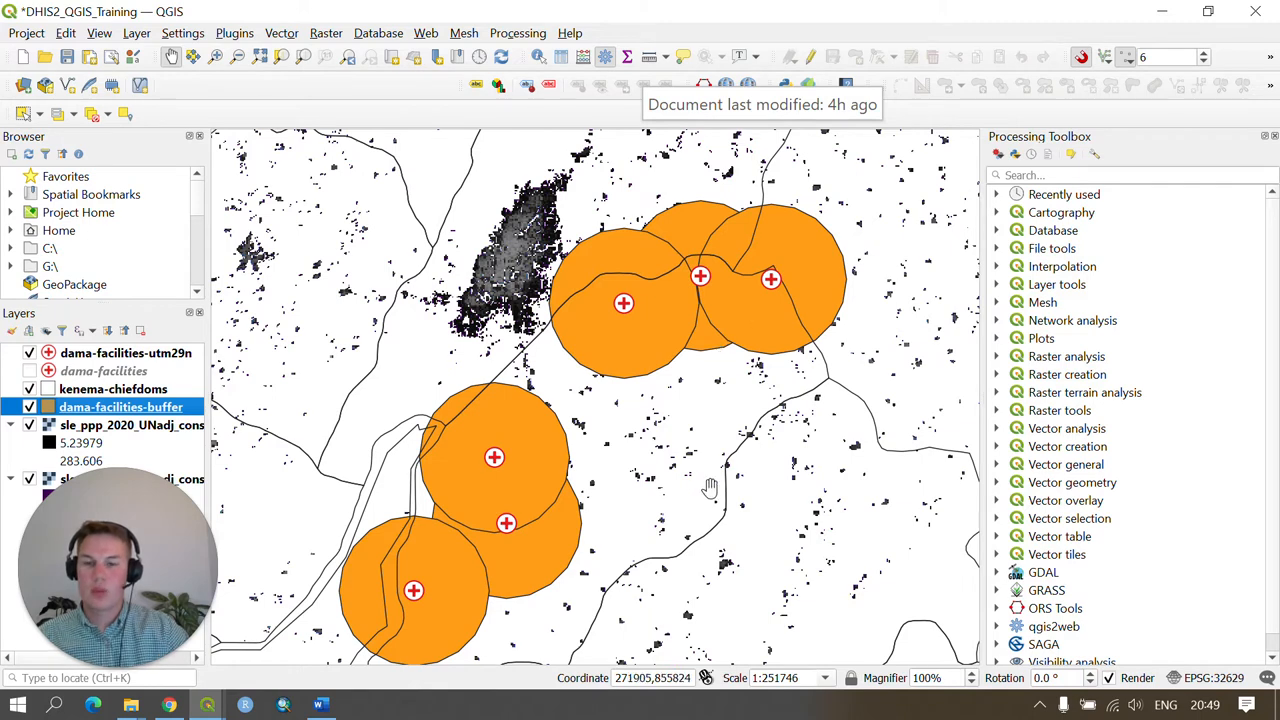
mouse_move(788, 276)
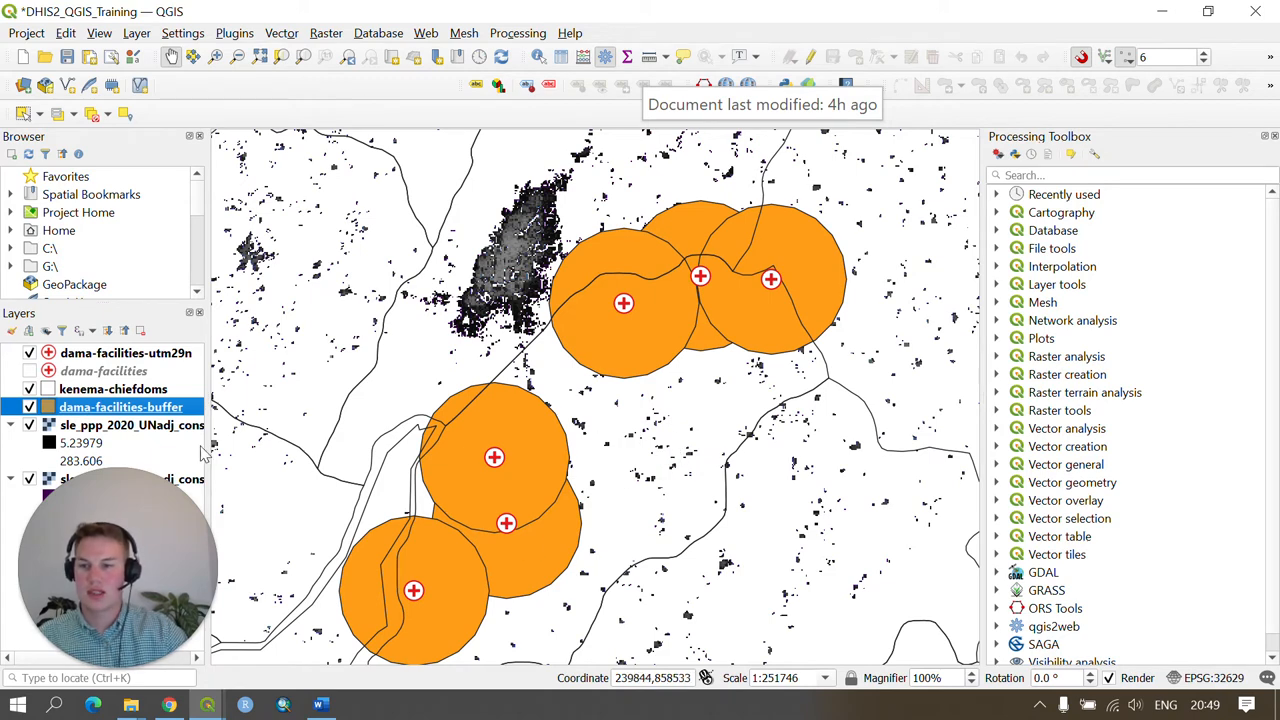
- Set the dama-facilities-buffer layer's symbology opacity to 50%
double_click(120, 408)
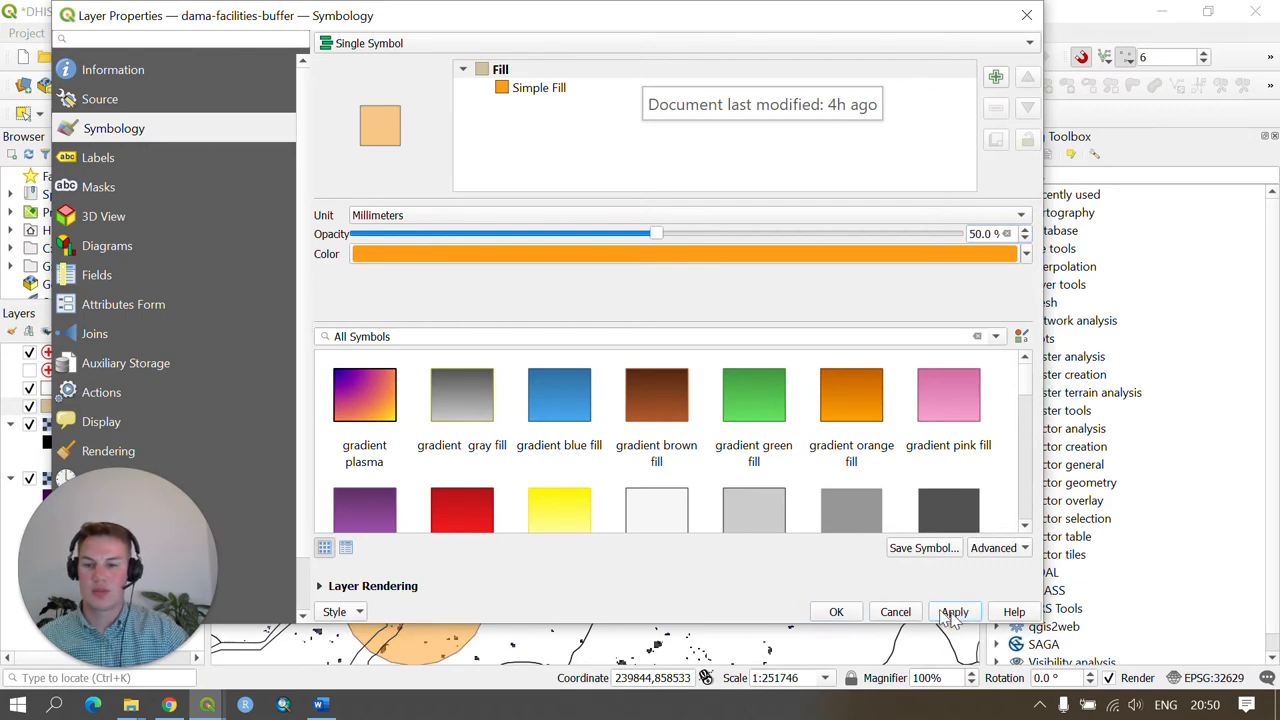
click(836, 612)
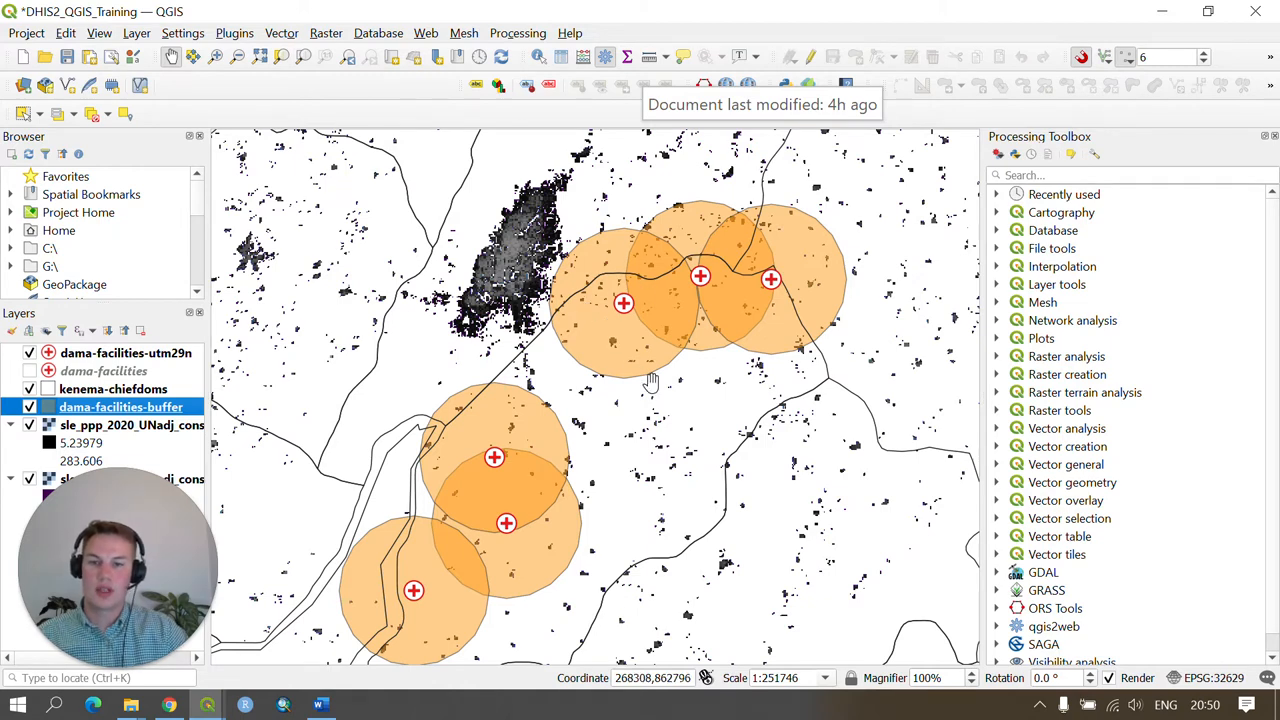
mouse_move(656, 244)
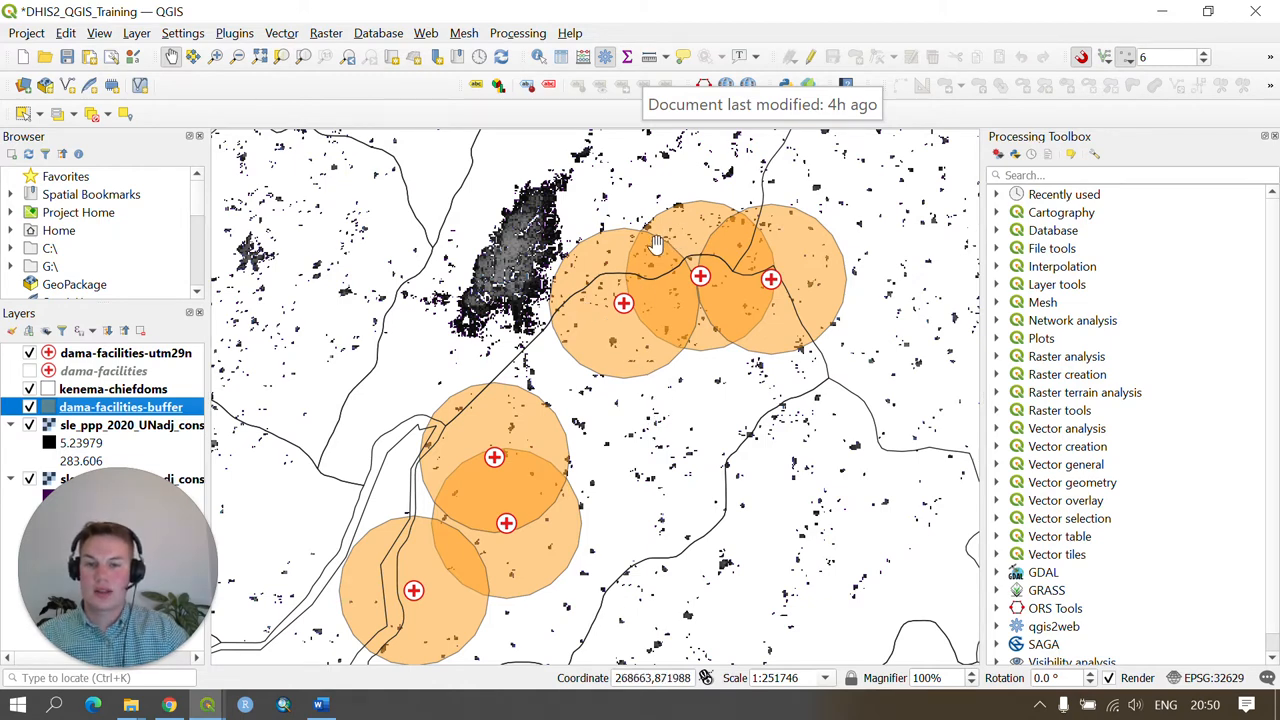
mouse_move(650, 260)
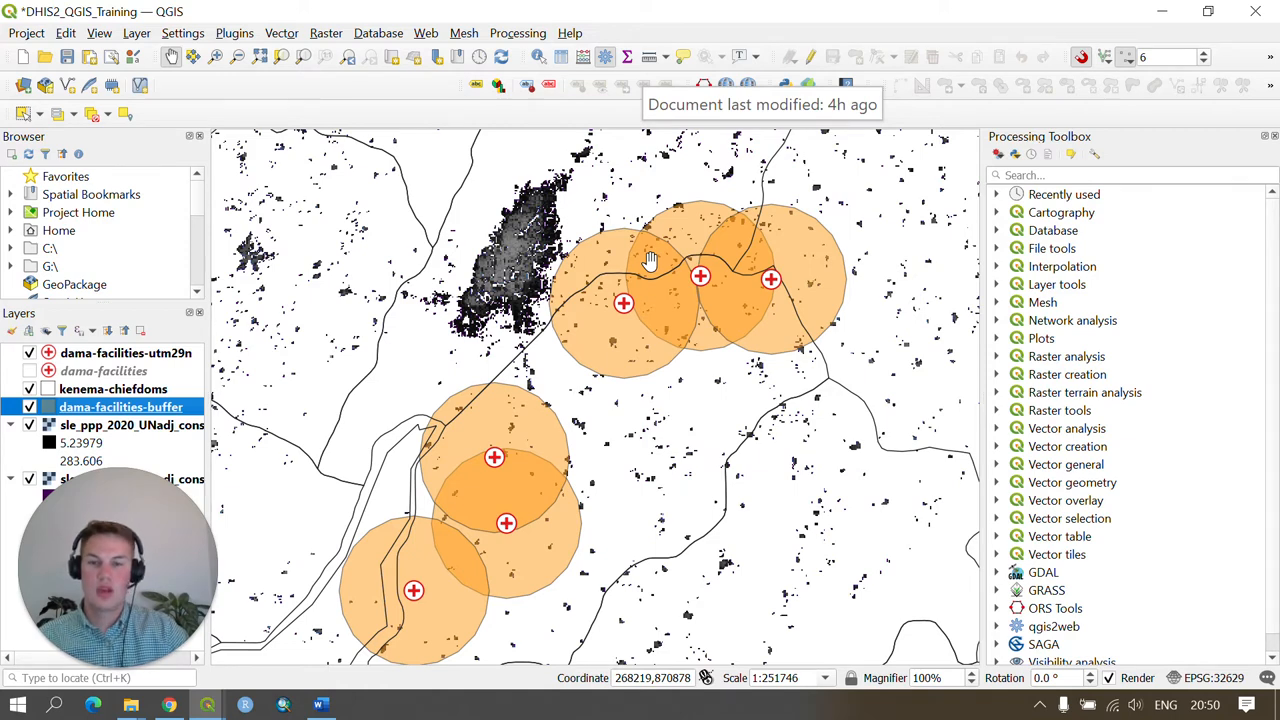
mouse_move(598, 390)
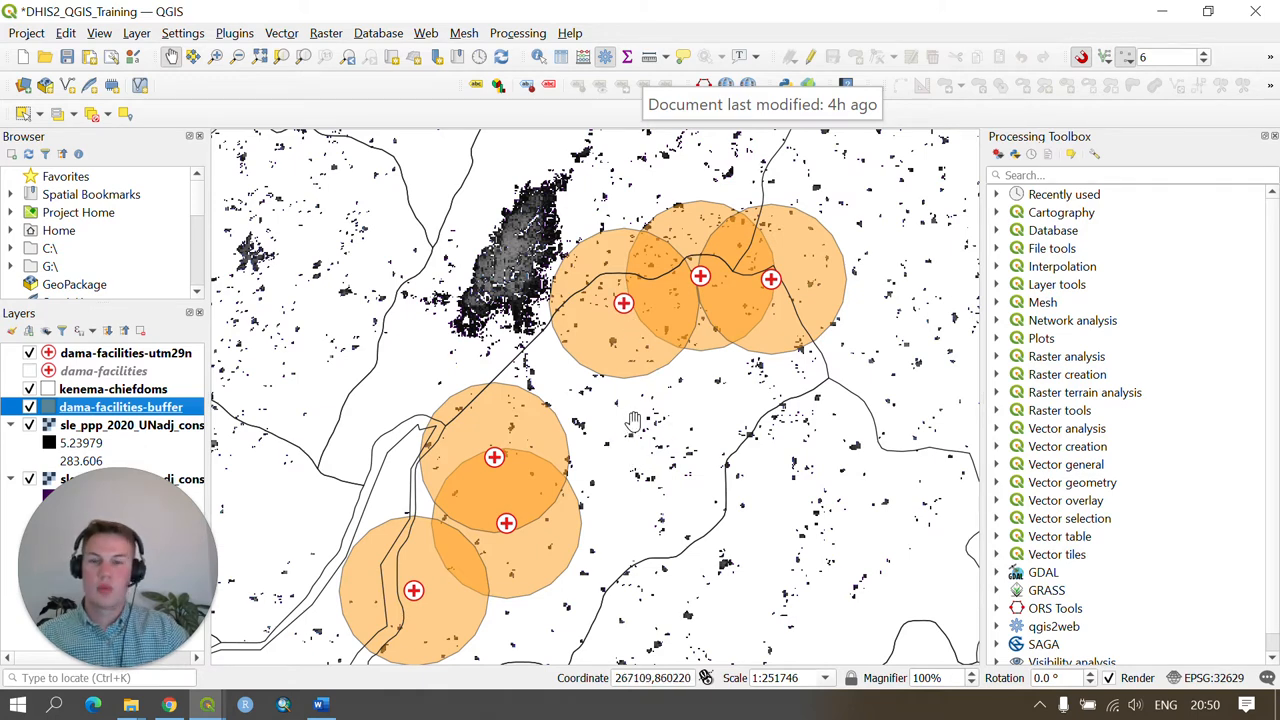
mouse_move(744, 488)
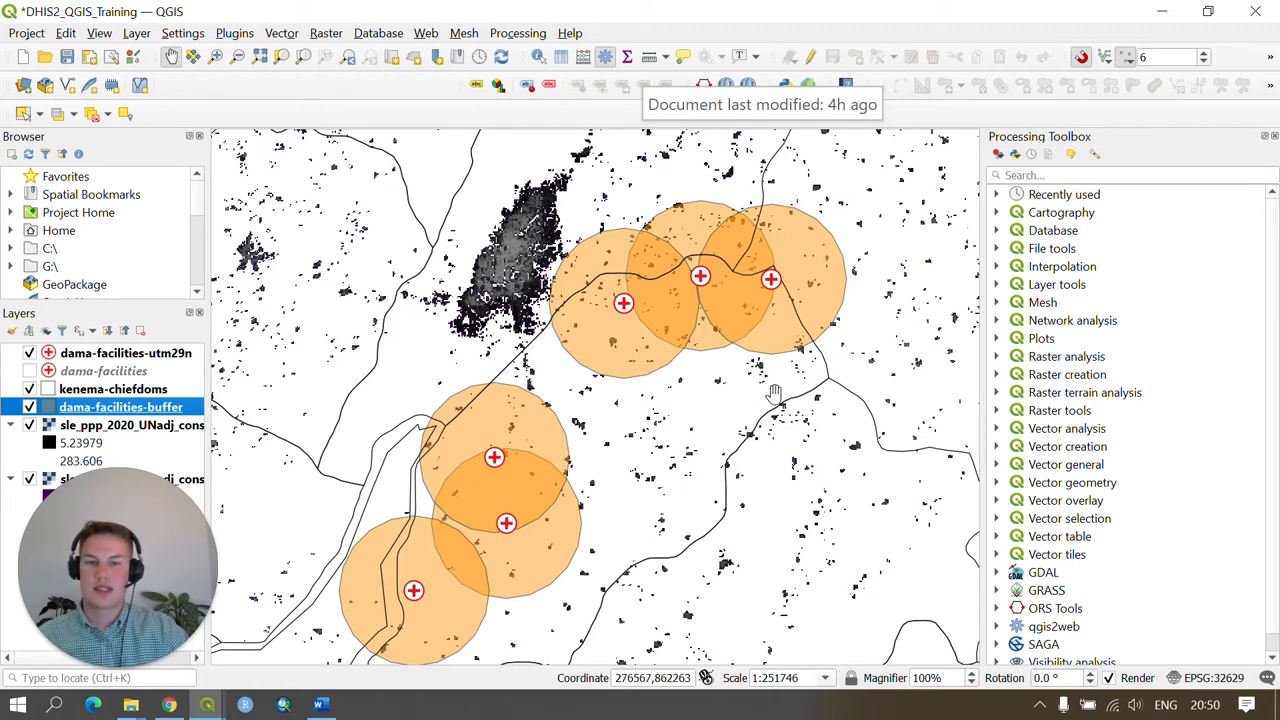
mouse_move(776, 408)
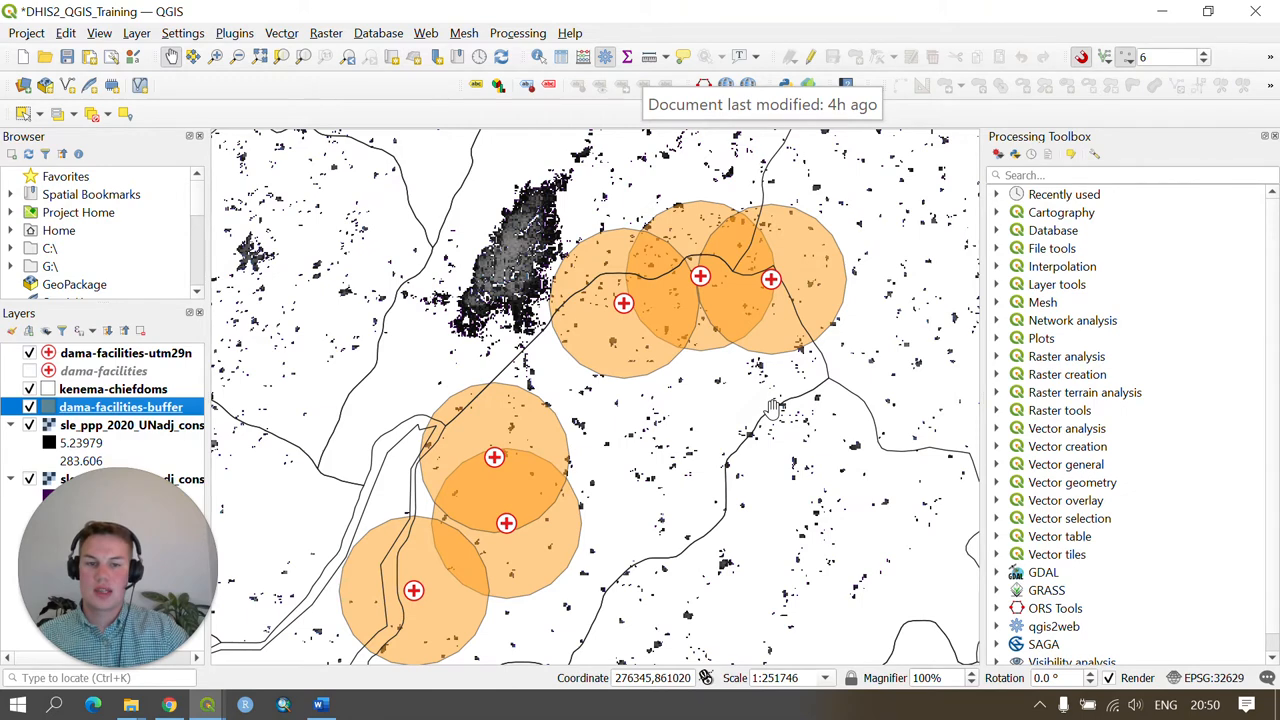
mouse_move(1040, 376)
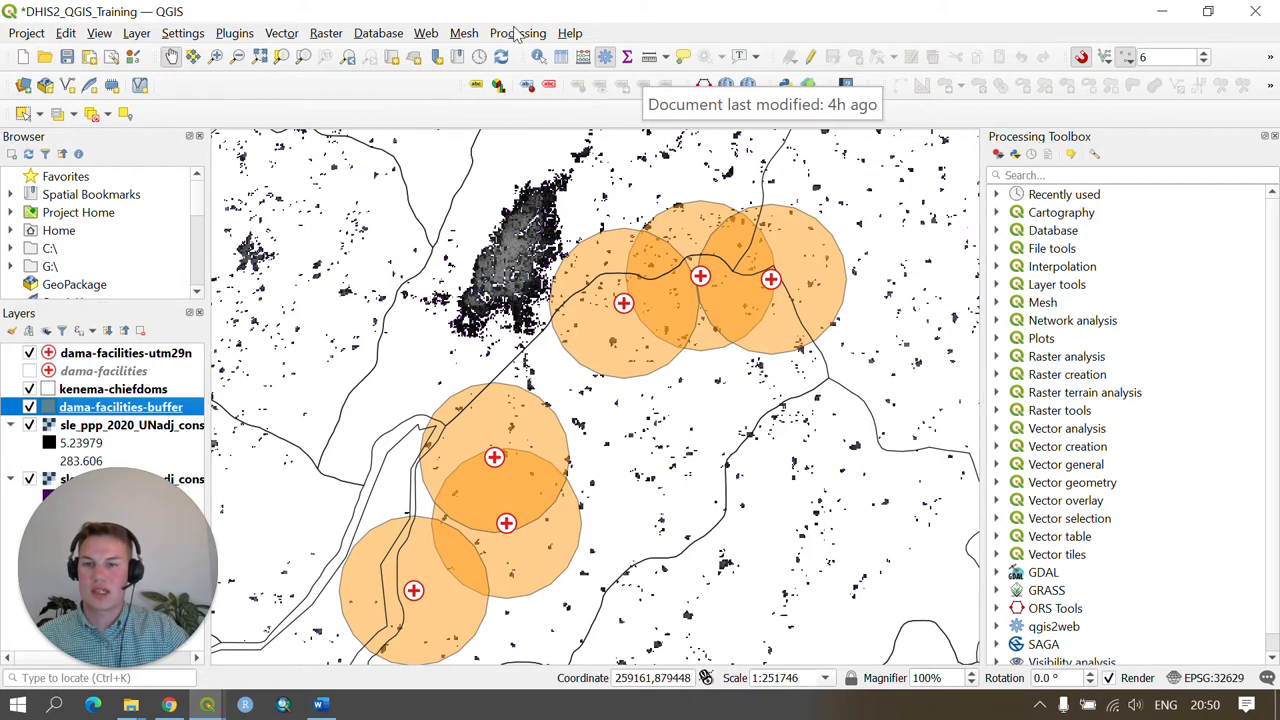
- Bring up Zonal statistics from the Processing Toolbox's Raster analysis group
click(518, 32)
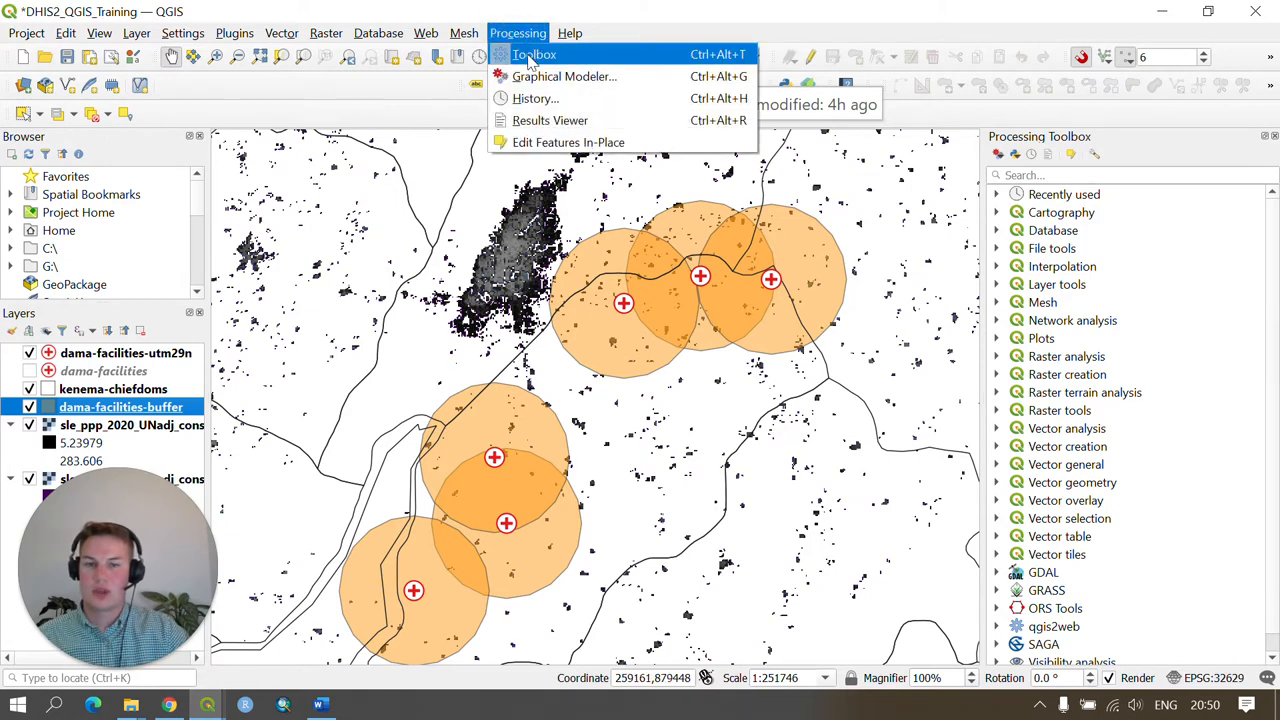
click(534, 54)
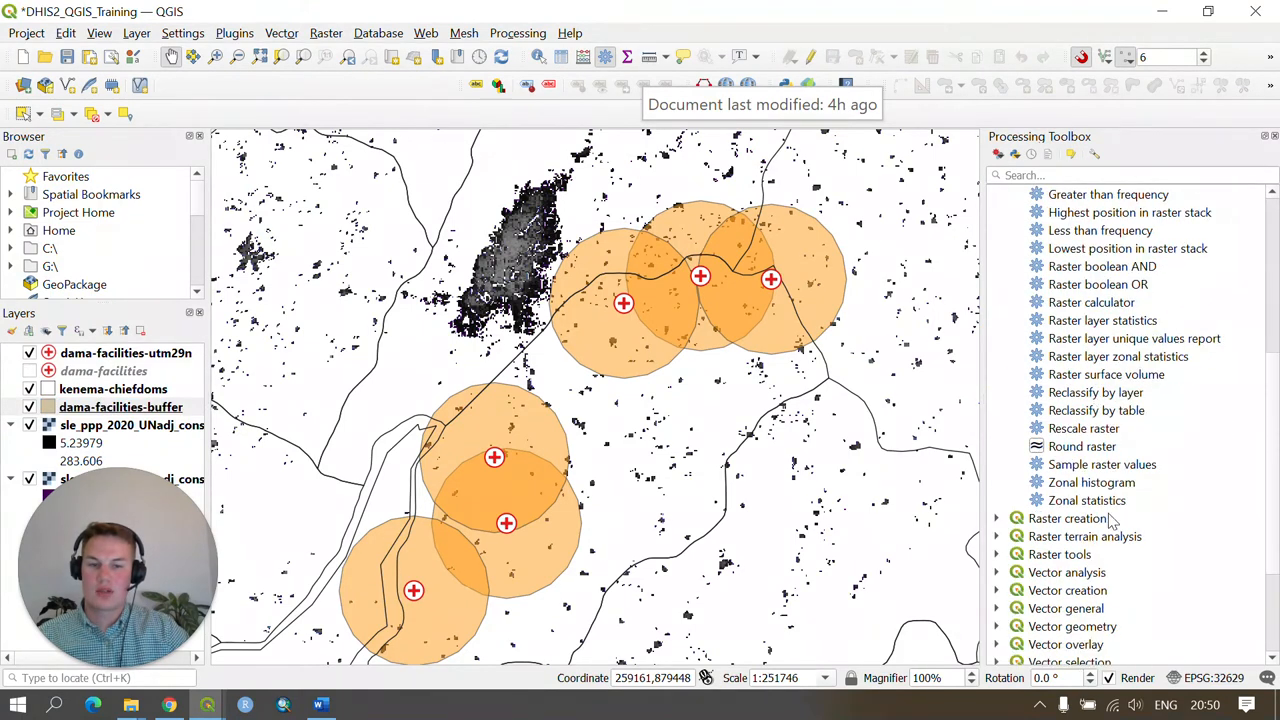
double_click(1088, 500)
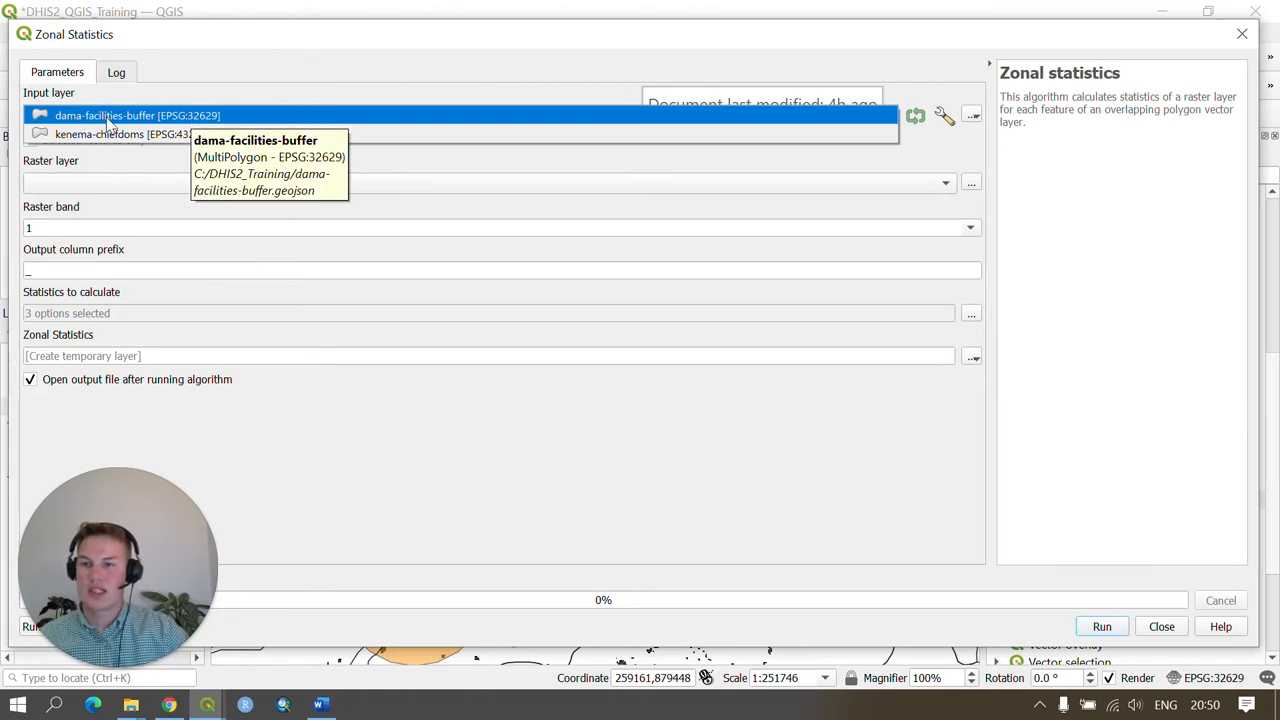
- Use dama-facilities-buffer with the utm29n population raster, prefix pop_, computing count, sum and mean
click(136, 114)
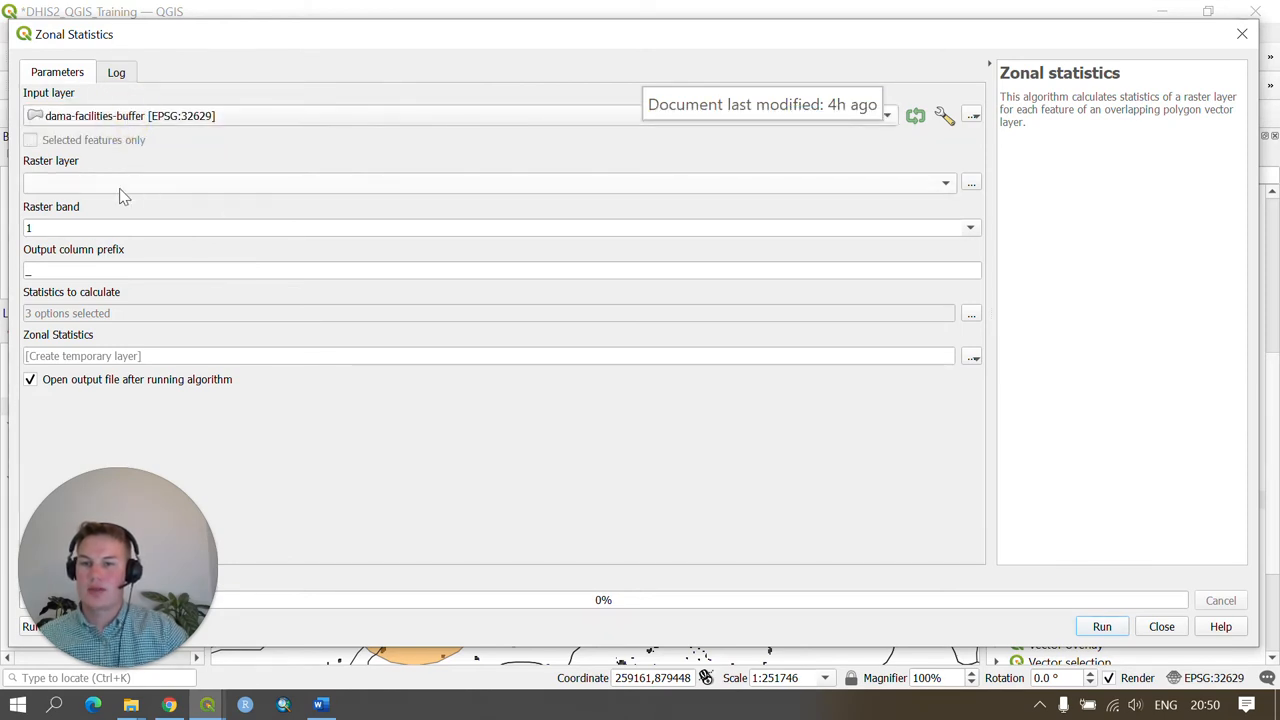
mouse_move(716, 188)
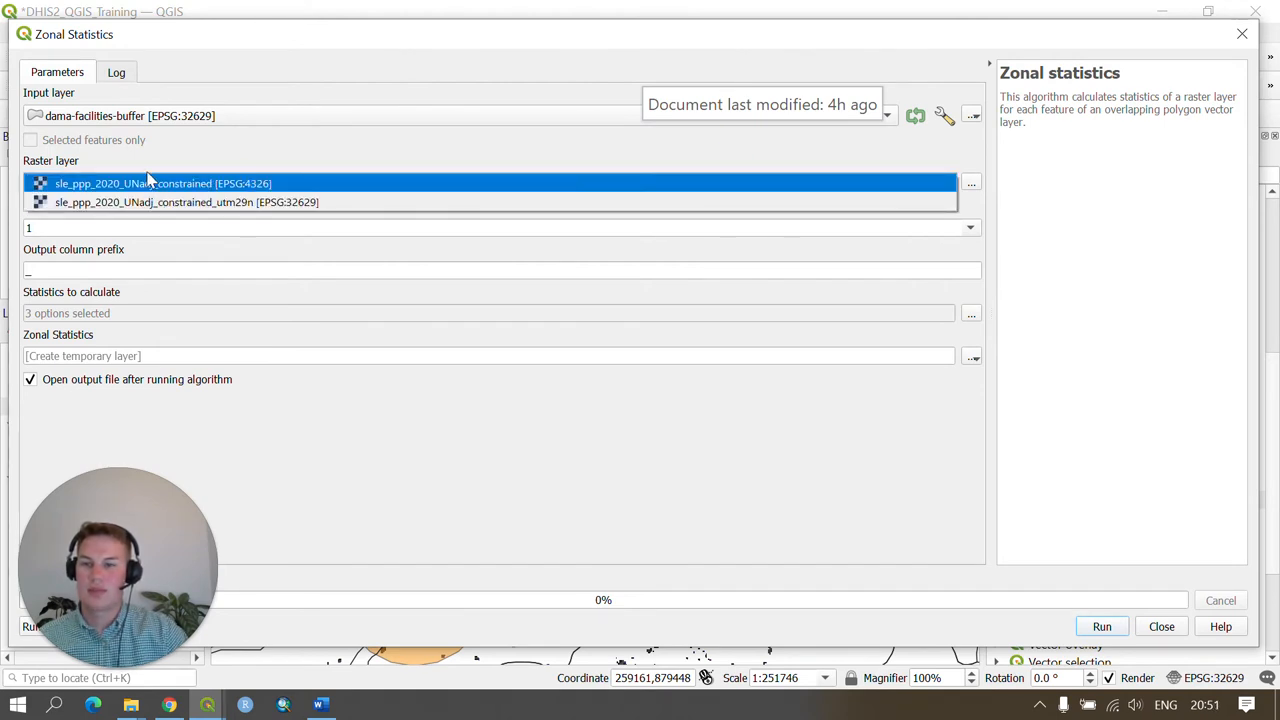
click(186, 202)
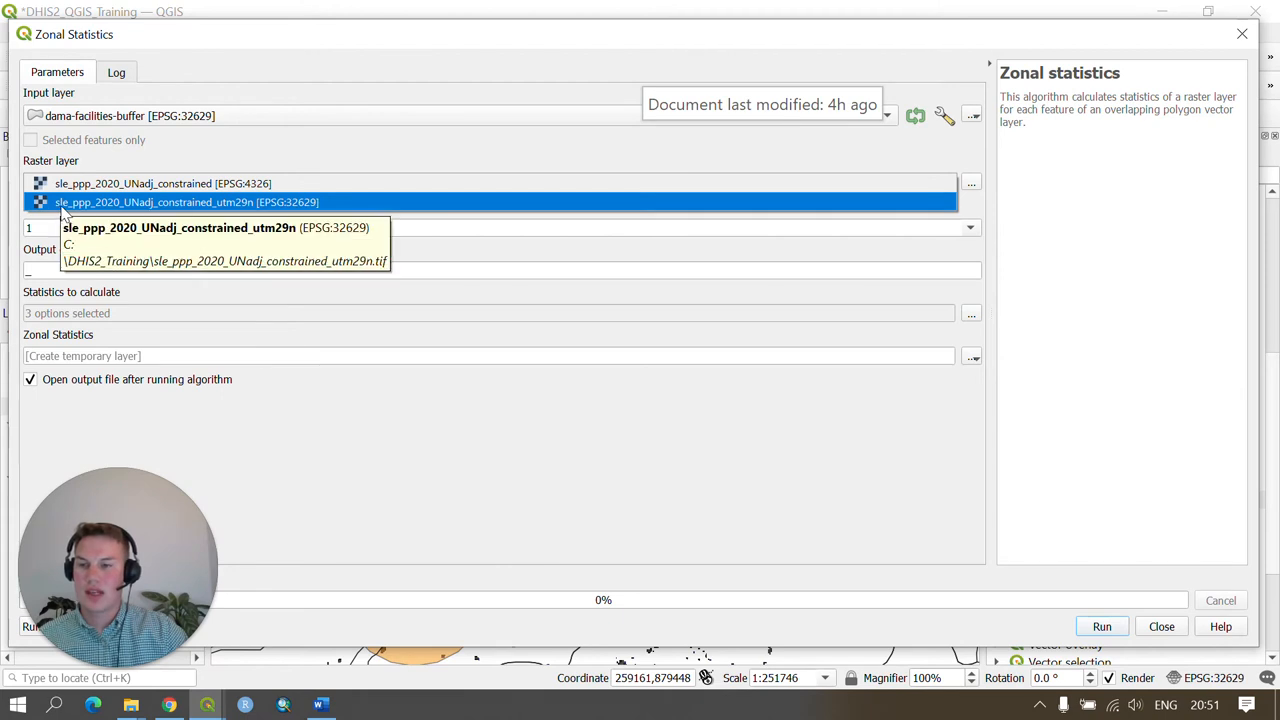
mouse_move(84, 212)
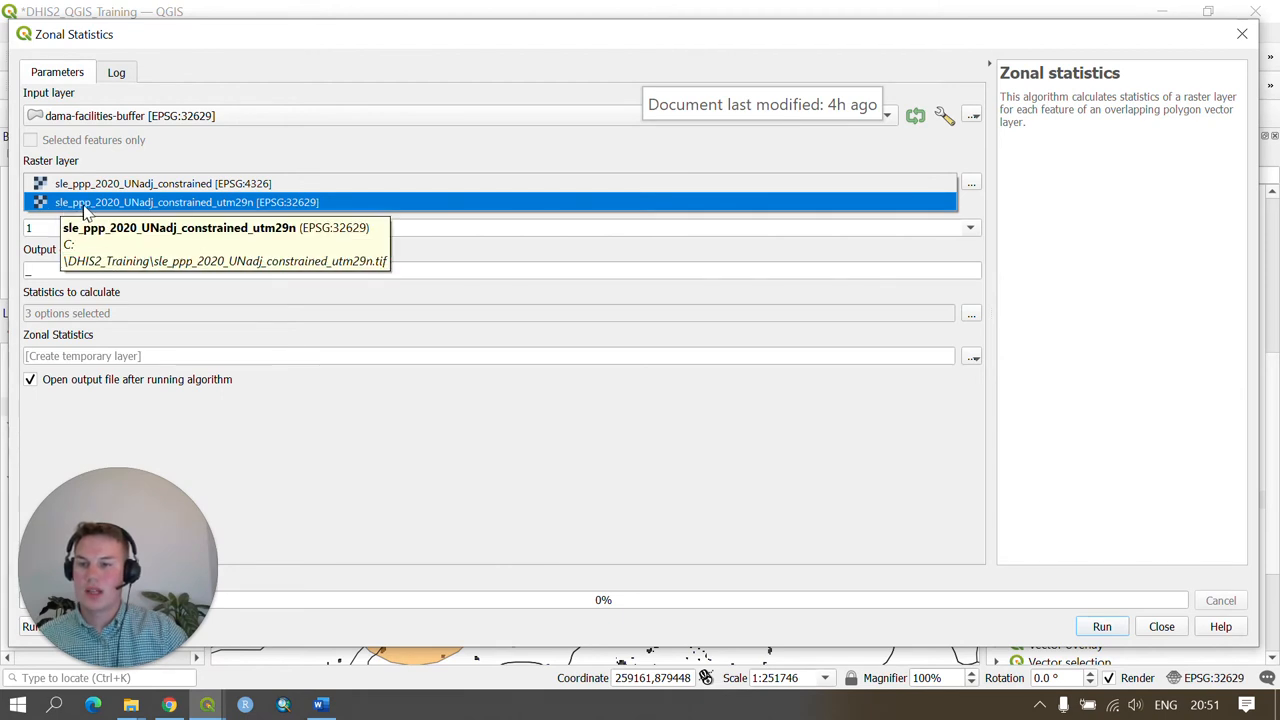
mouse_move(136, 210)
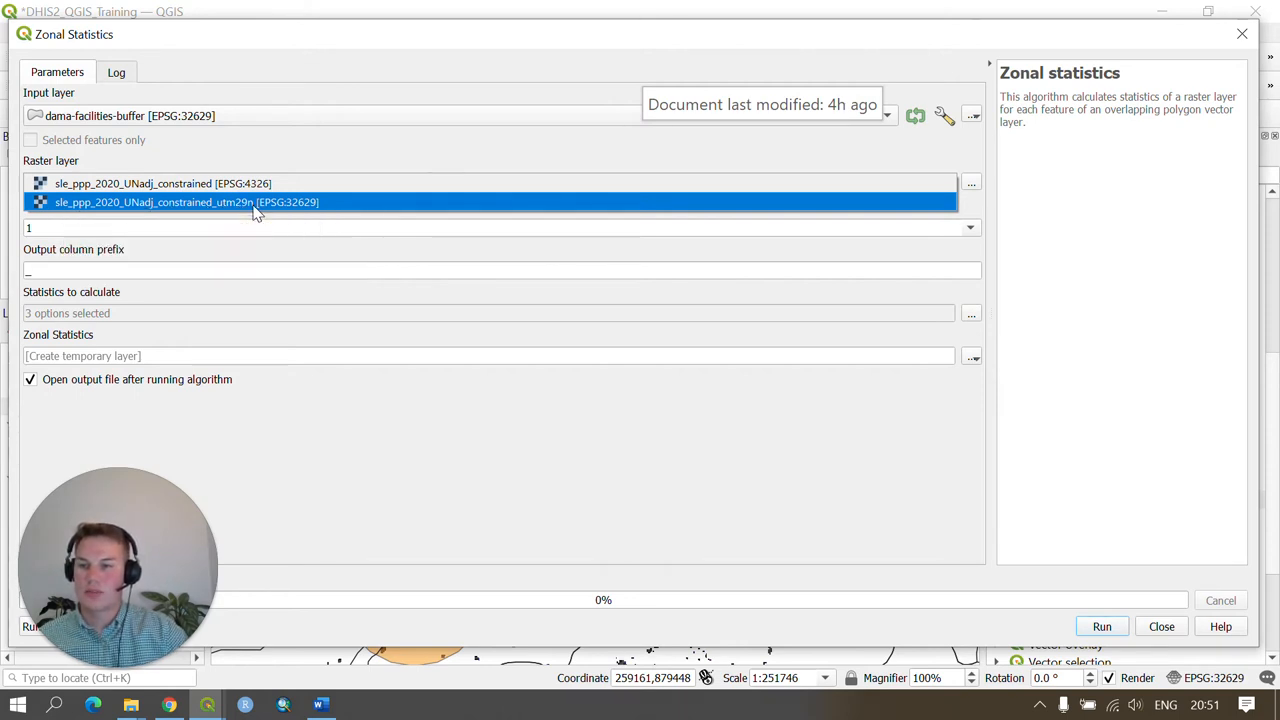
click(186, 202)
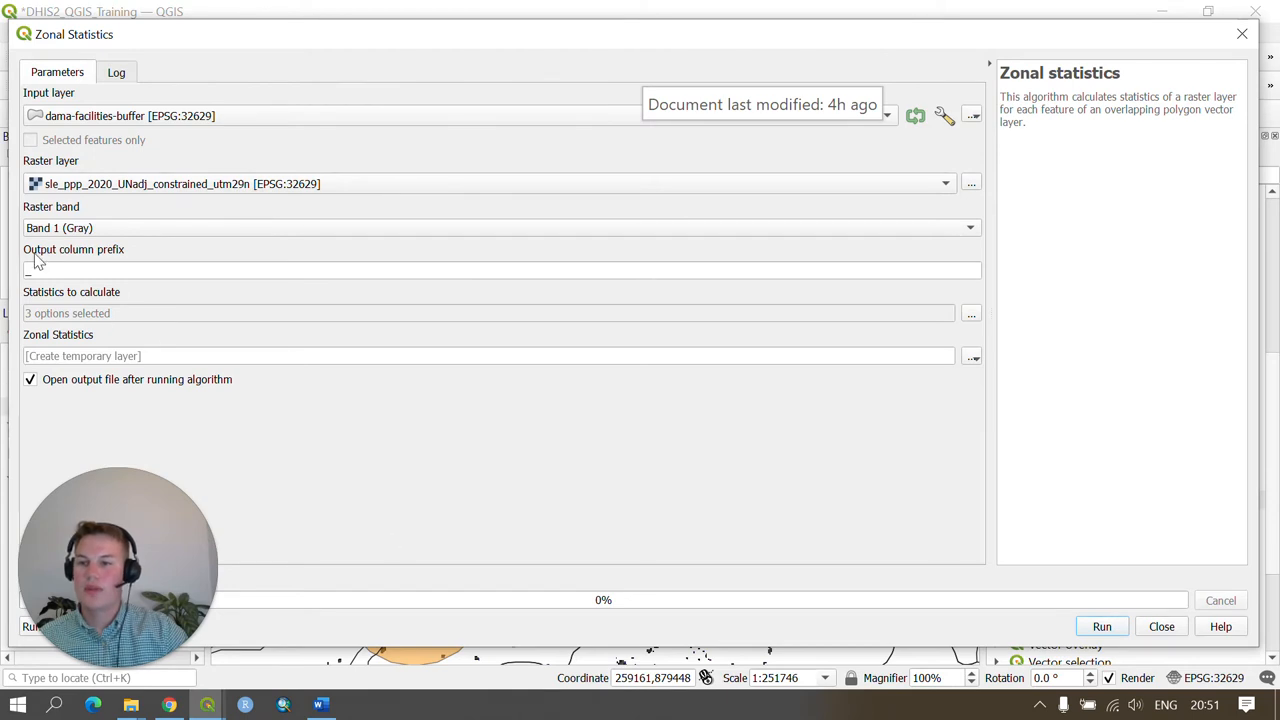
click(500, 270)
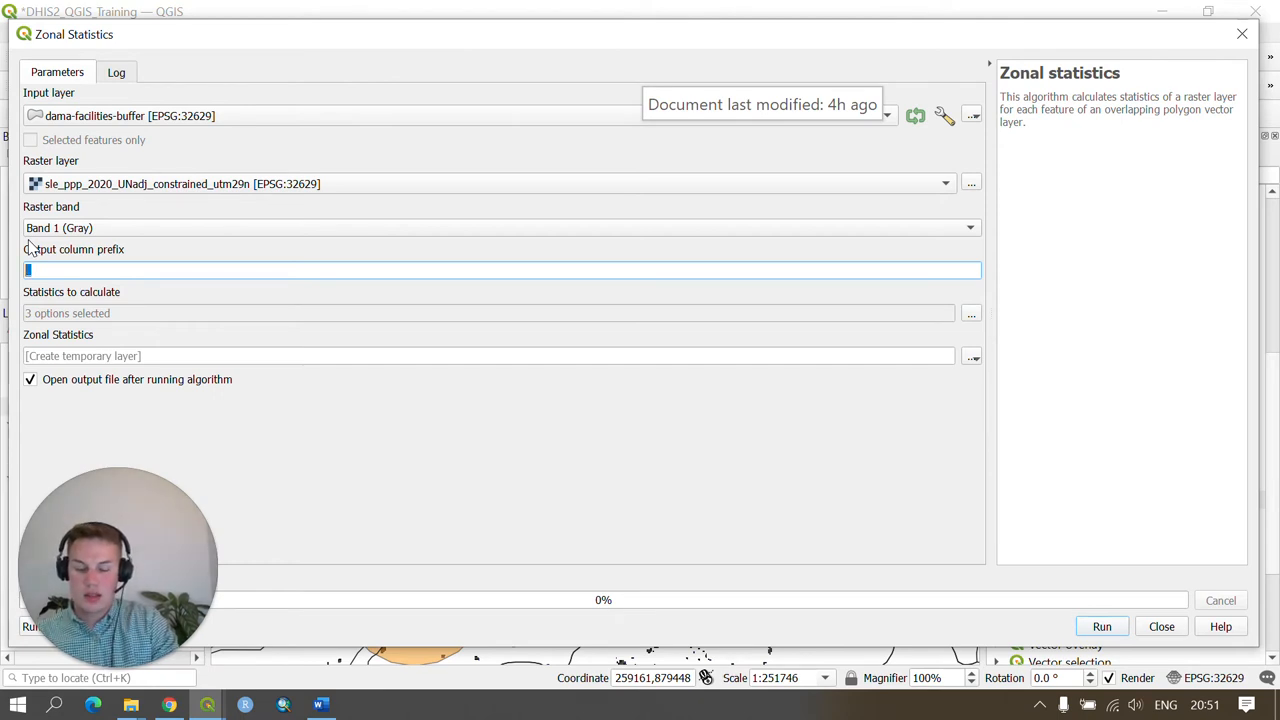
text(pop_)
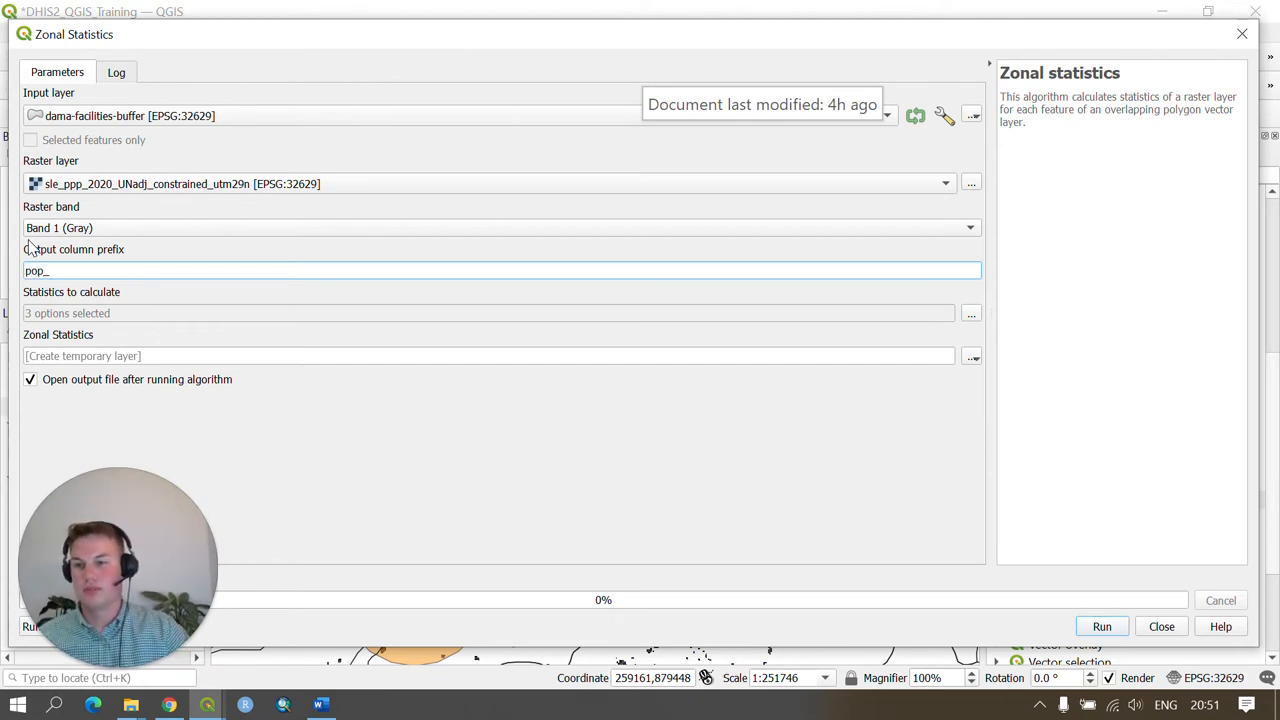
mouse_move(988, 310)
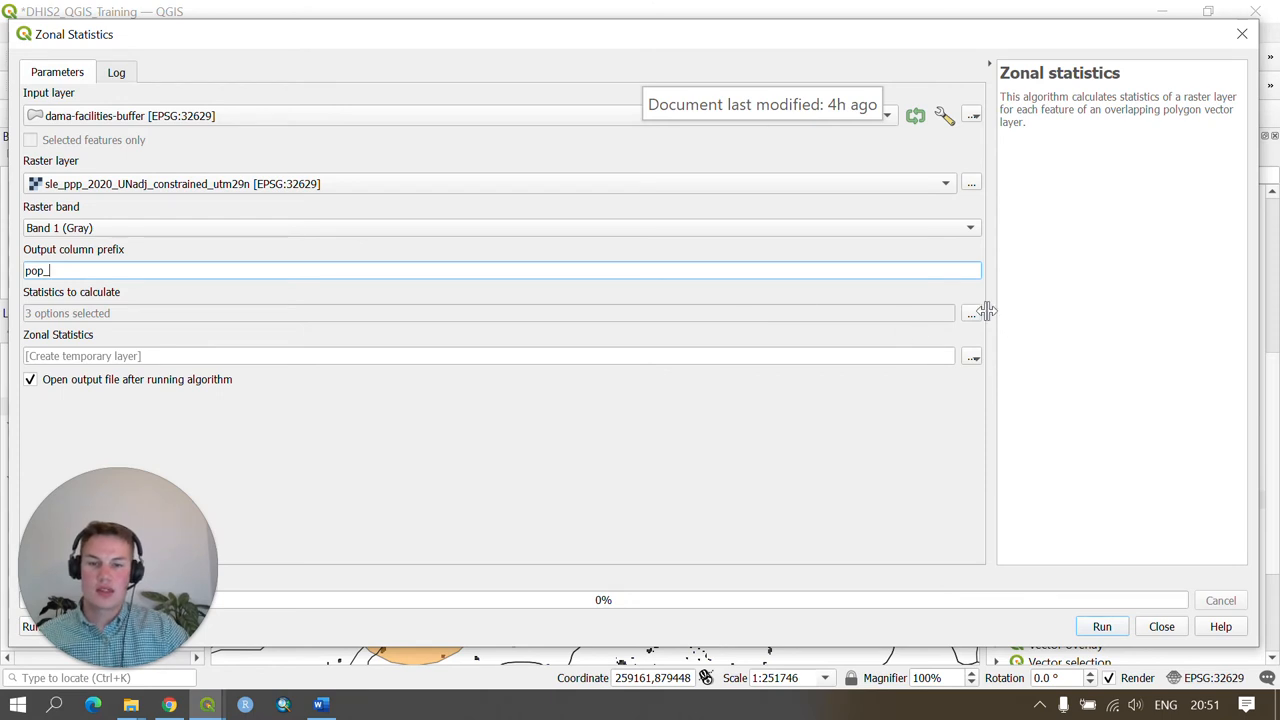
click(970, 312)
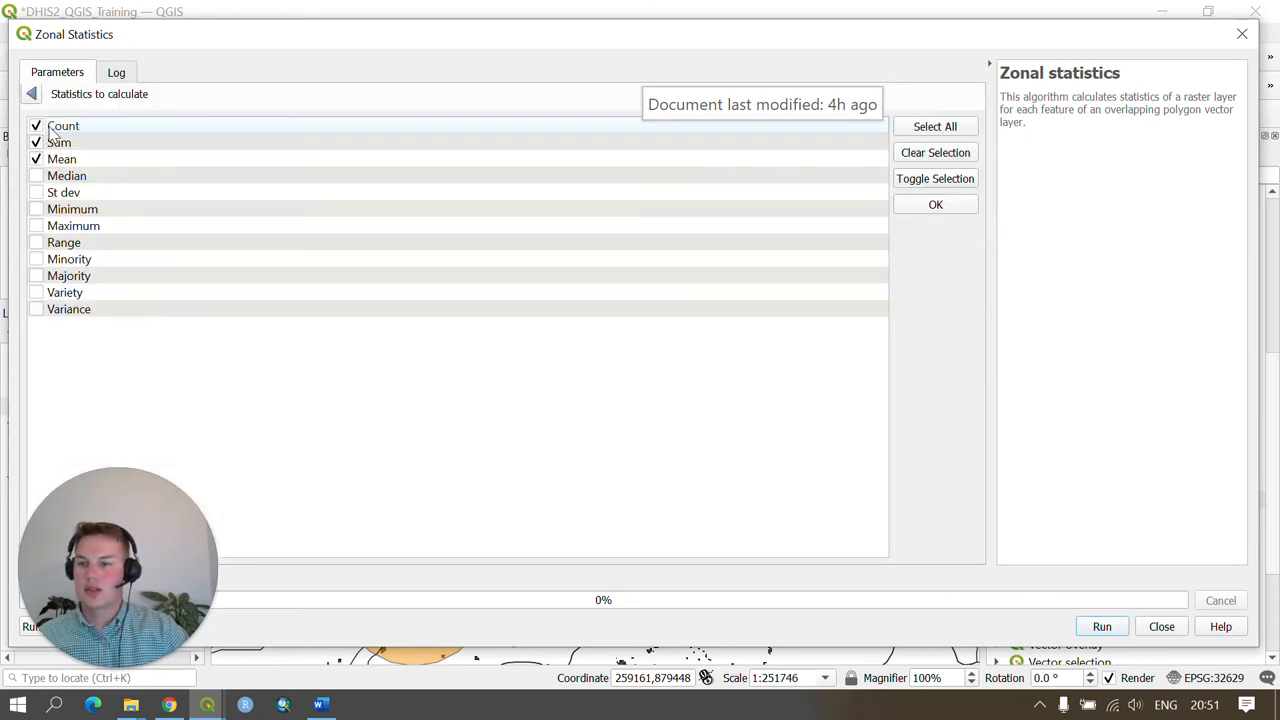
mouse_move(80, 130)
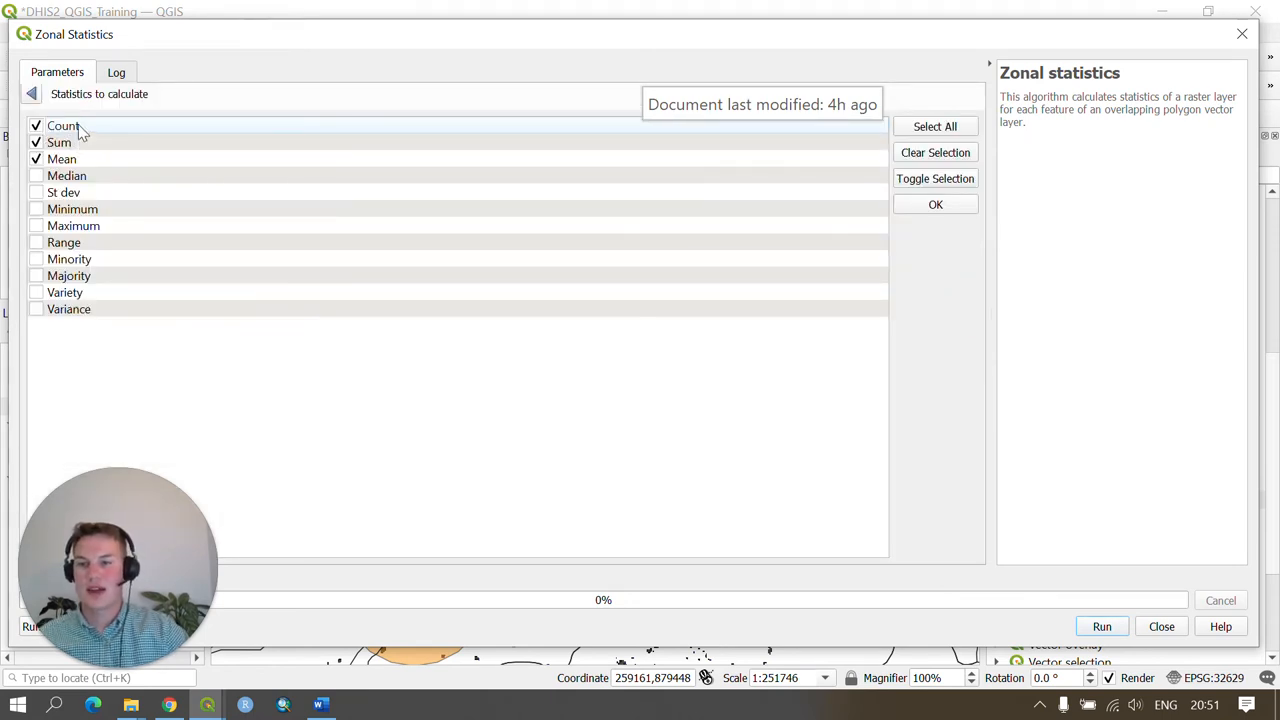
click(936, 204)
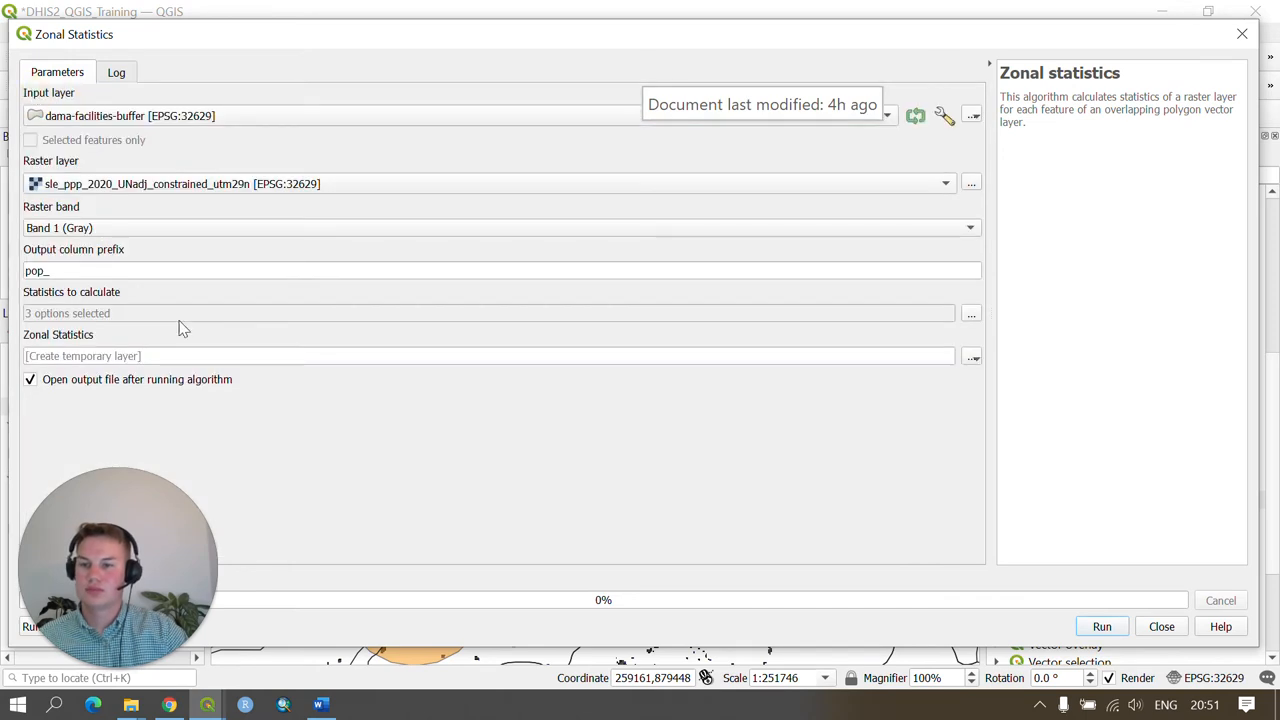
mouse_move(136, 374)
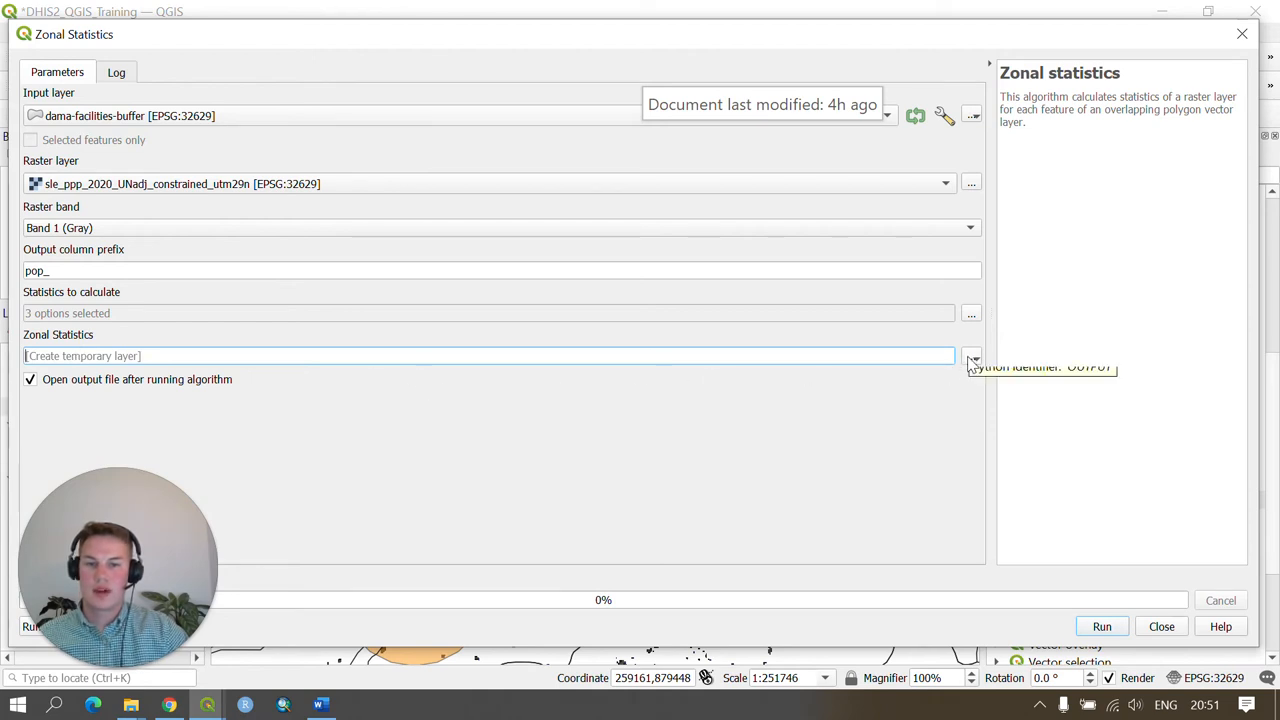
- Save the zonal statistics output as dama-facilities-population-in-buffer.geojson in DHIS2_Training
click(972, 356)
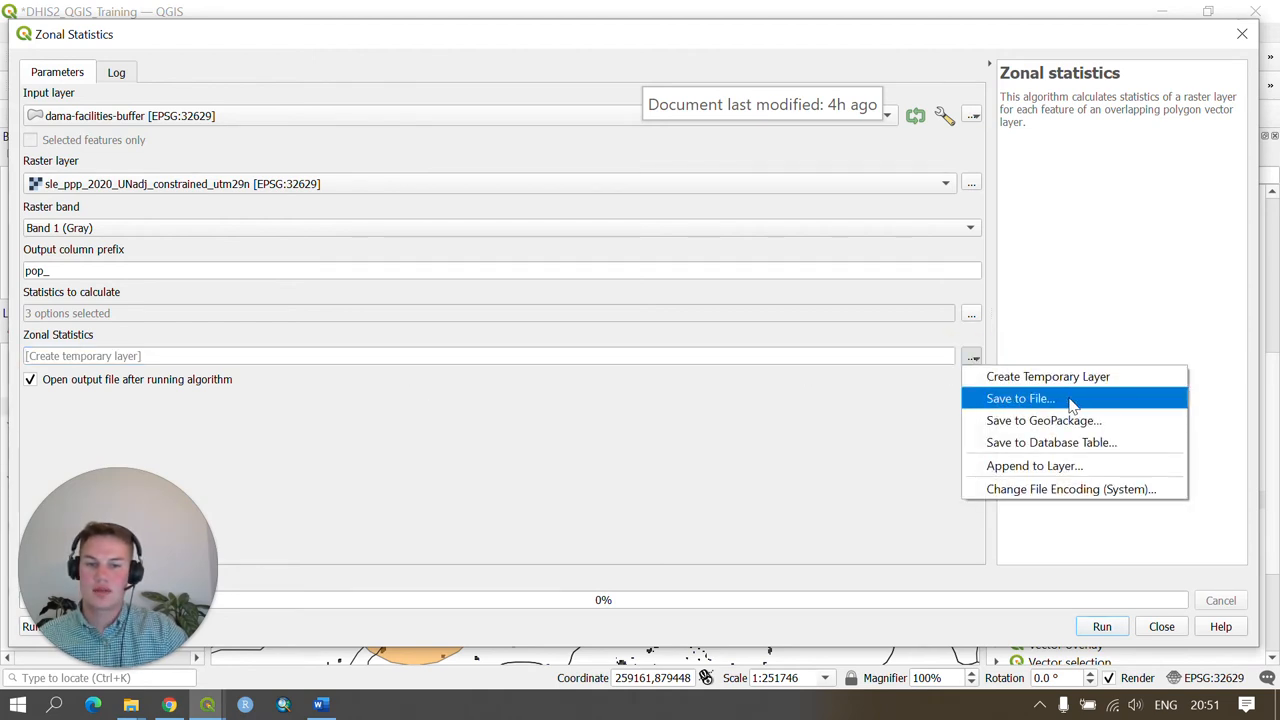
click(1020, 398)
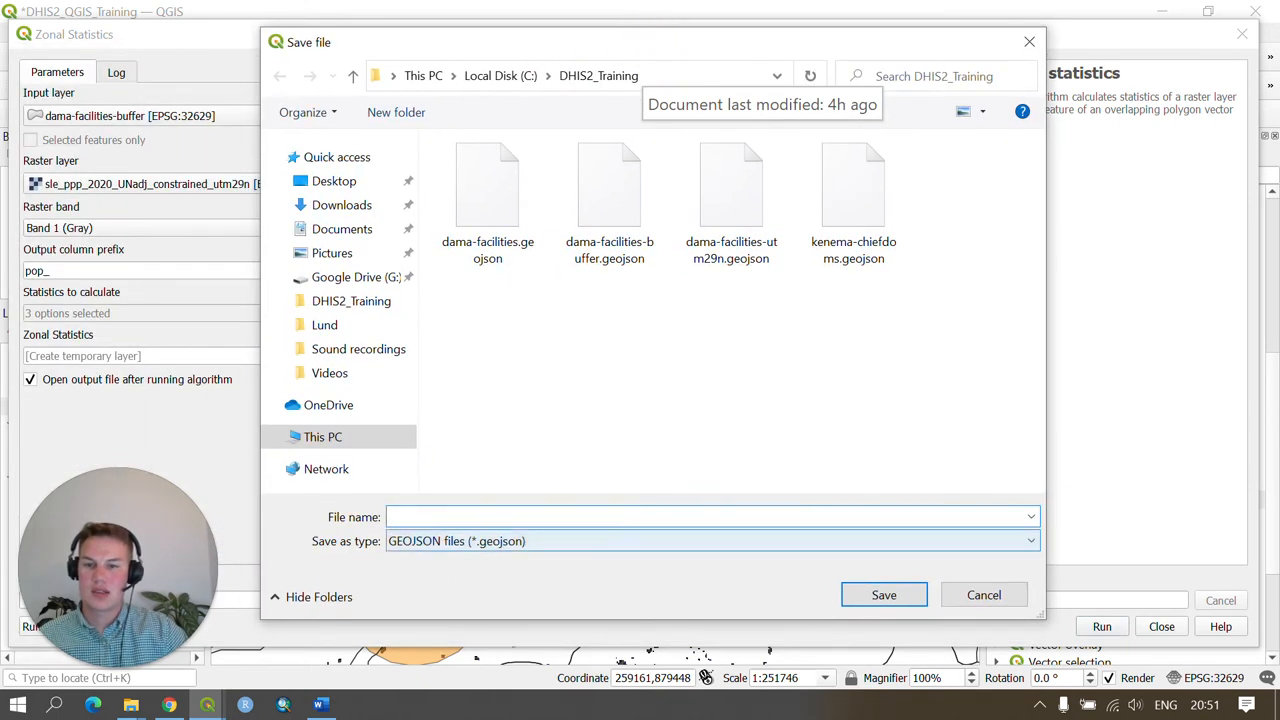
text(d)
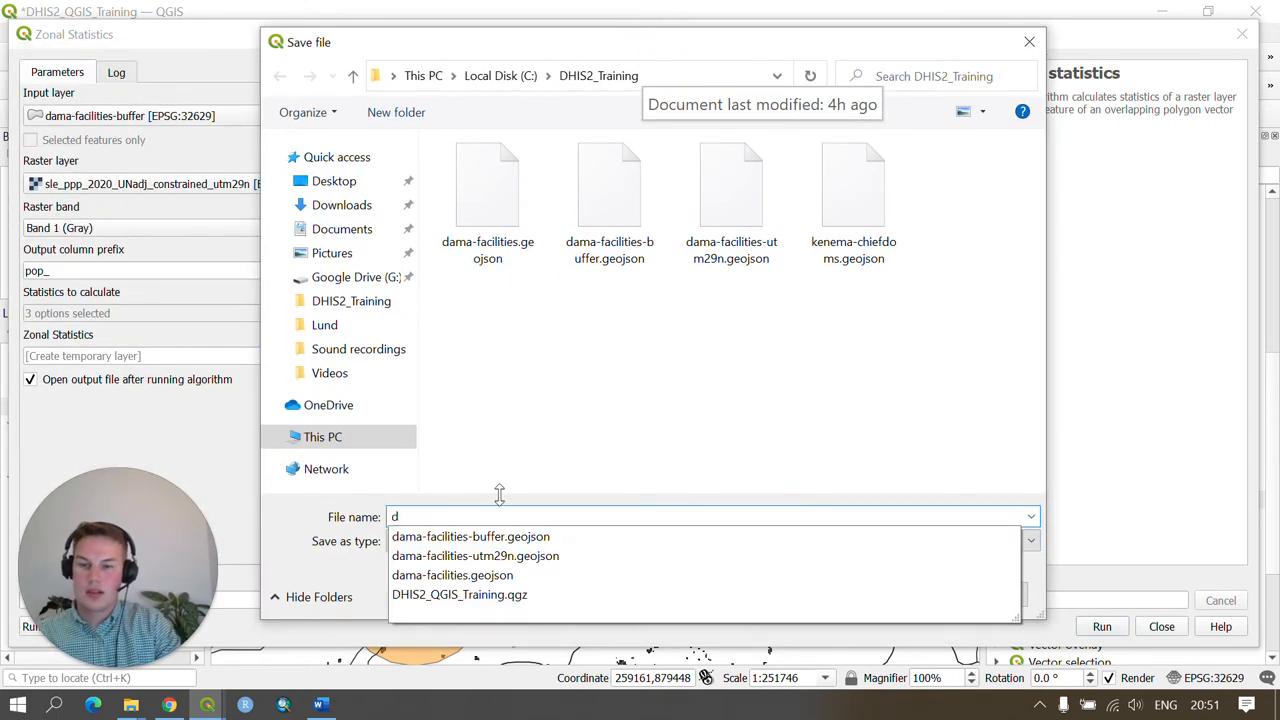
text(ama-facilities-population-in-b)
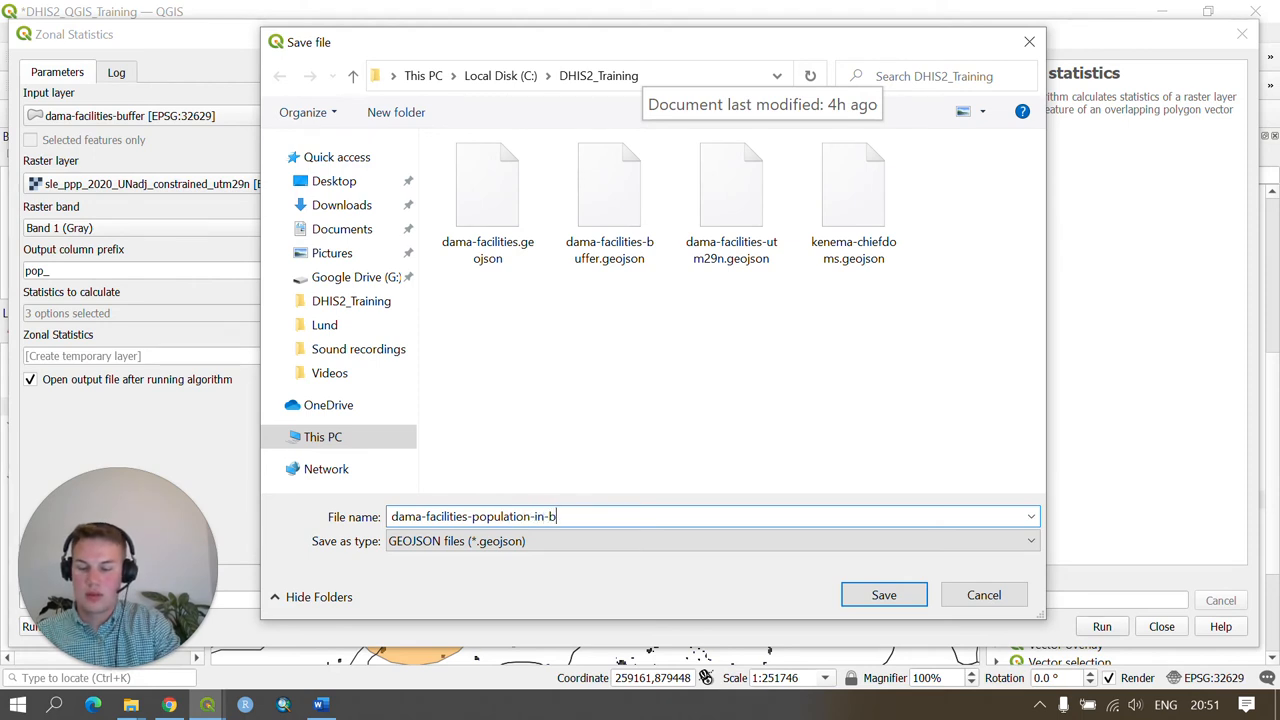
text(uffer)
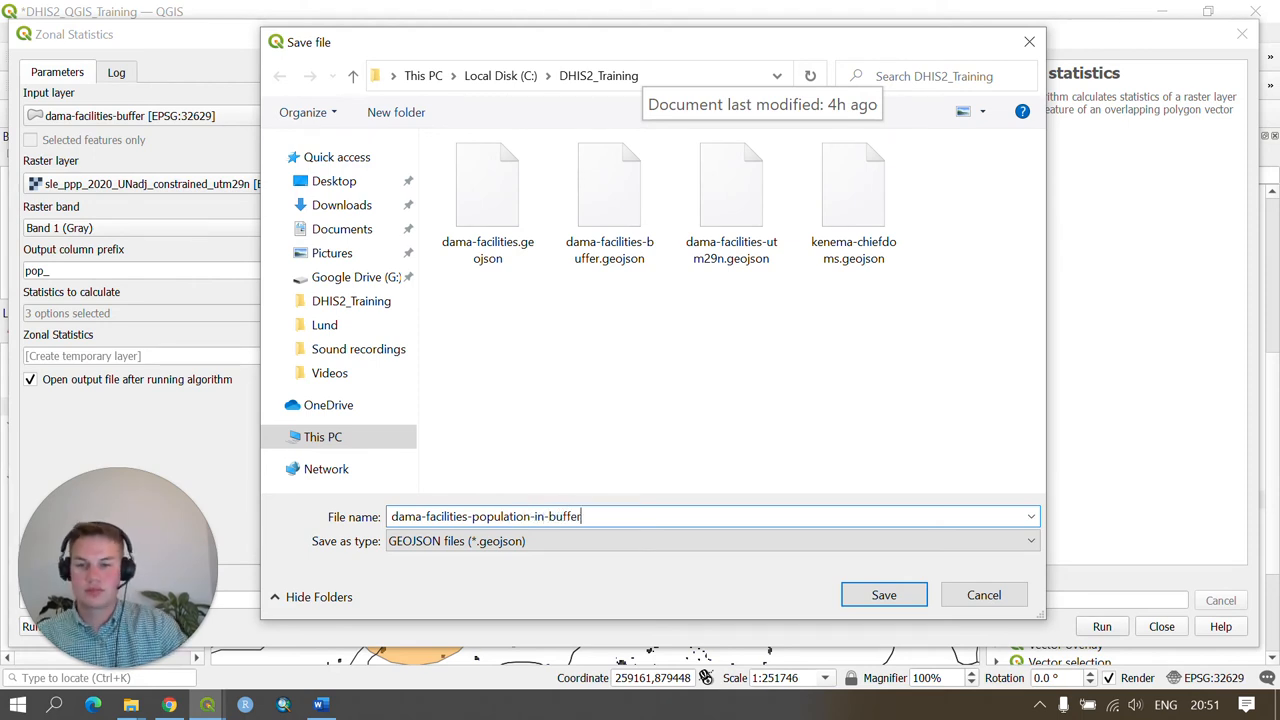
click(884, 594)
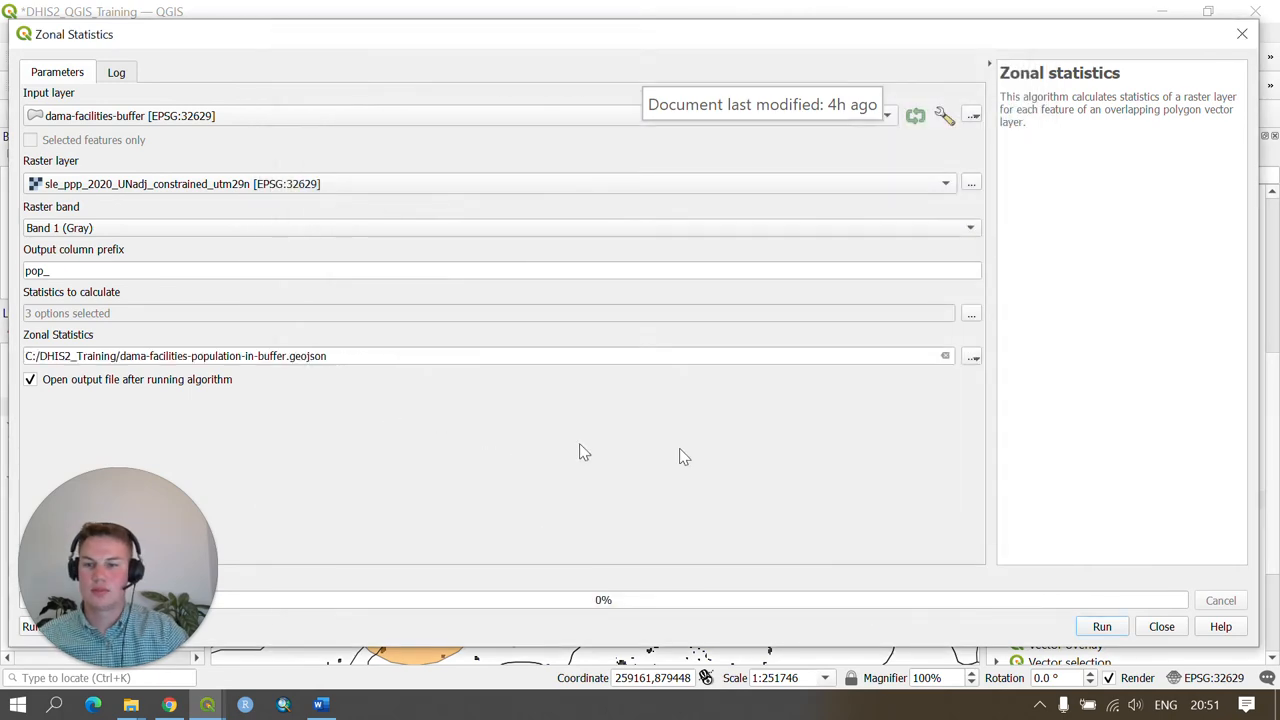
- Run Zonal Statistics to add the dama-facilities-population-in-buffer layer
click(1100, 626)
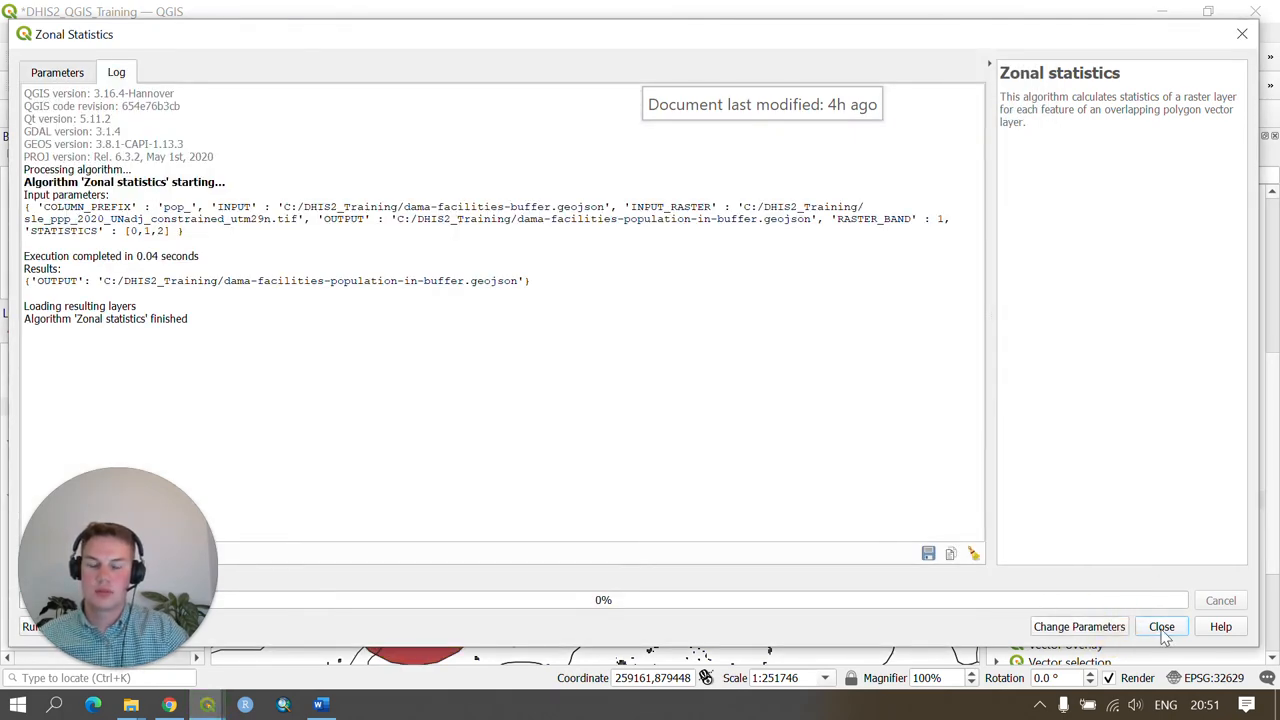
click(1160, 626)
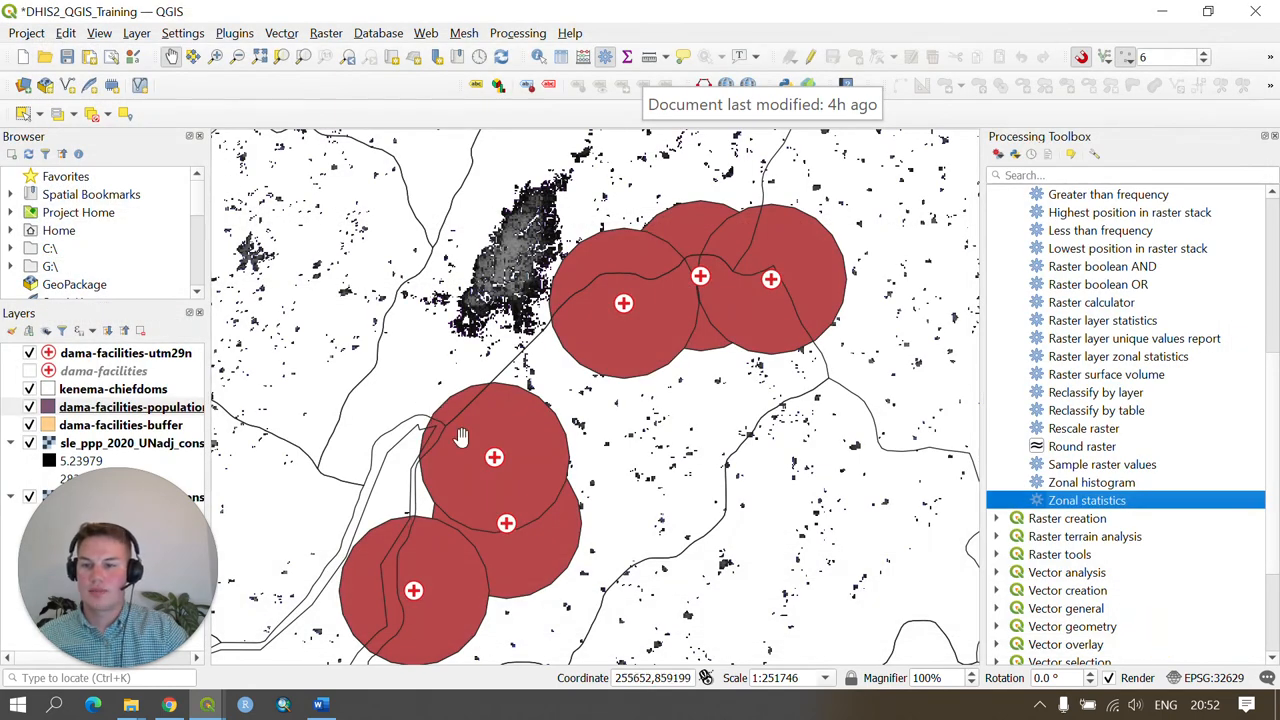
mouse_move(290, 388)
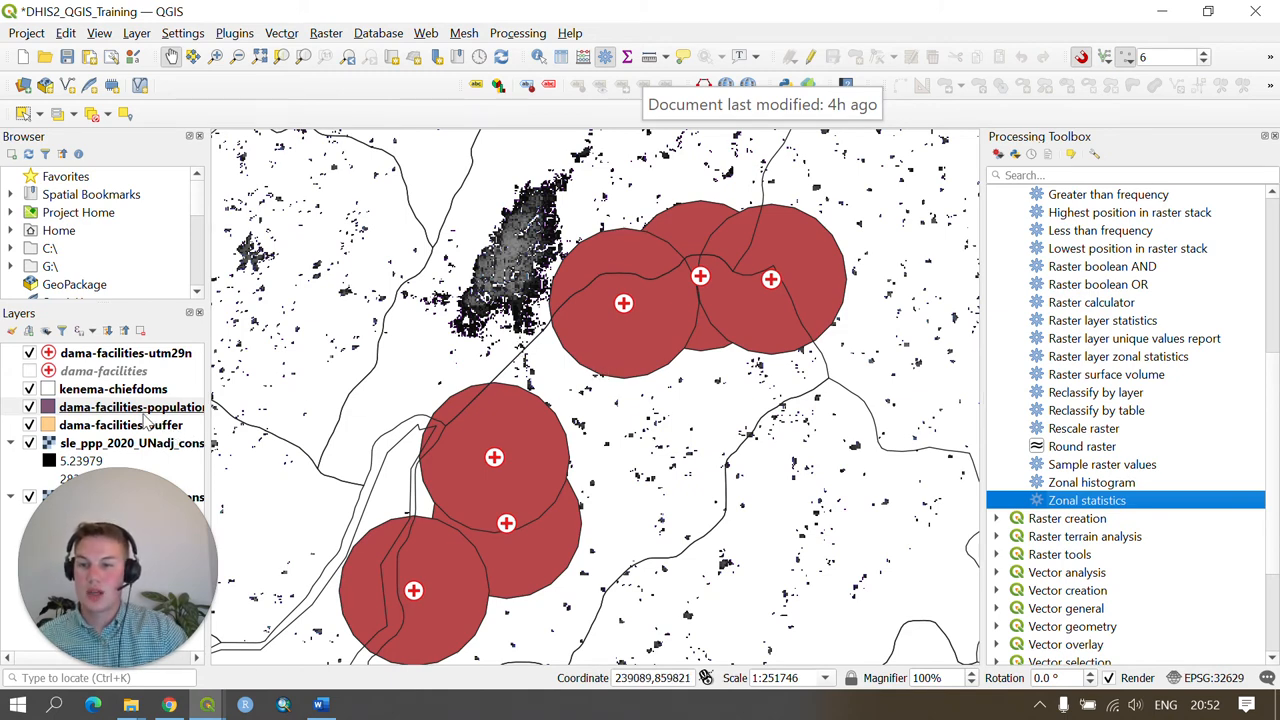
mouse_move(208, 416)
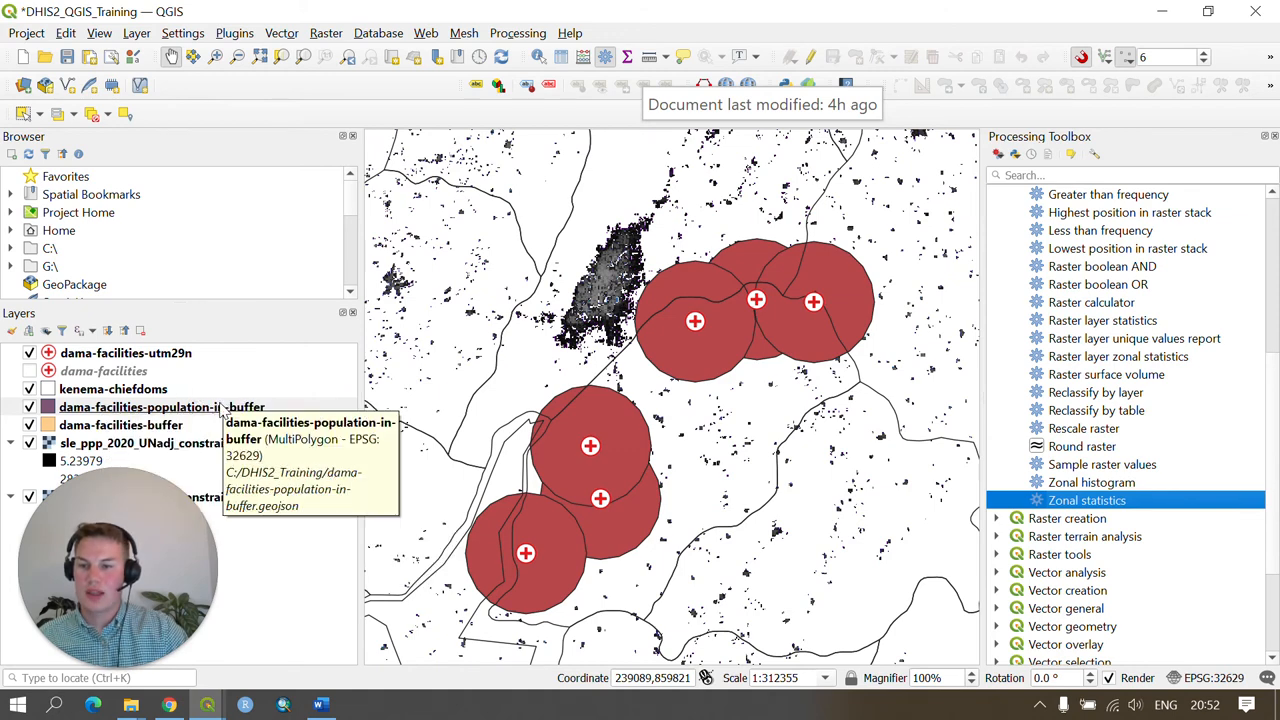
- Inspect pop_count, pop_sum and pop_mean for the six buffers in the layer's attribute table
right_click(136, 408)
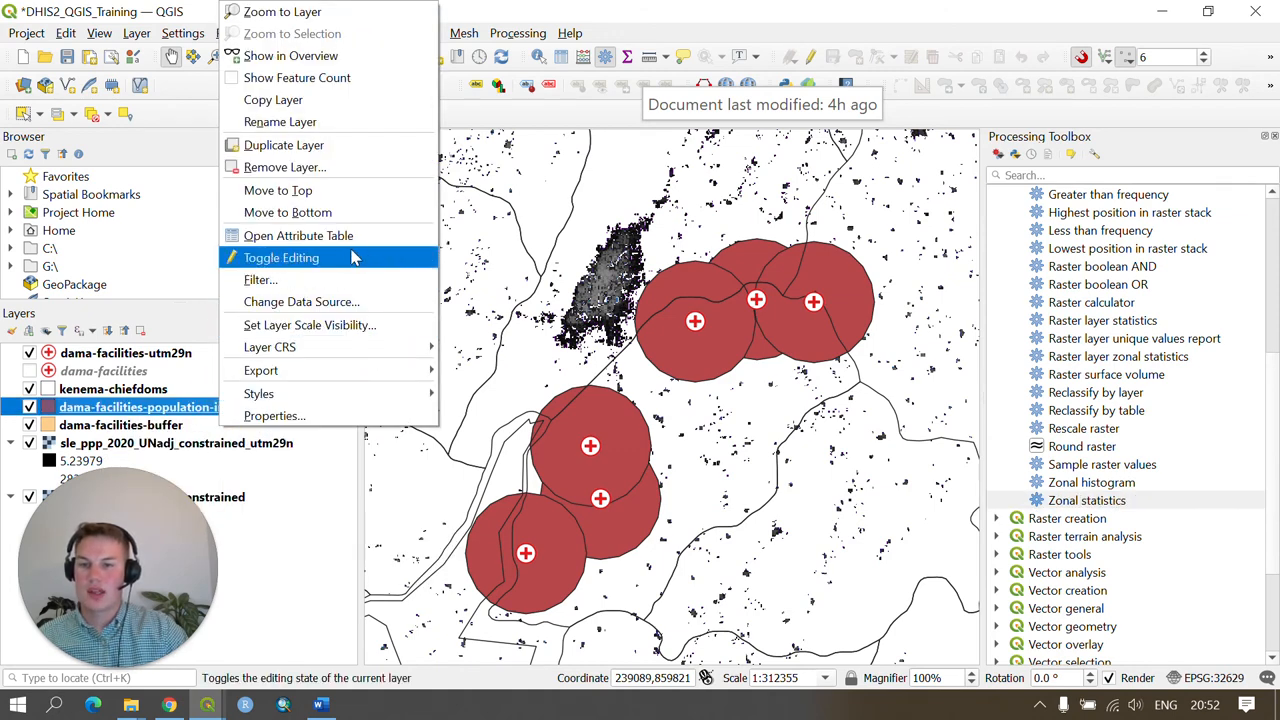
click(298, 236)
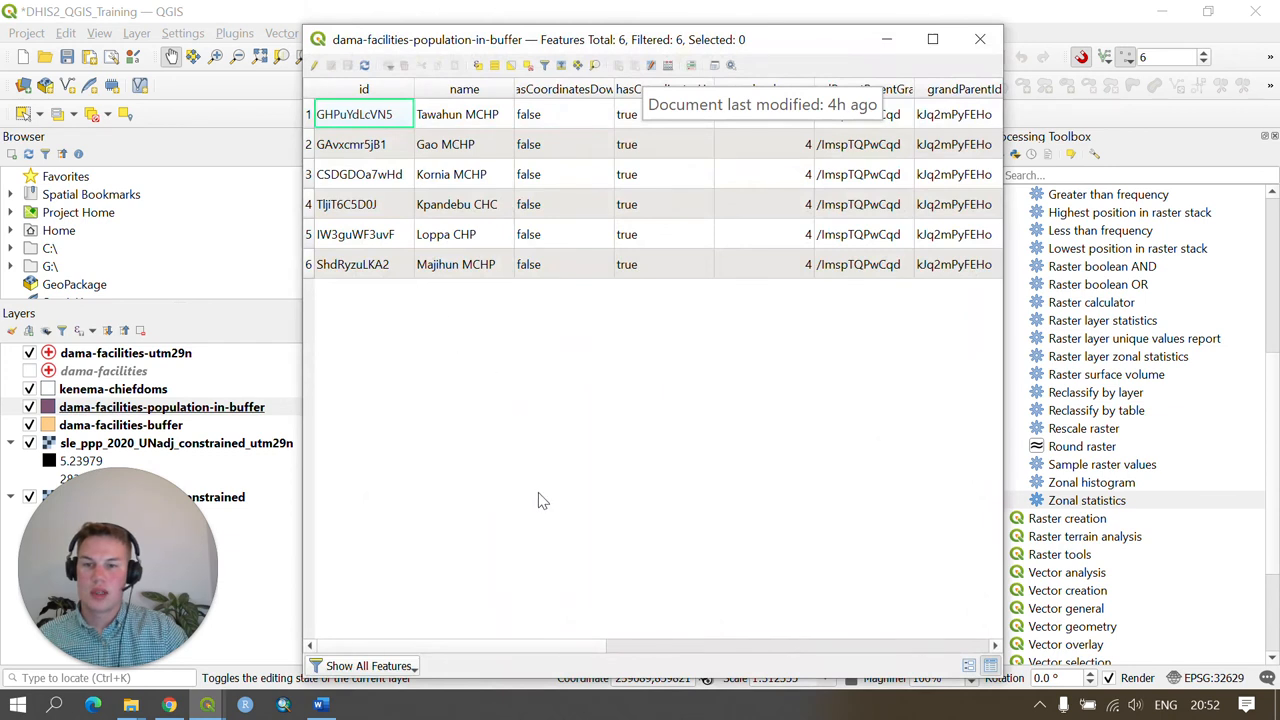
mouse_move(476, 102)
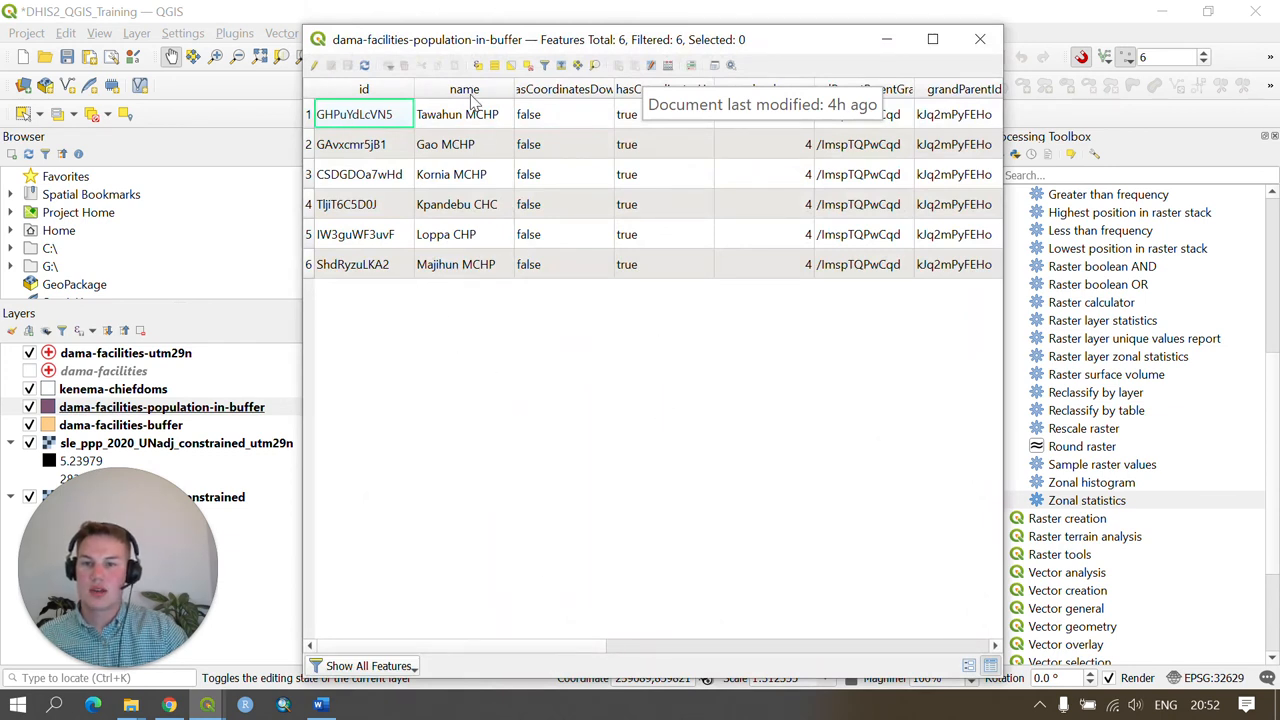
mouse_move(490, 140)
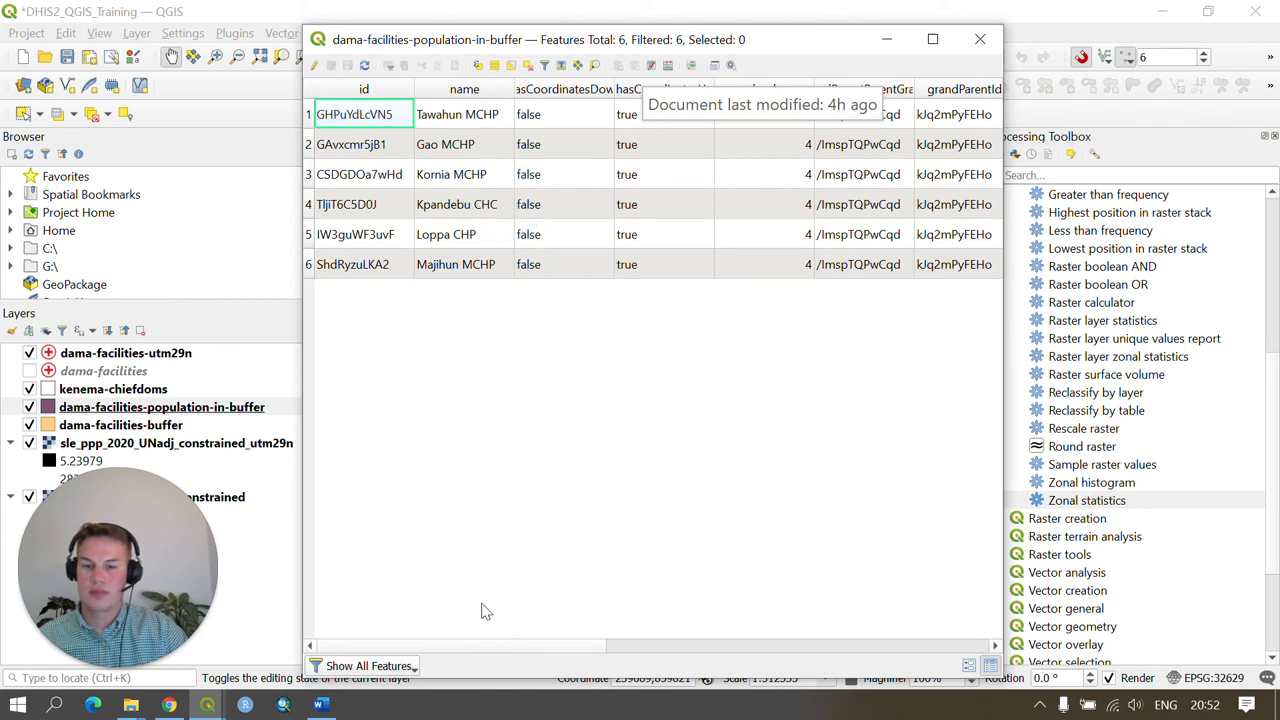
drag(460, 644, 868, 644)
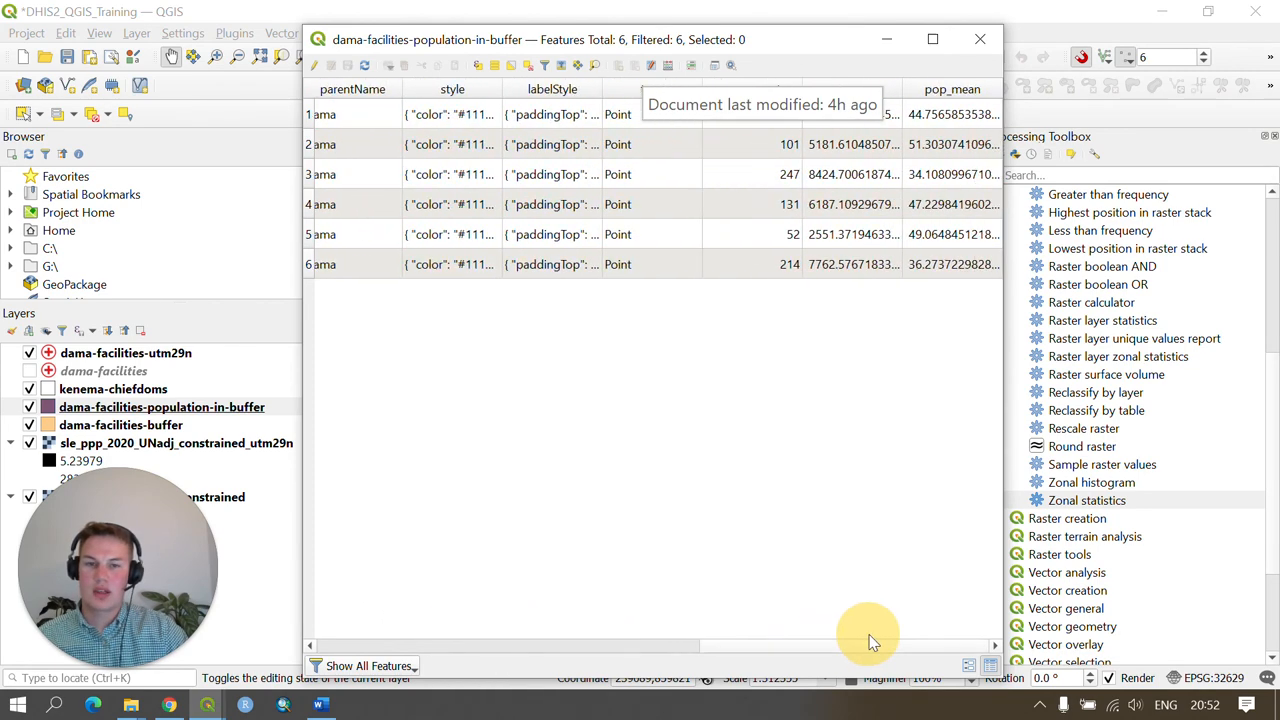
mouse_move(764, 40)
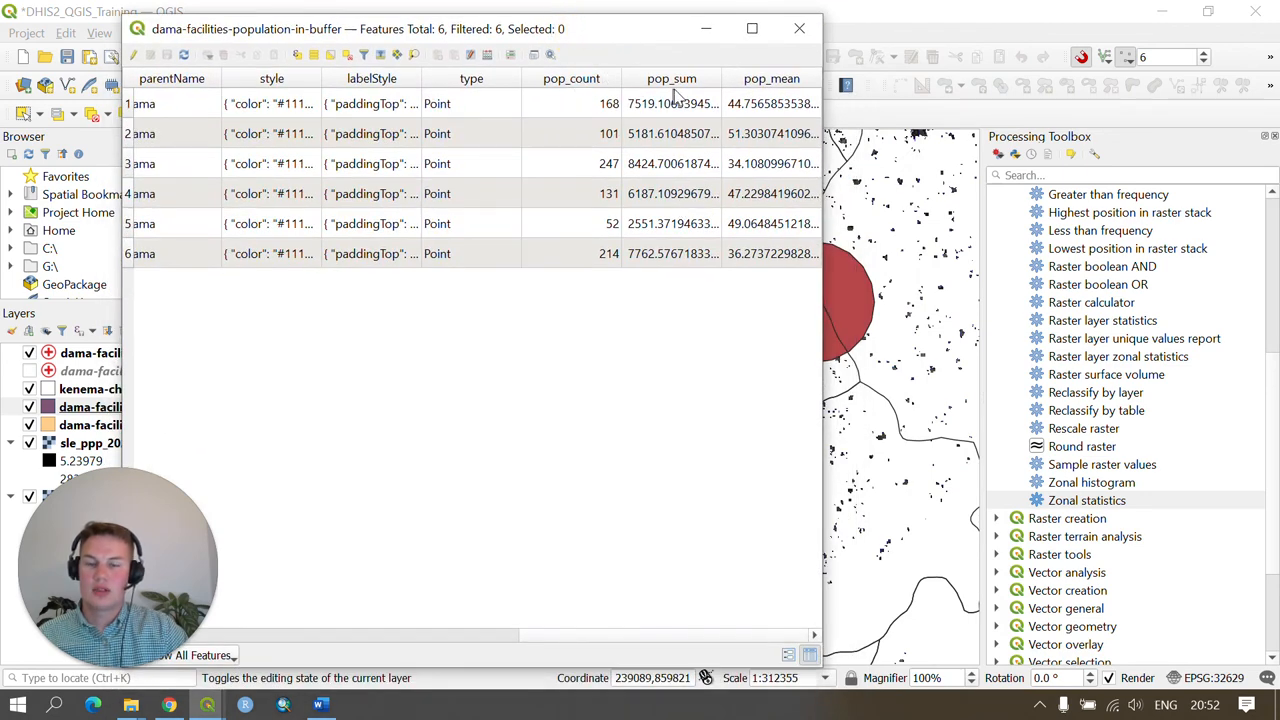
mouse_move(670, 516)
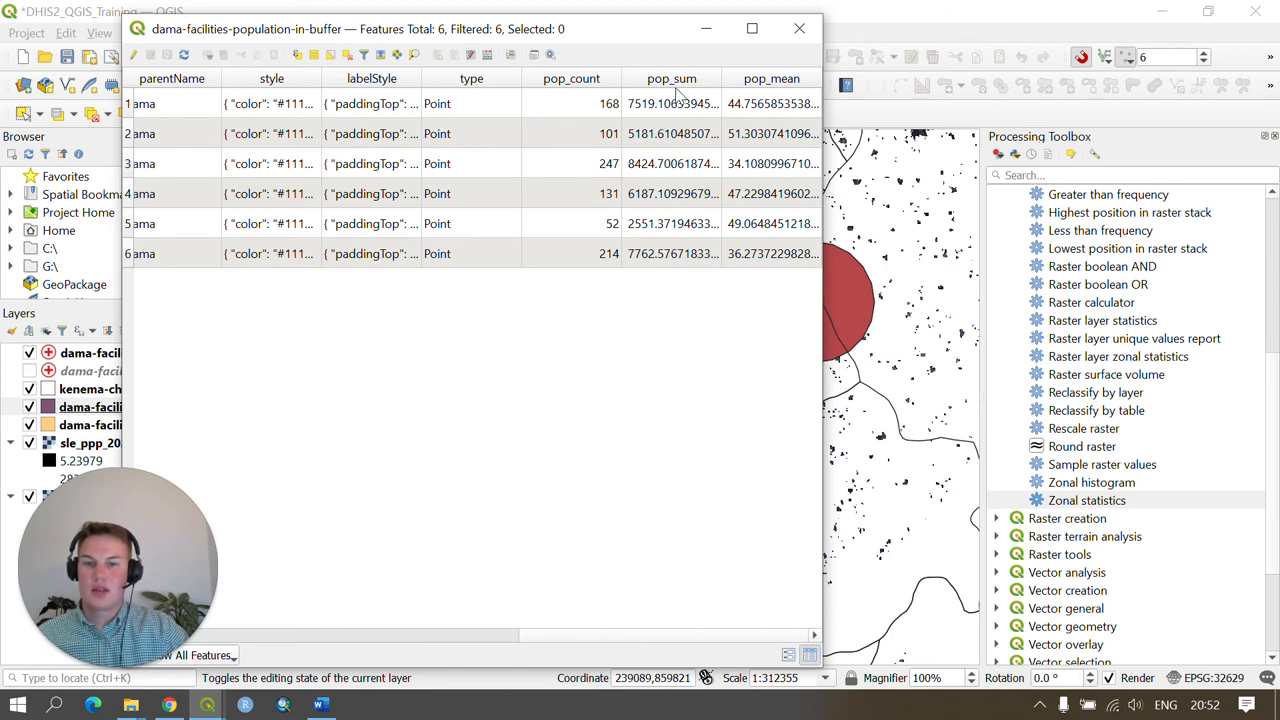
click(672, 104)
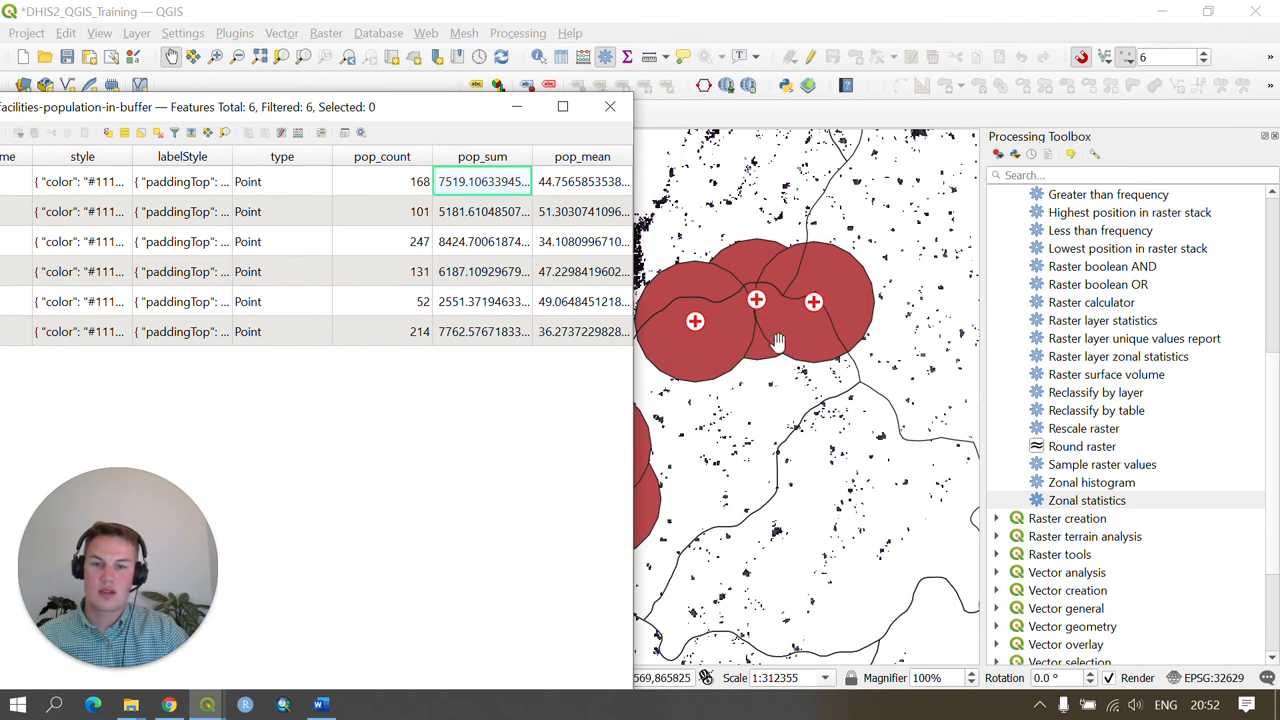
mouse_move(736, 368)
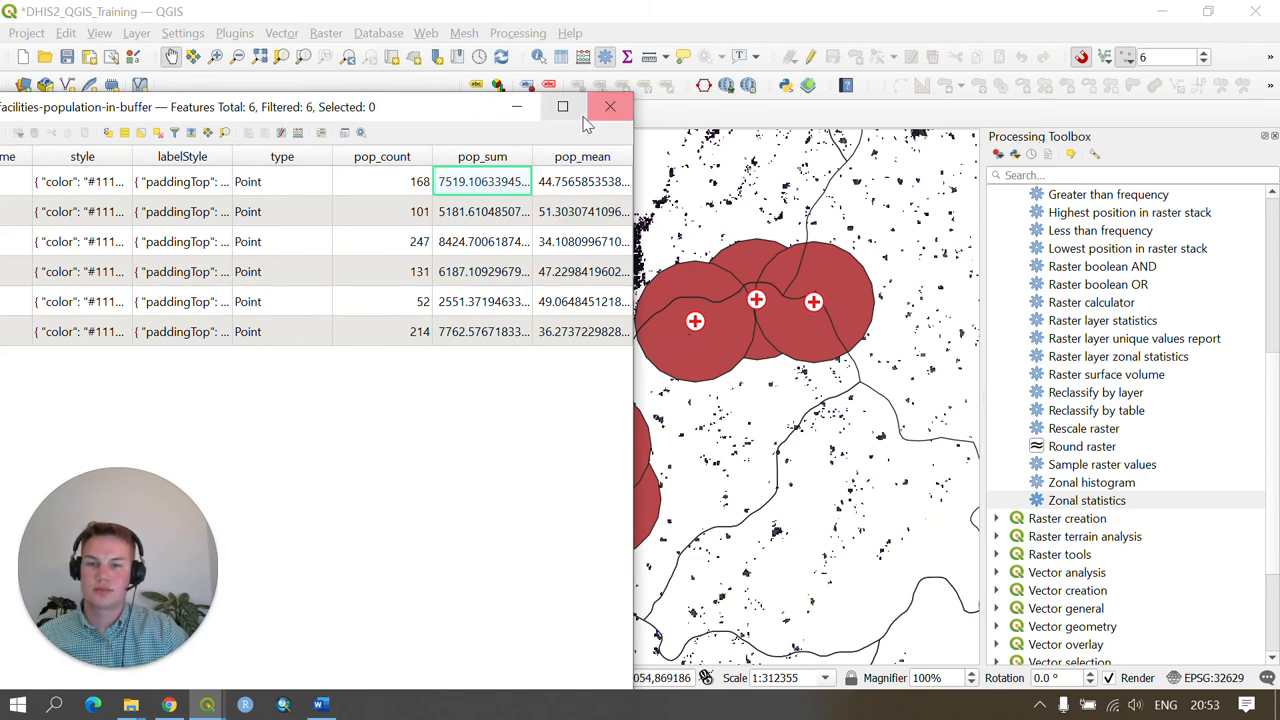
- Close the attribute table to return to the buffer map
click(610, 108)
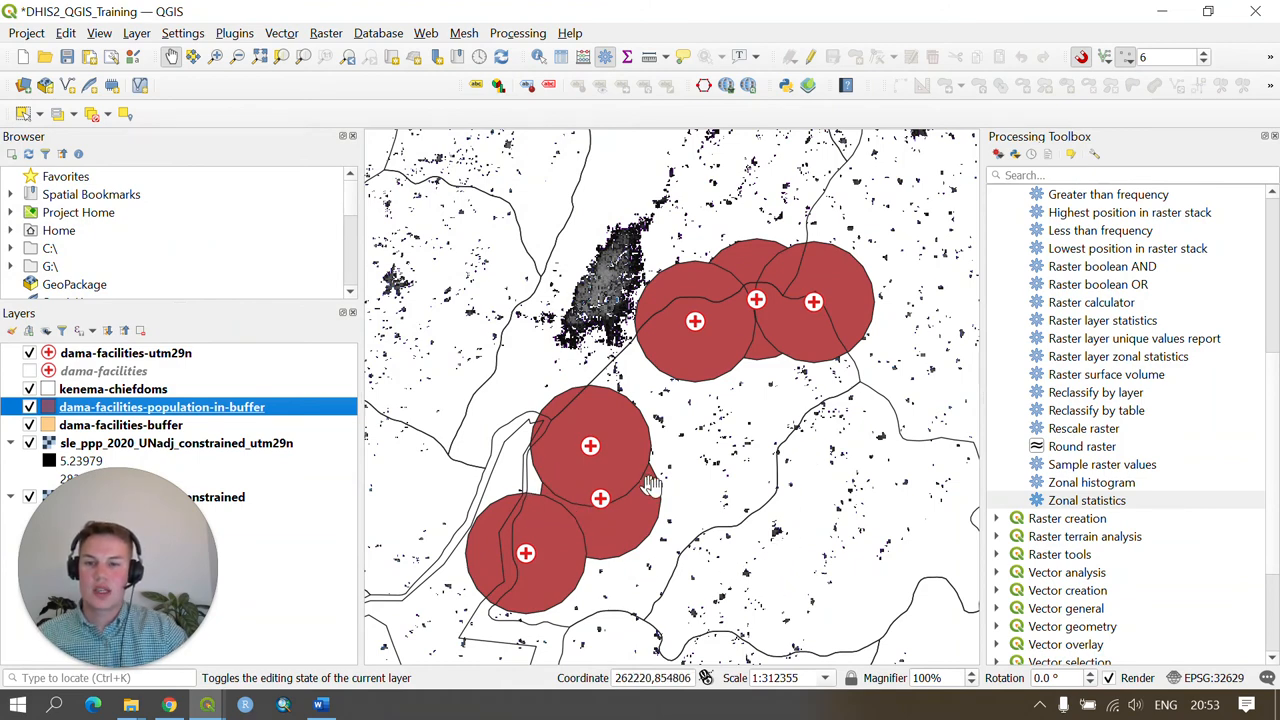
mouse_move(750, 518)
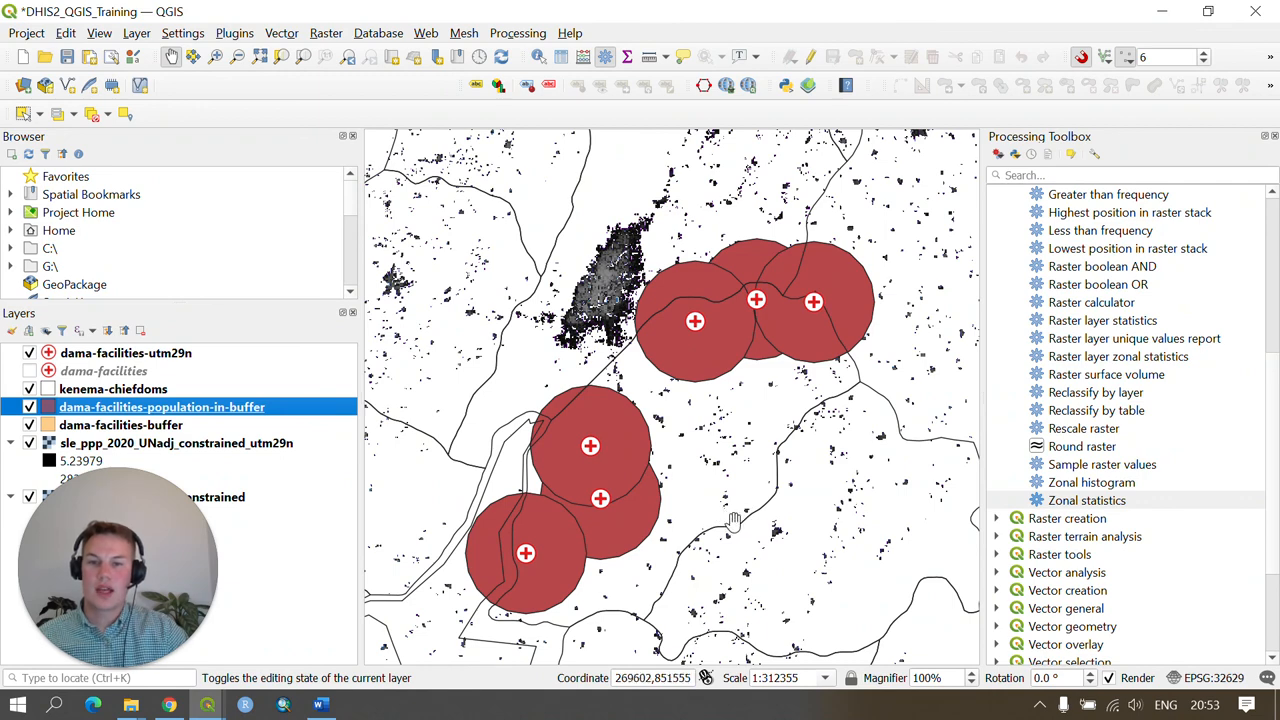
mouse_move(736, 522)
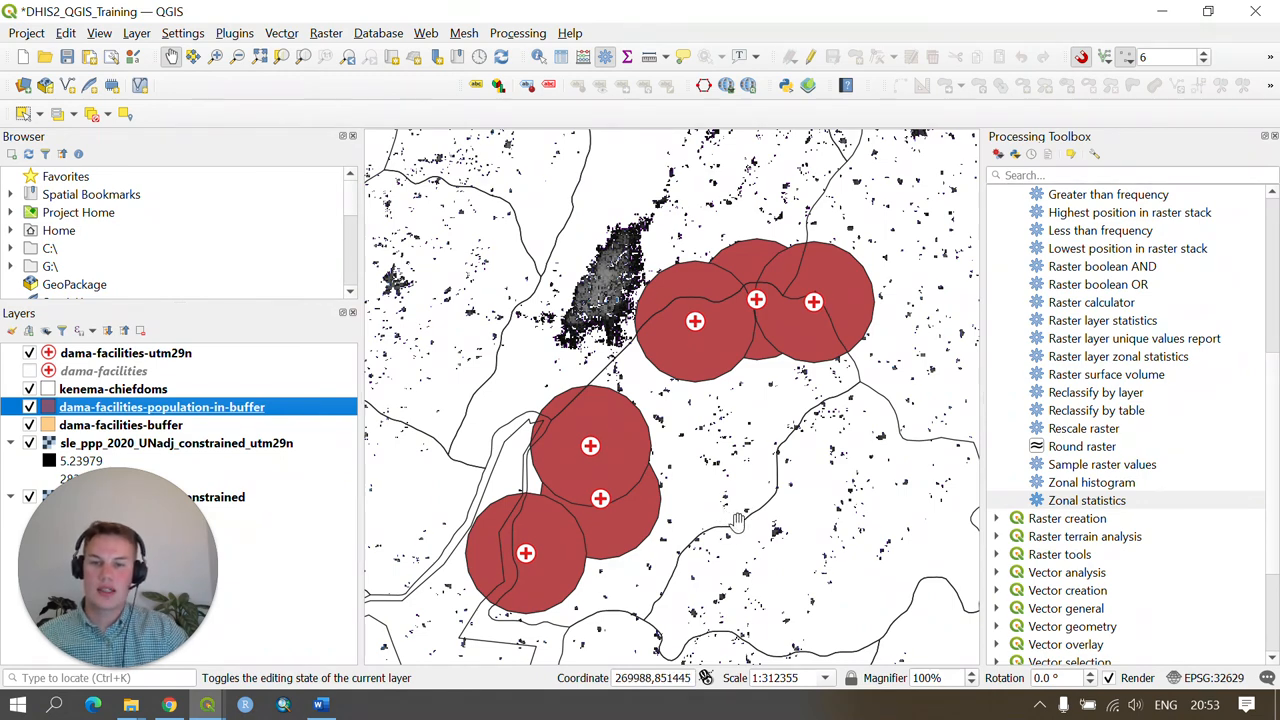